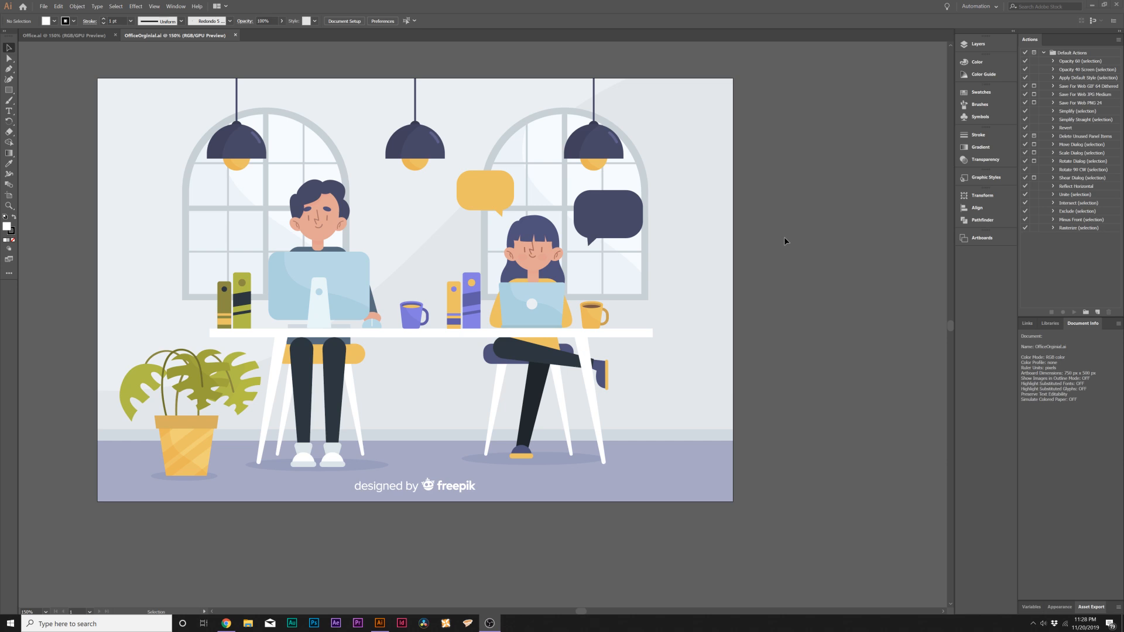
{"action": "mouse_move", "coordinate": [782, 240]}
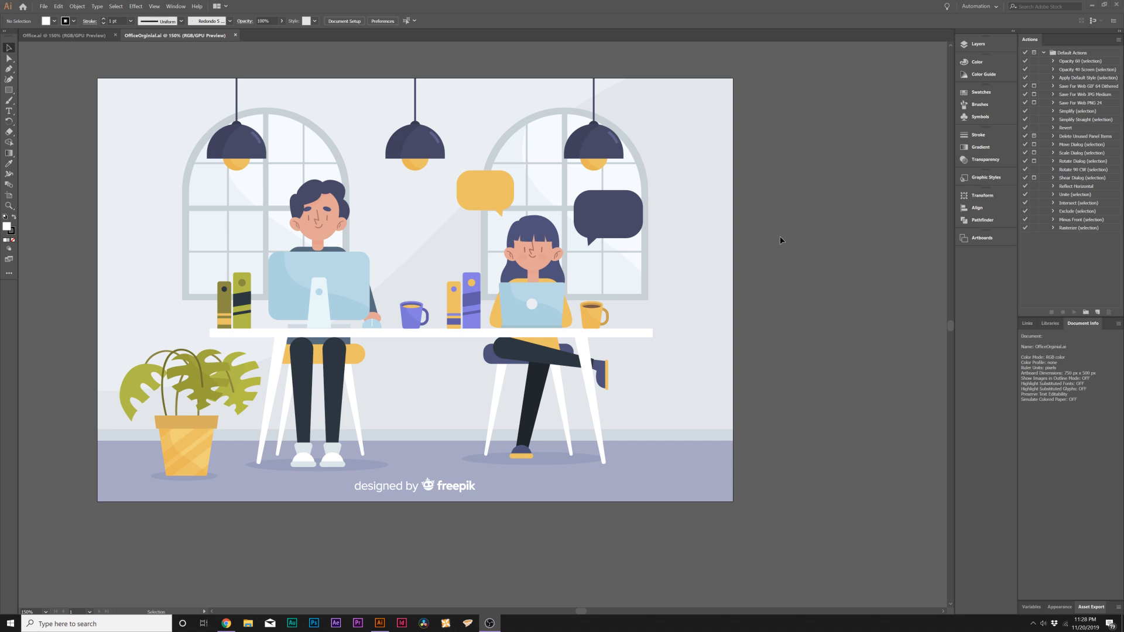
{"action": "mouse_move", "coordinate": [337, 40]}
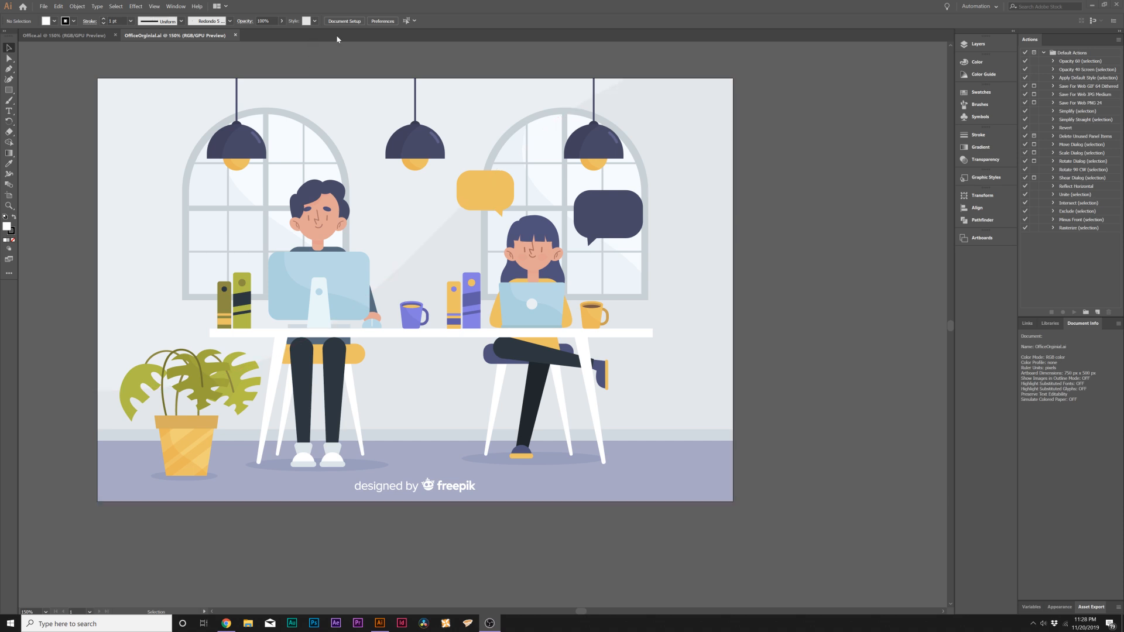
{"action": "mouse_move", "coordinate": [817, 319]}
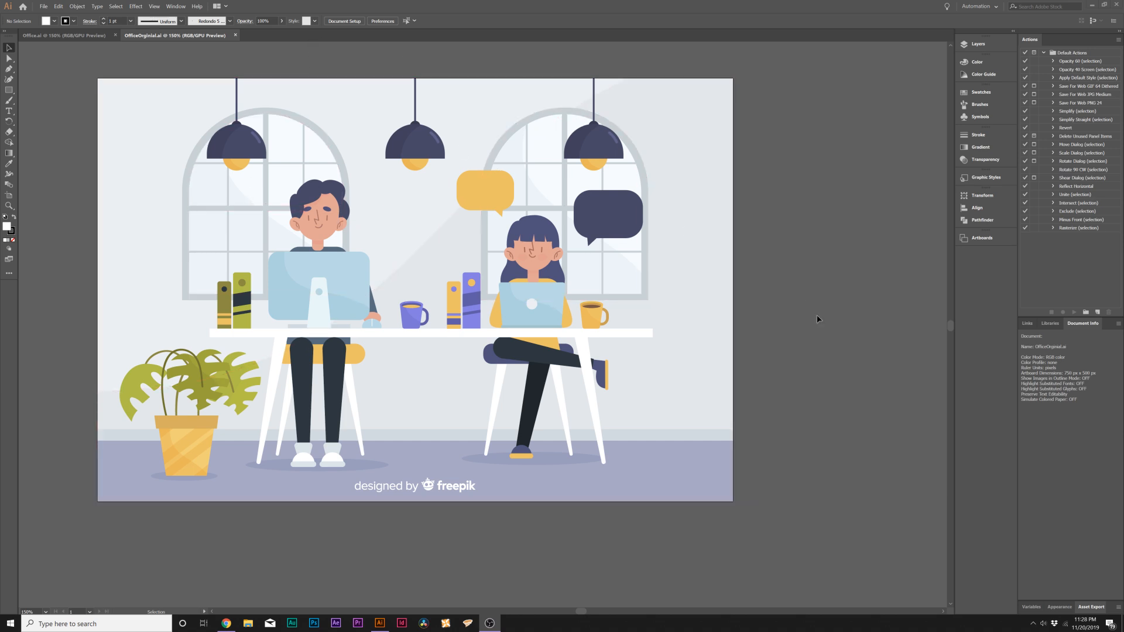
{"action": "mouse_move", "coordinate": [983, 400]}
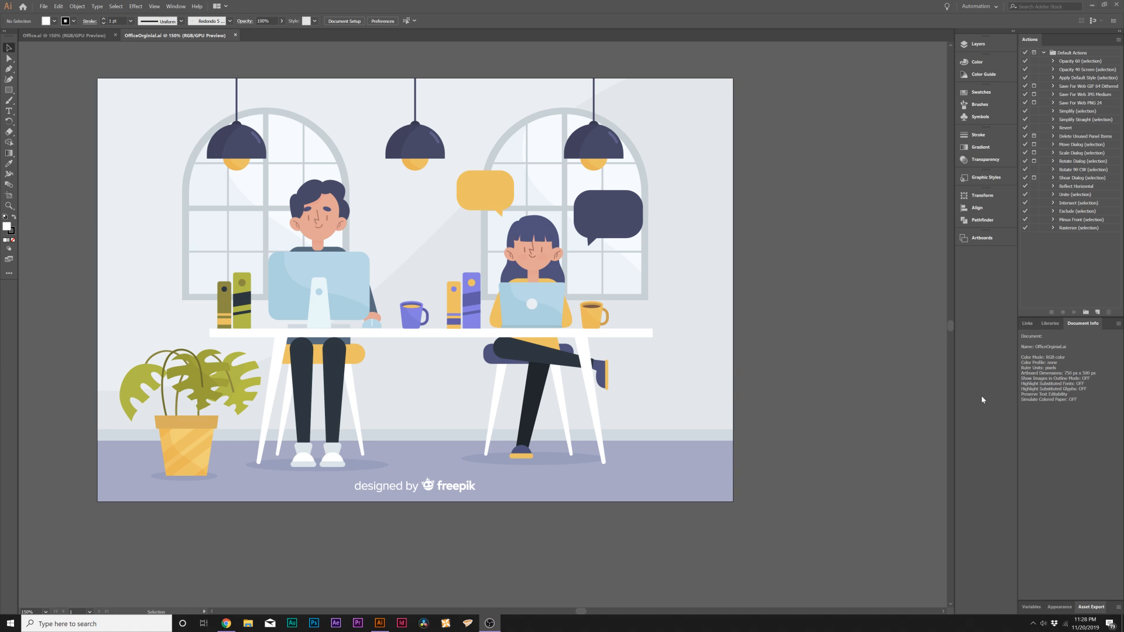
{"action": "mouse_move", "coordinate": [909, 373]}
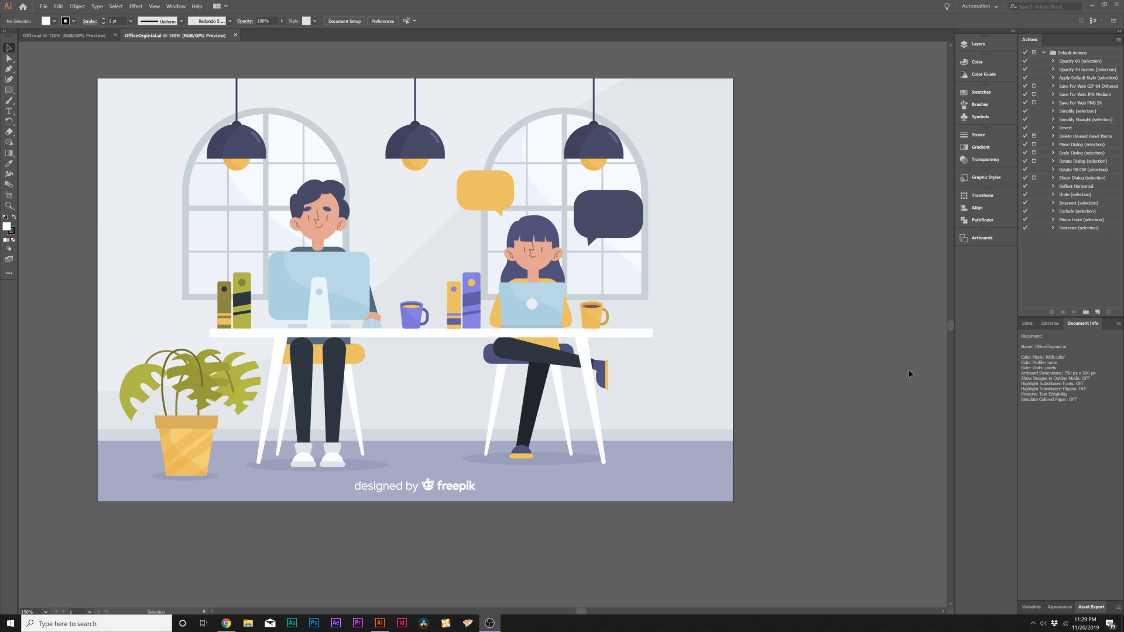
{"action": "mouse_move", "coordinate": [829, 326]}
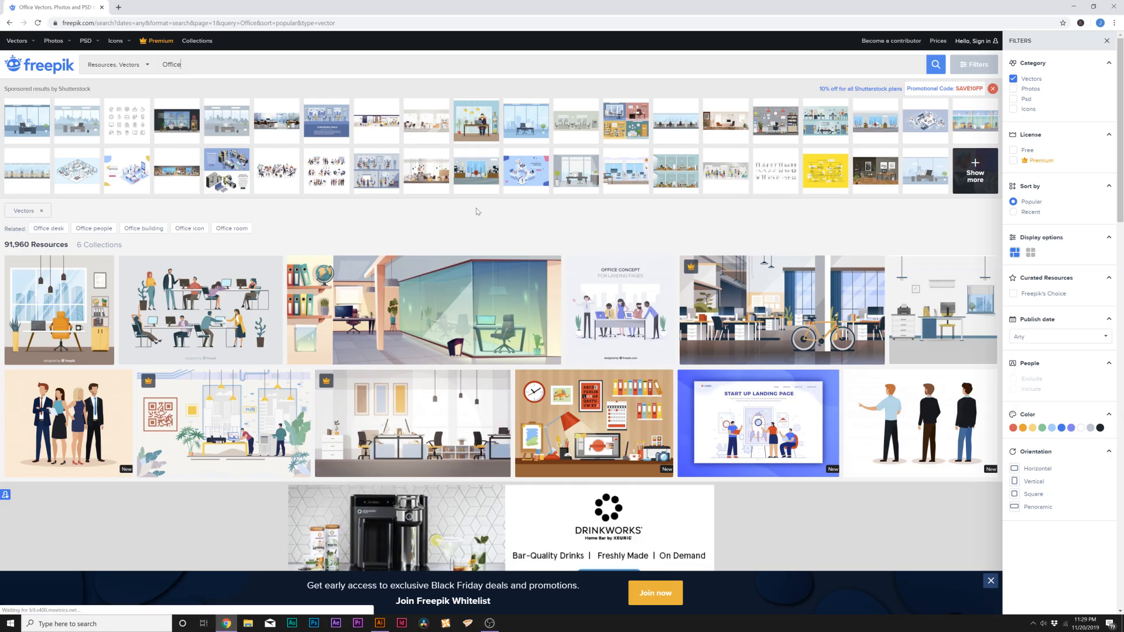
Step: Scroll further down the Freepik office vector results grid
{"action": "scroll", "scroll_direction": "down", "scroll_amount": 3}
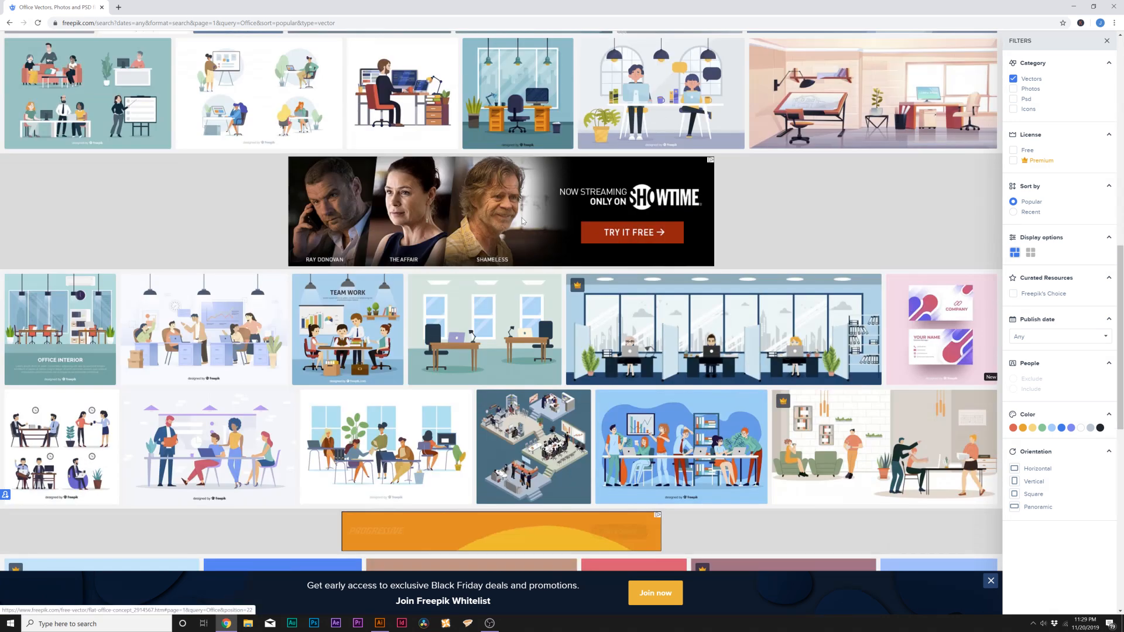
{"action": "mouse_move", "coordinate": [534, 447]}
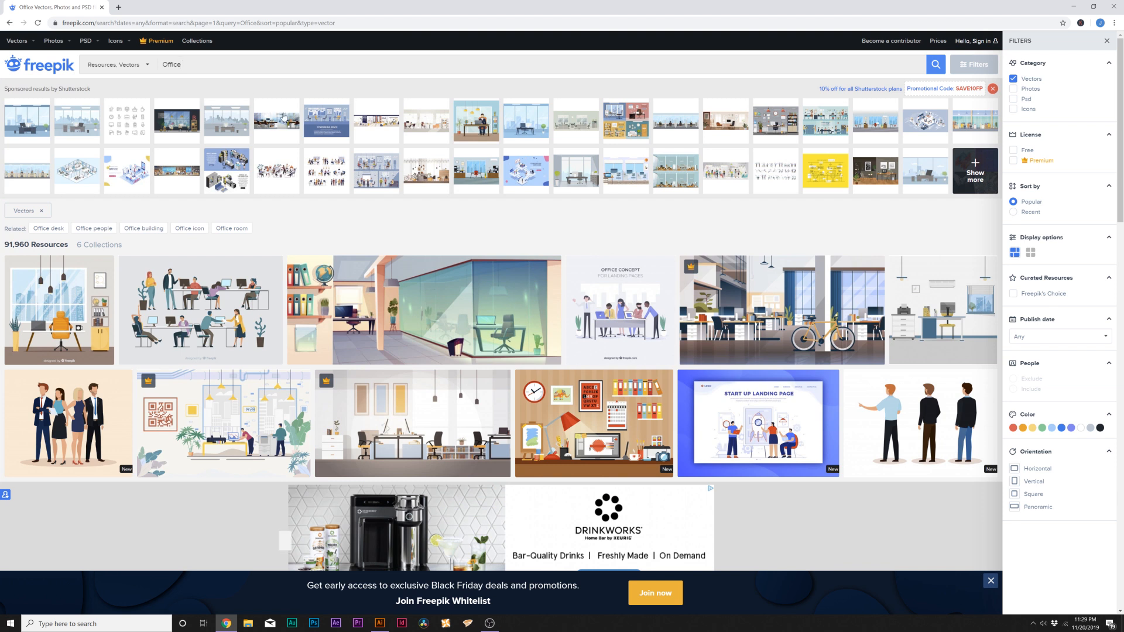
{"action": "scroll", "scroll_direction": "down", "scroll_amount": 3}
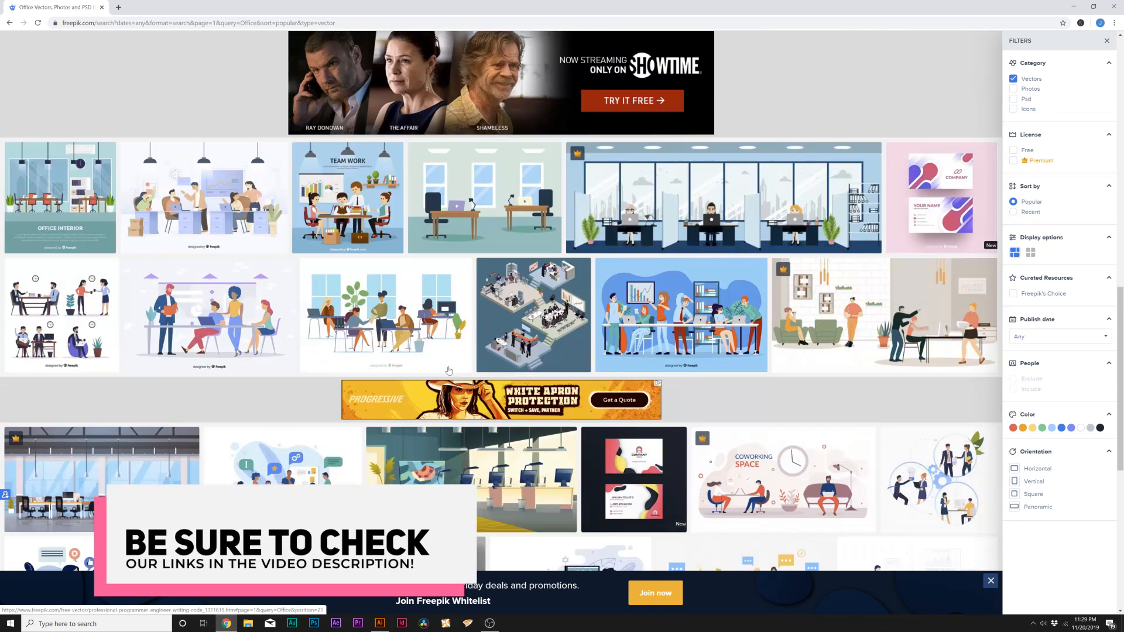
{"action": "mouse_move", "coordinate": [284, 463]}
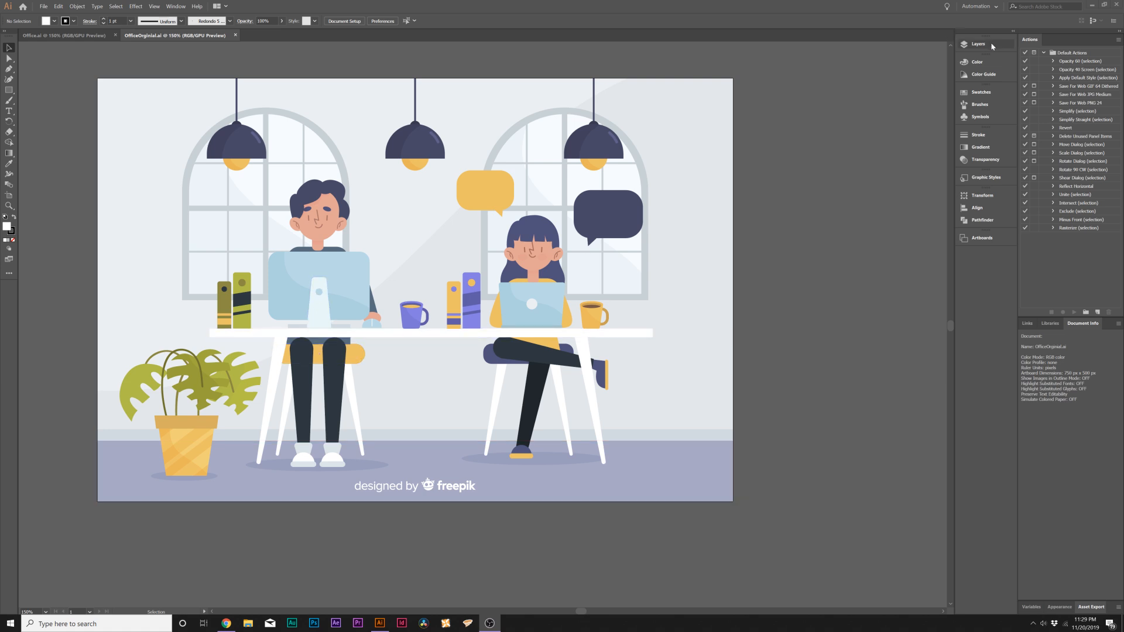
Step: Show the Layers panel listing DESIGNED BY FREEPIK, OBJECTS and BACKGROUND
{"action": "left_click", "coordinate": [976, 42]}
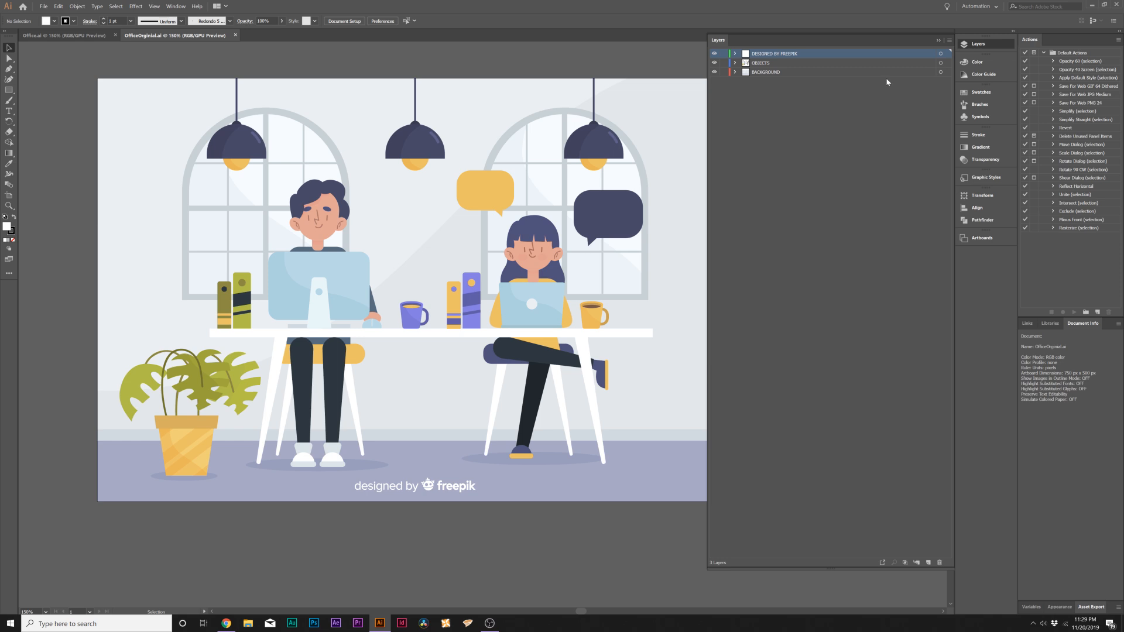
{"action": "mouse_move", "coordinate": [806, 110]}
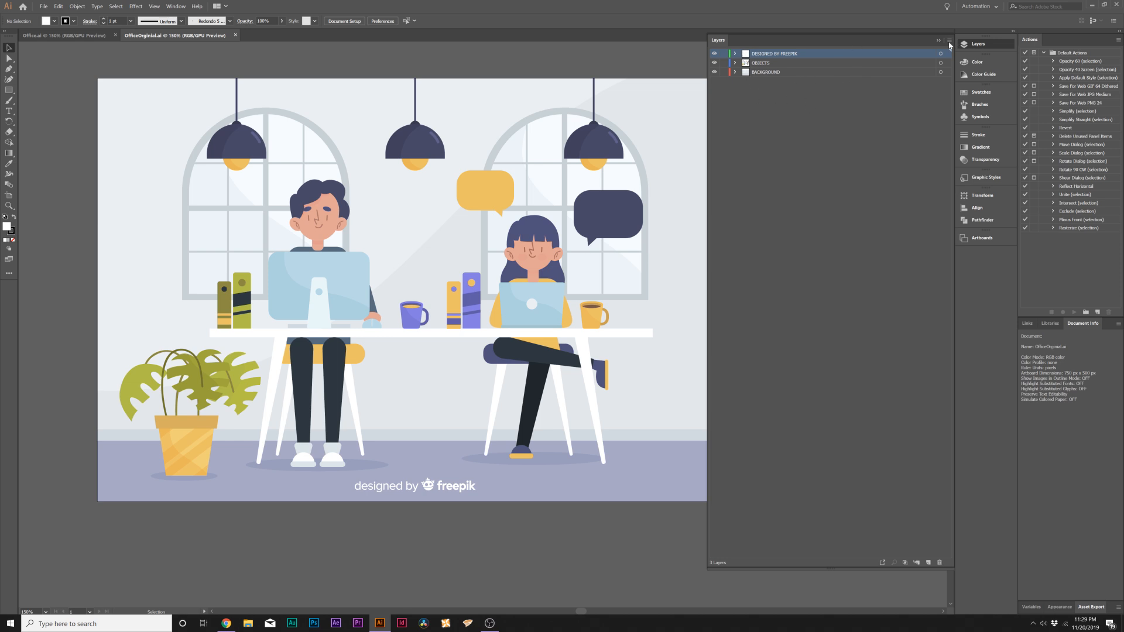
{"action": "left_click", "coordinate": [946, 40]}
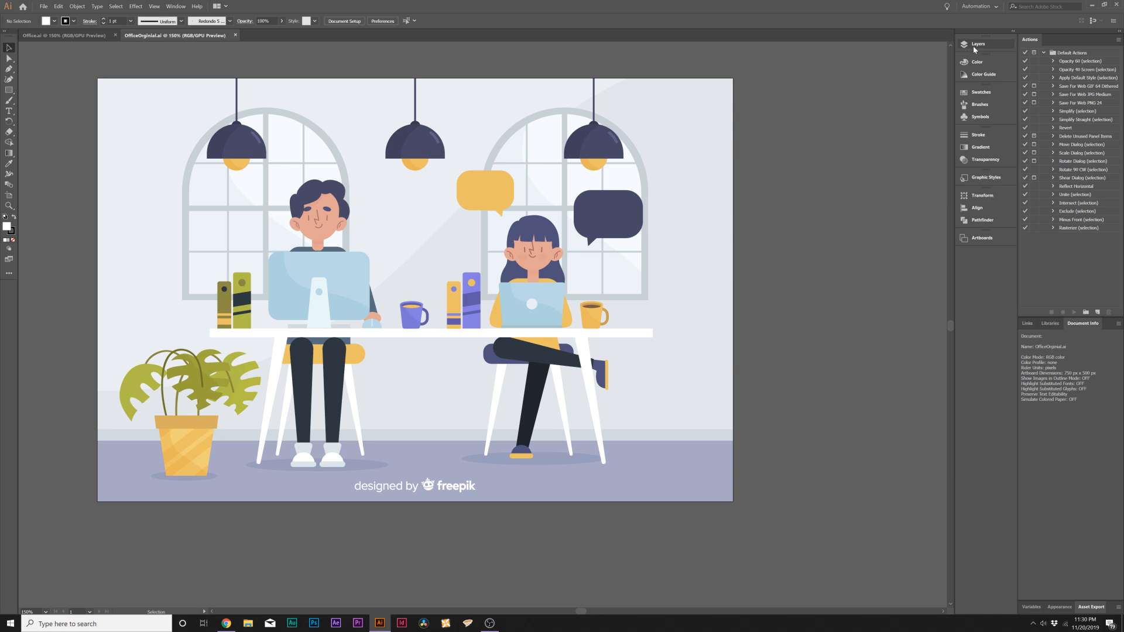
{"action": "left_click", "coordinate": [979, 42]}
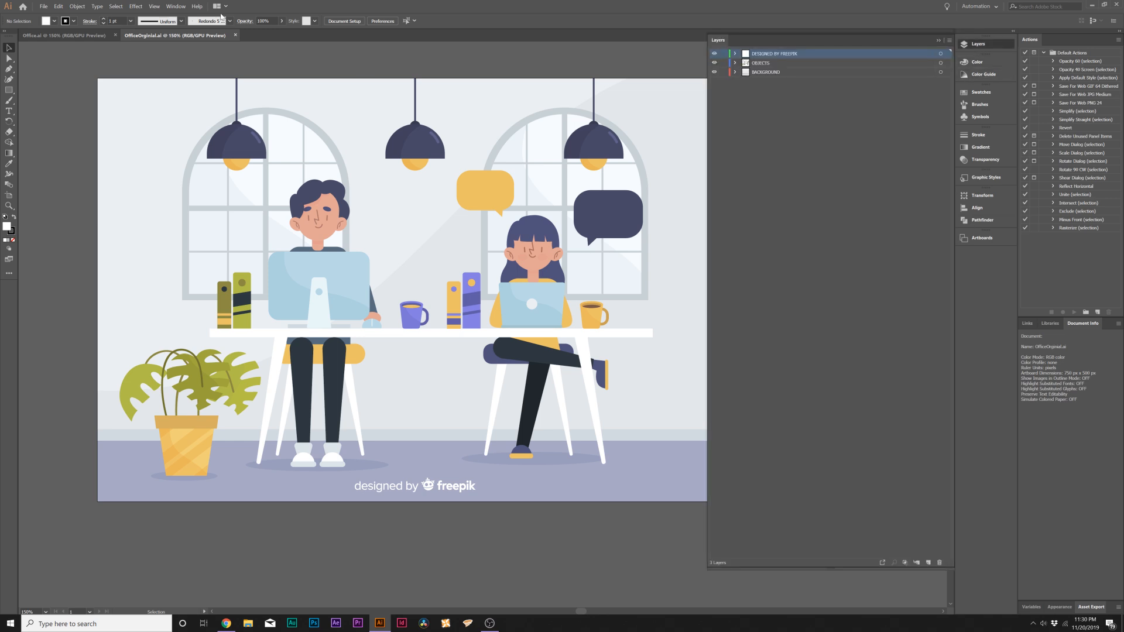
{"action": "left_click", "coordinate": [173, 6]}
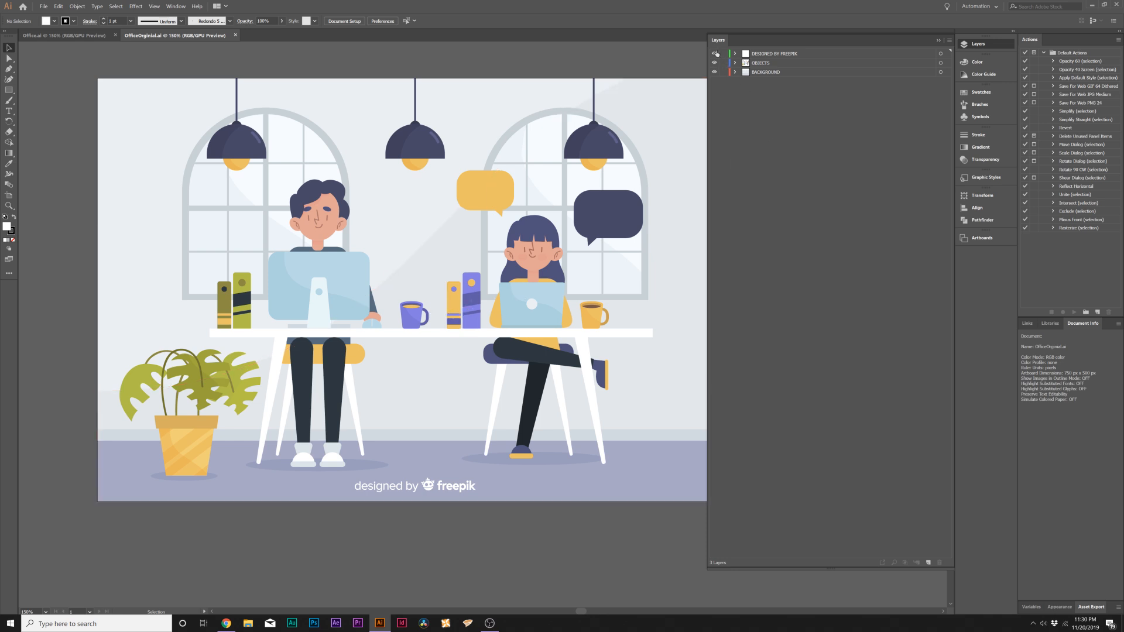
Step: Hide and re-show the OBJECTS layer to check what it and the background contain
{"action": "left_click", "coordinate": [714, 62]}
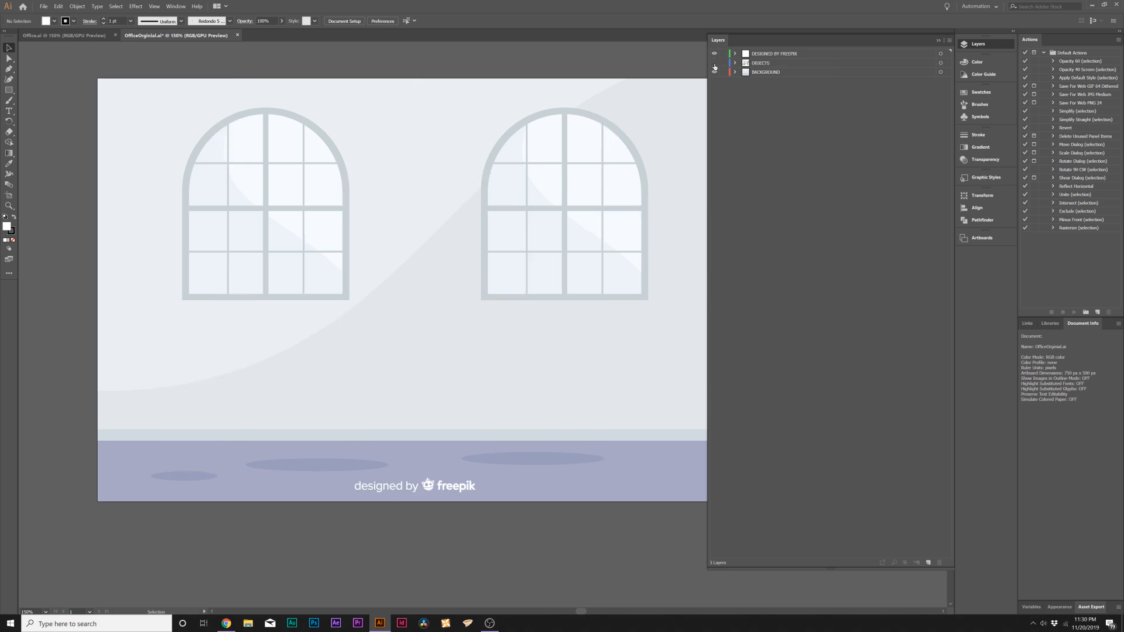
{"action": "left_click", "coordinate": [714, 62]}
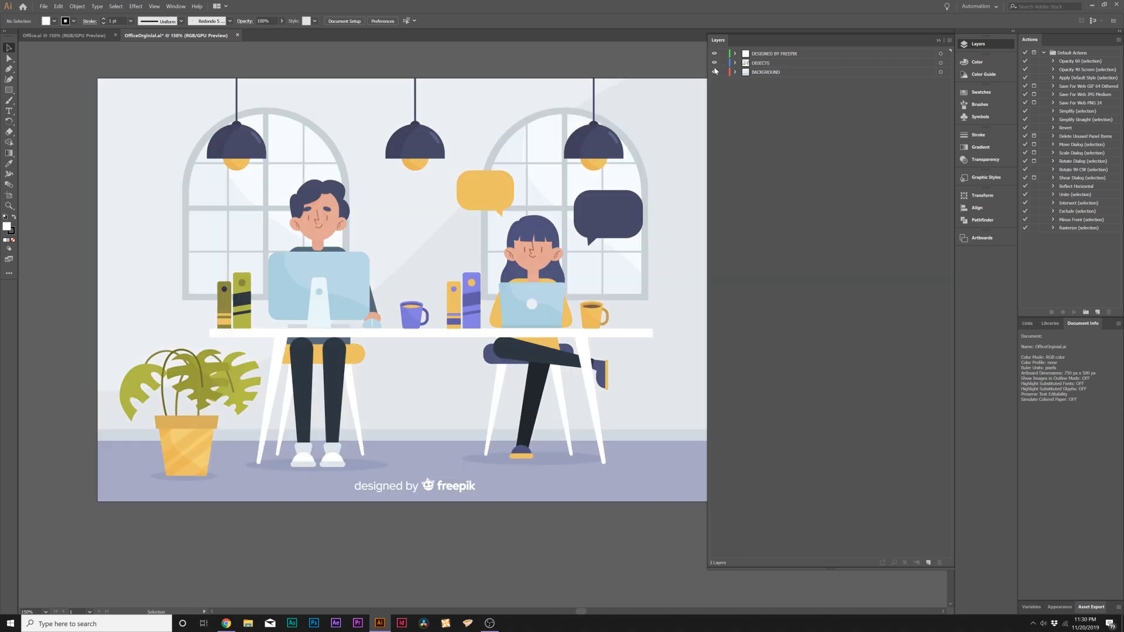
{"action": "left_click", "coordinate": [714, 72]}
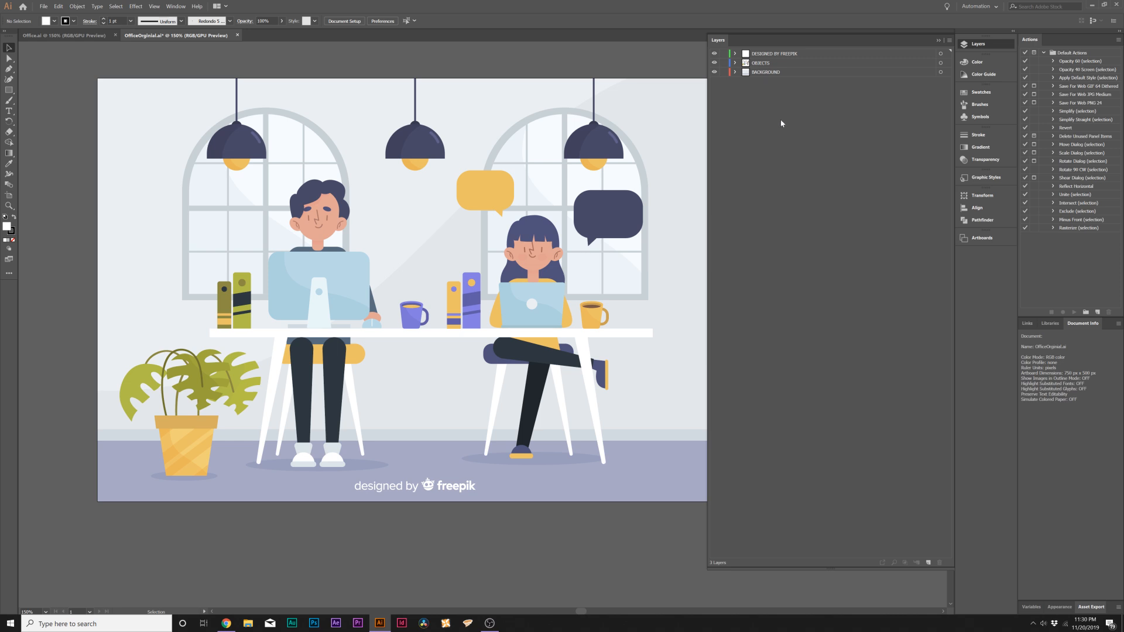
{"action": "mouse_move", "coordinate": [777, 139]}
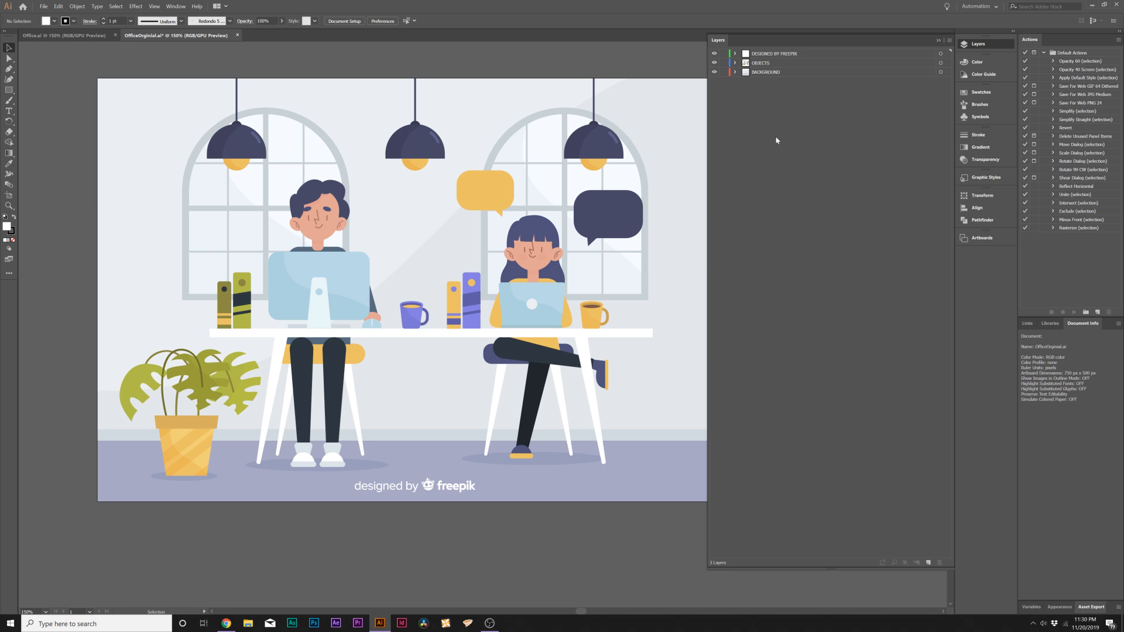
{"action": "mouse_move", "coordinate": [747, 98]}
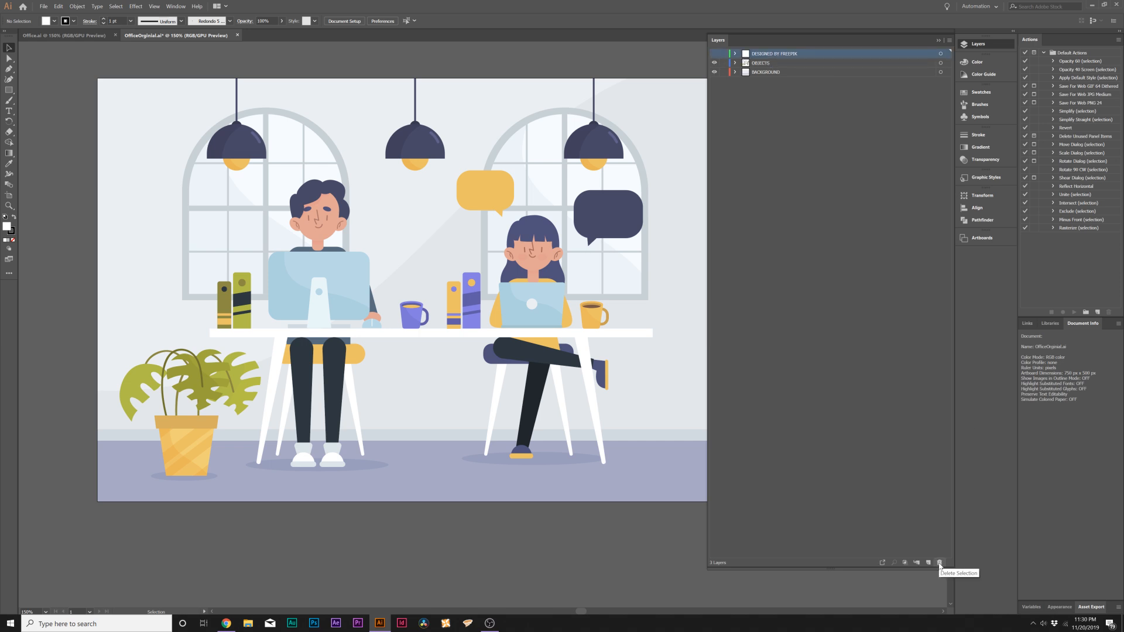
{"action": "mouse_move", "coordinate": [669, 216]}
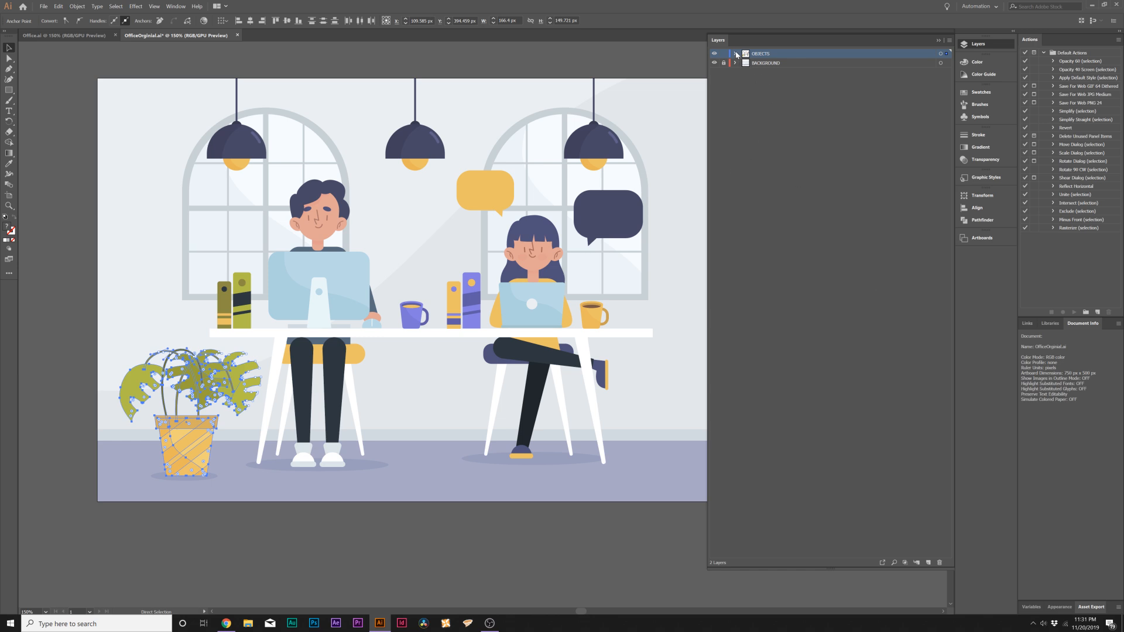
Step: Move the potted plant onto its own layer named Plant and make it visible
{"action": "left_click", "coordinate": [735, 54]}
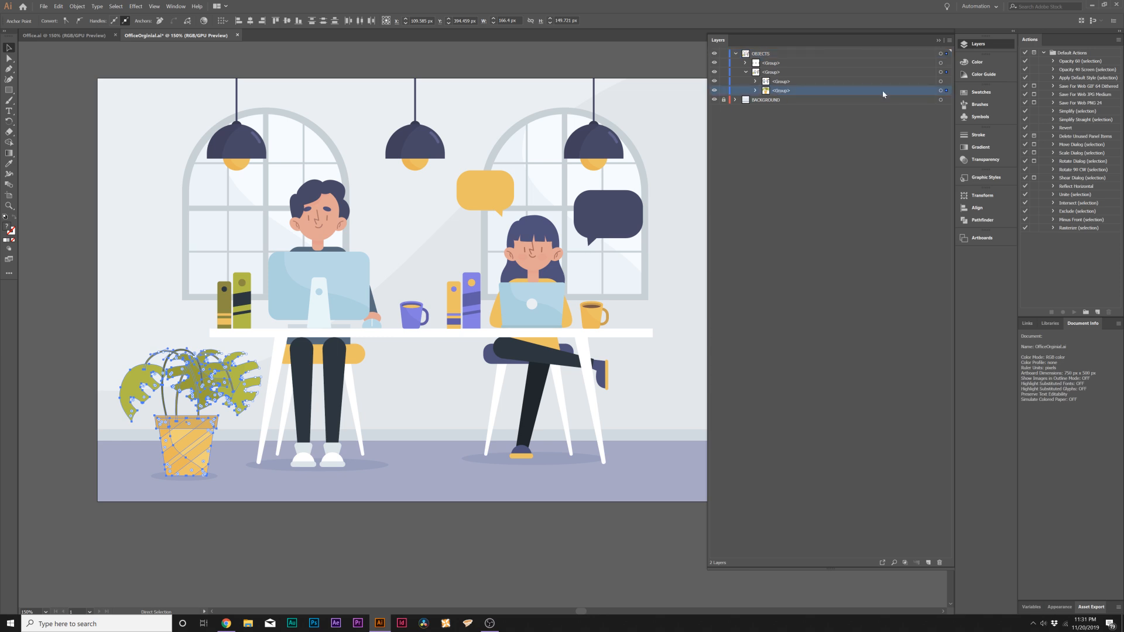
{"action": "mouse_move", "coordinate": [941, 91]}
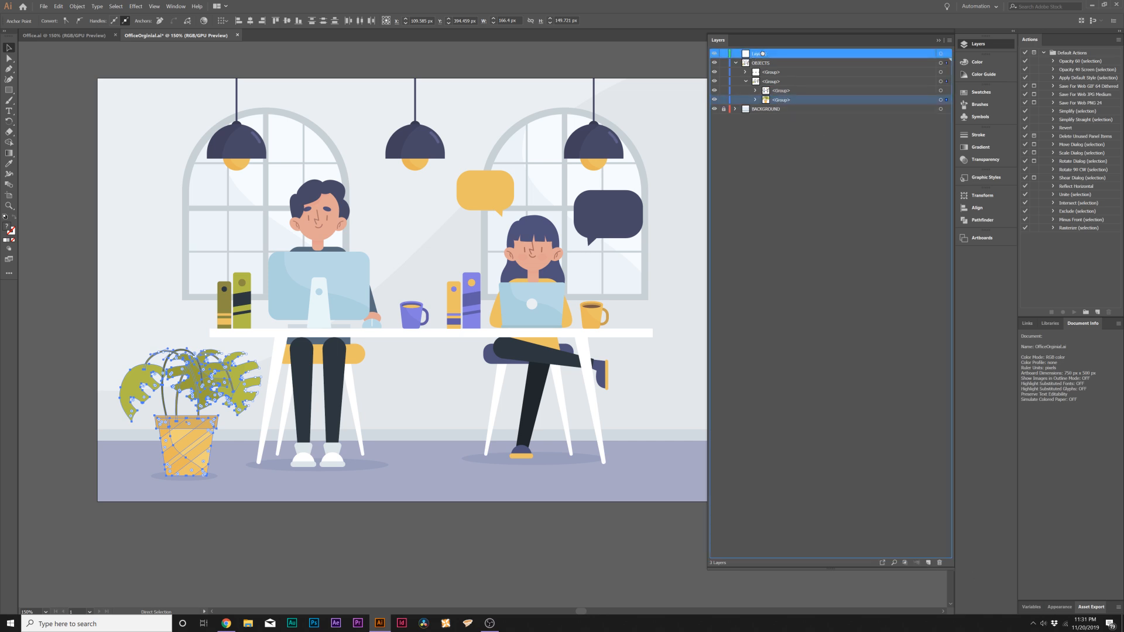
{"action": "left_click", "coordinate": [735, 62]}
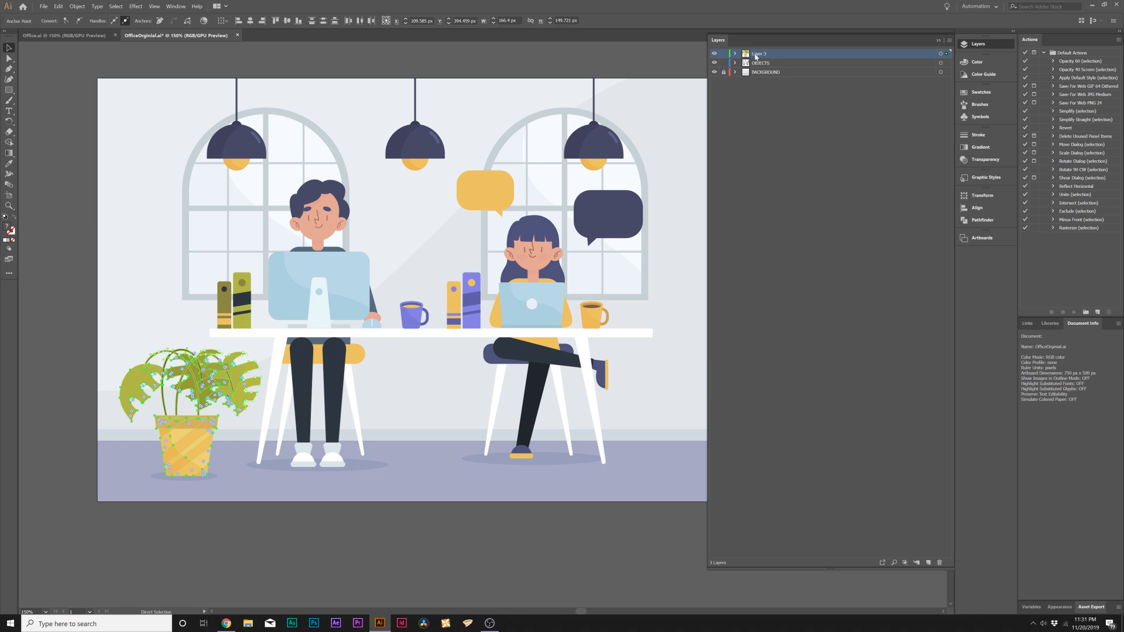
{"action": "double_click", "coordinate": [759, 53]}
{"action": "type", "text": "Plant"}
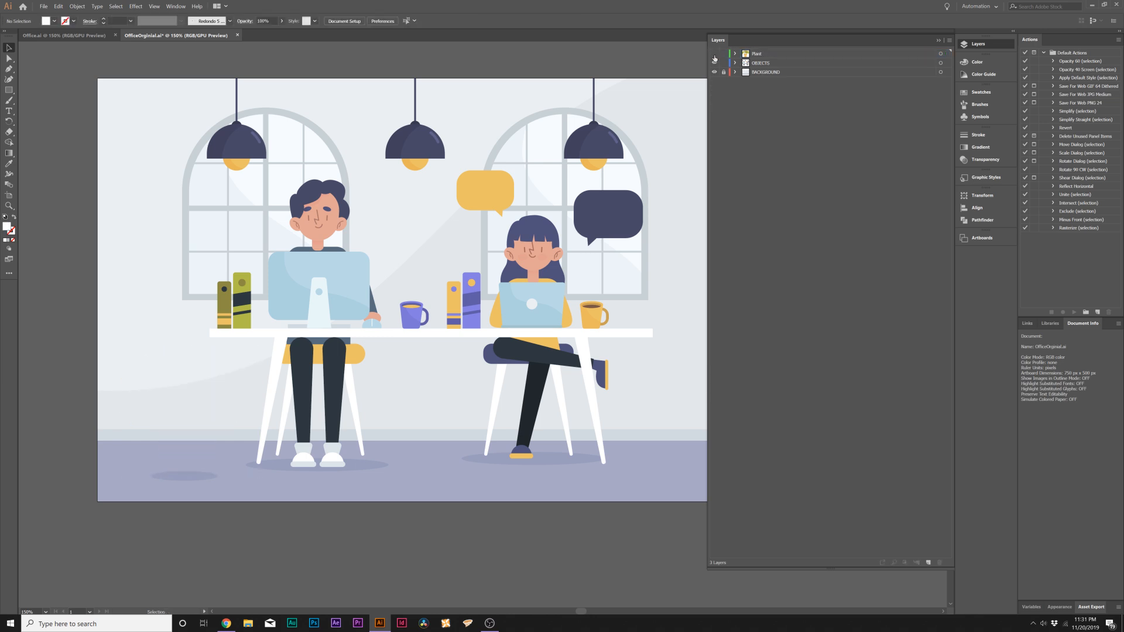
{"action": "left_click", "coordinate": [714, 54]}
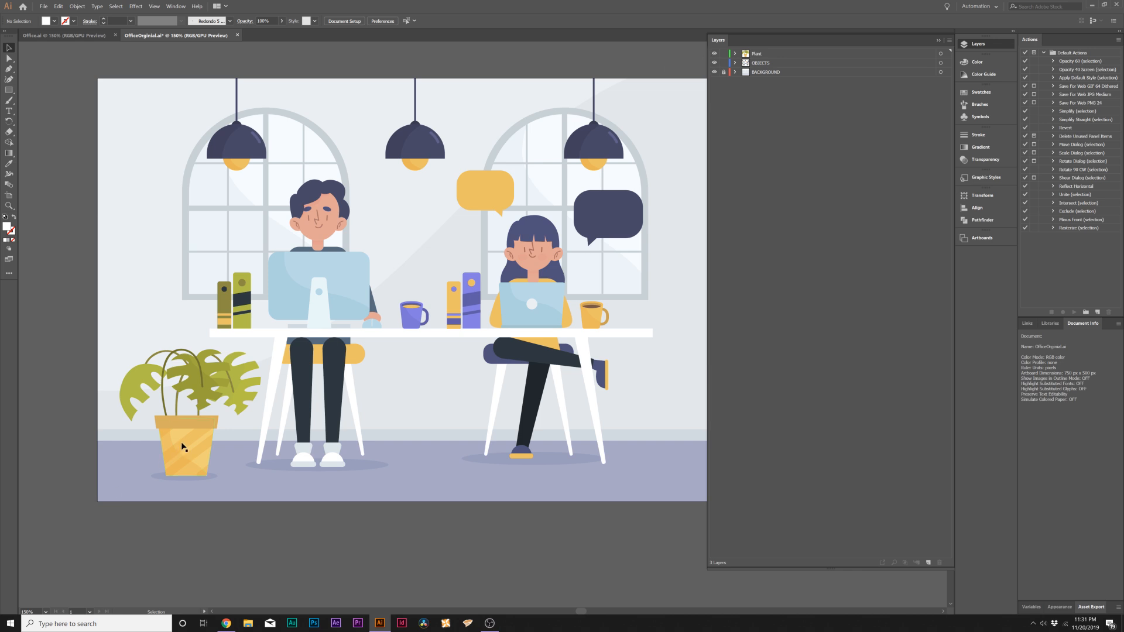
{"action": "mouse_move", "coordinate": [227, 368]}
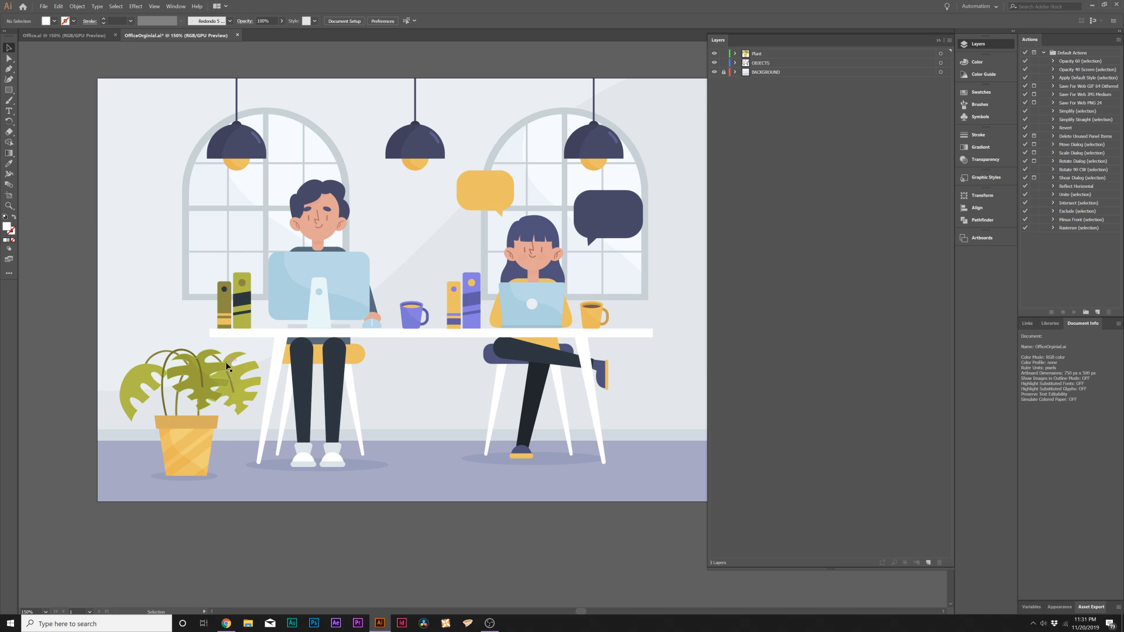
{"action": "mouse_move", "coordinate": [444, 253]}
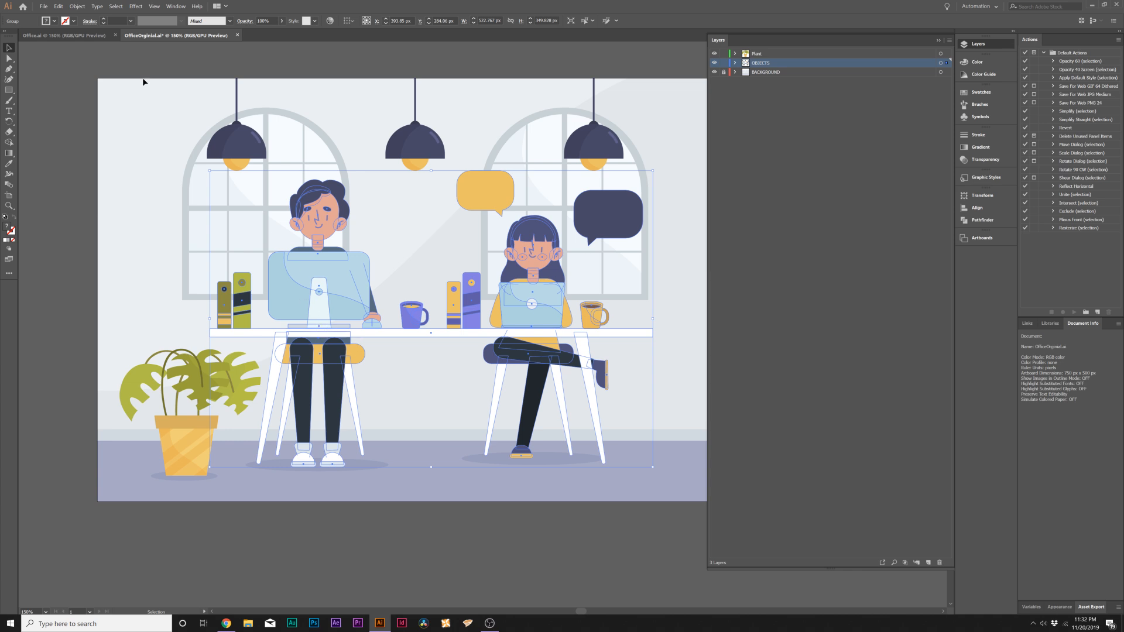
Step: Select the girl's head so it can go onto its own new Layer 4
{"action": "left_click", "coordinate": [80, 6]}
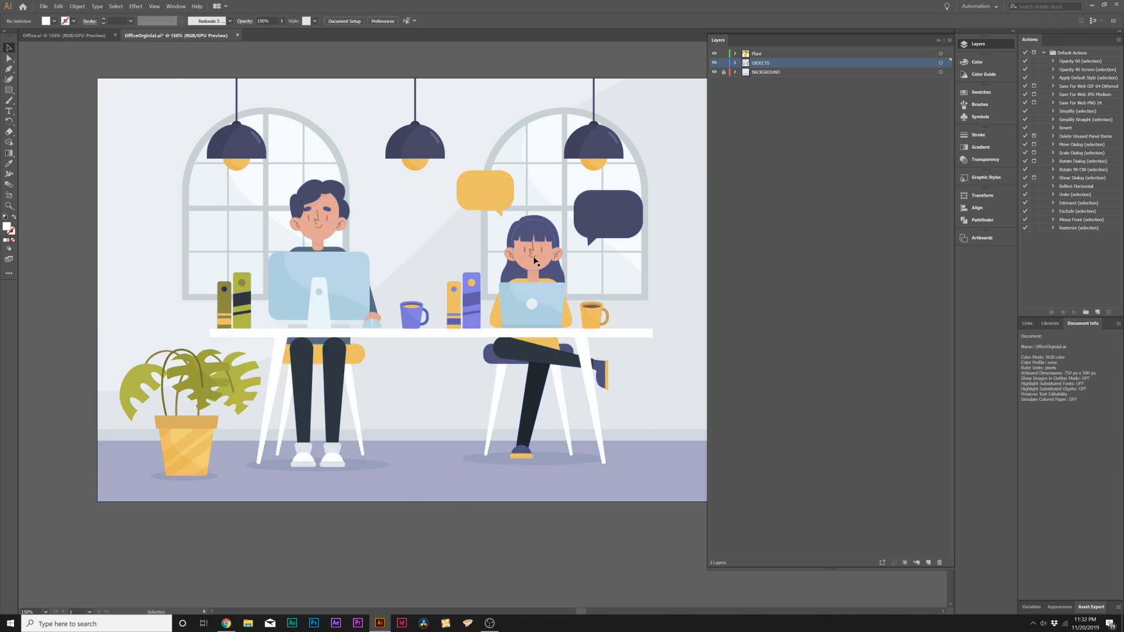
{"action": "left_click", "coordinate": [89, 6]}
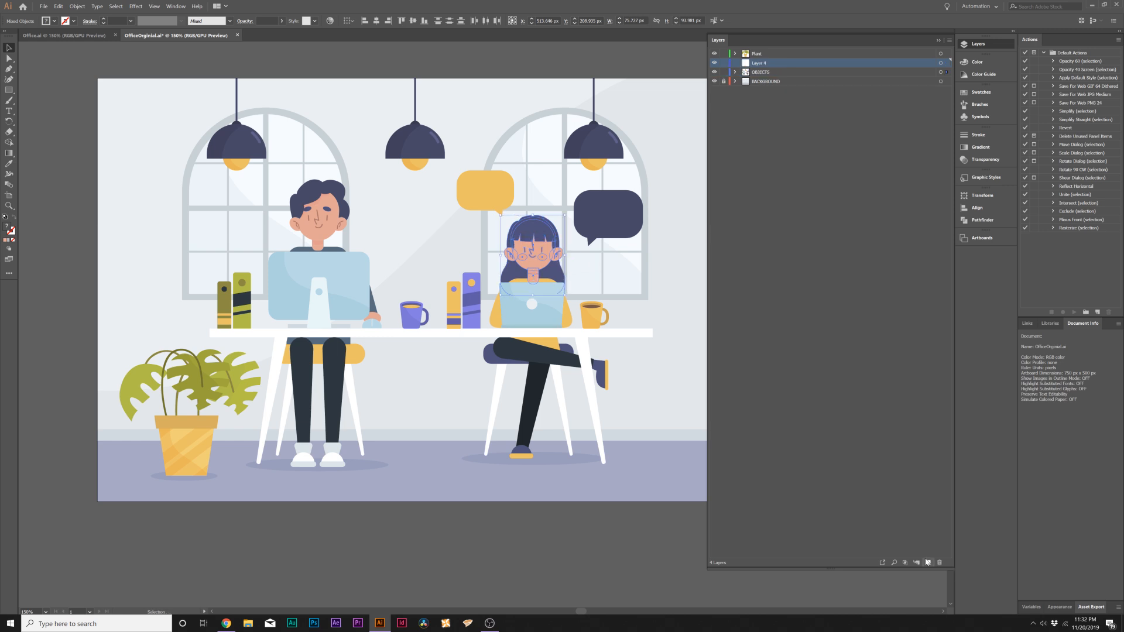
Step: Rename Layer 4 to Right Head and place it below the OBJECTS layer
{"action": "double_click", "coordinate": [758, 62]}
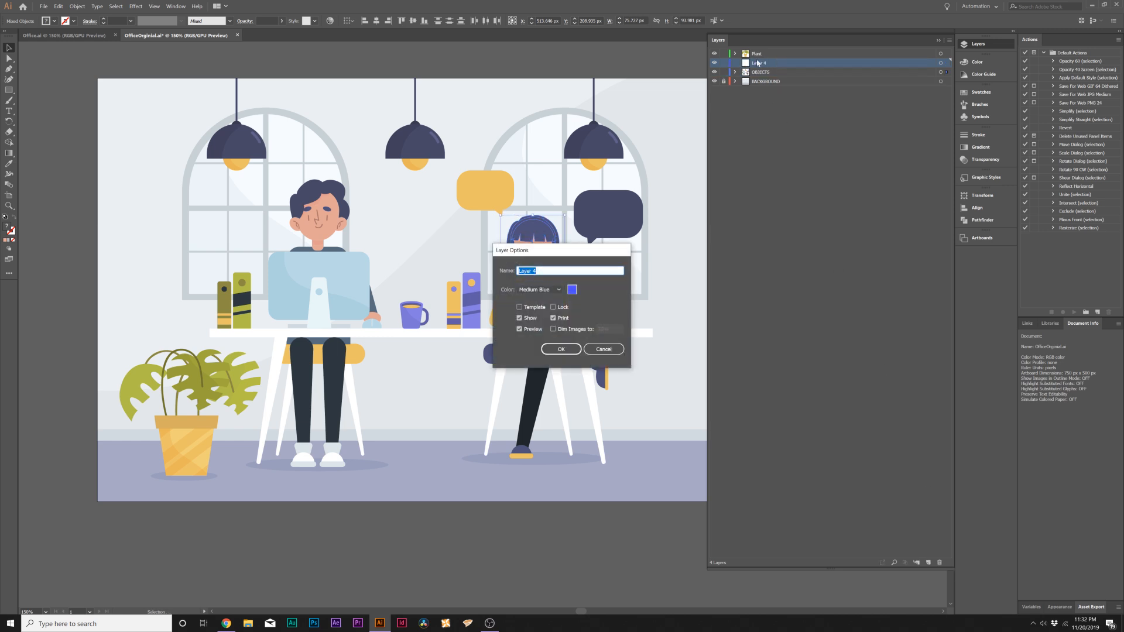
{"action": "type", "text": "Right Hea"}
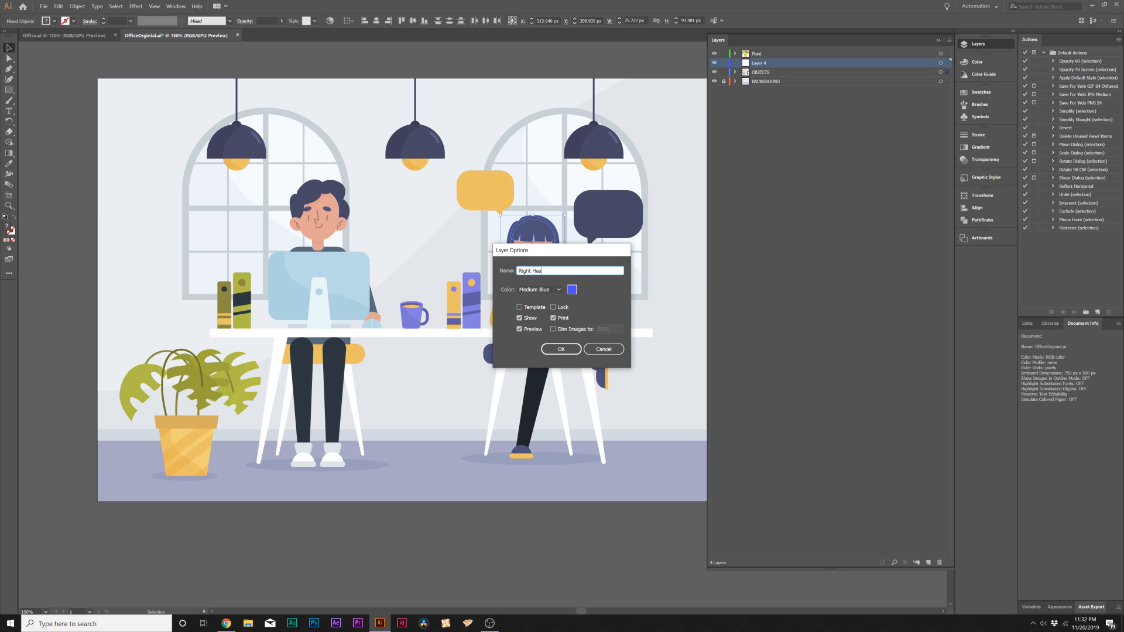
{"action": "left_click", "coordinate": [560, 349]}
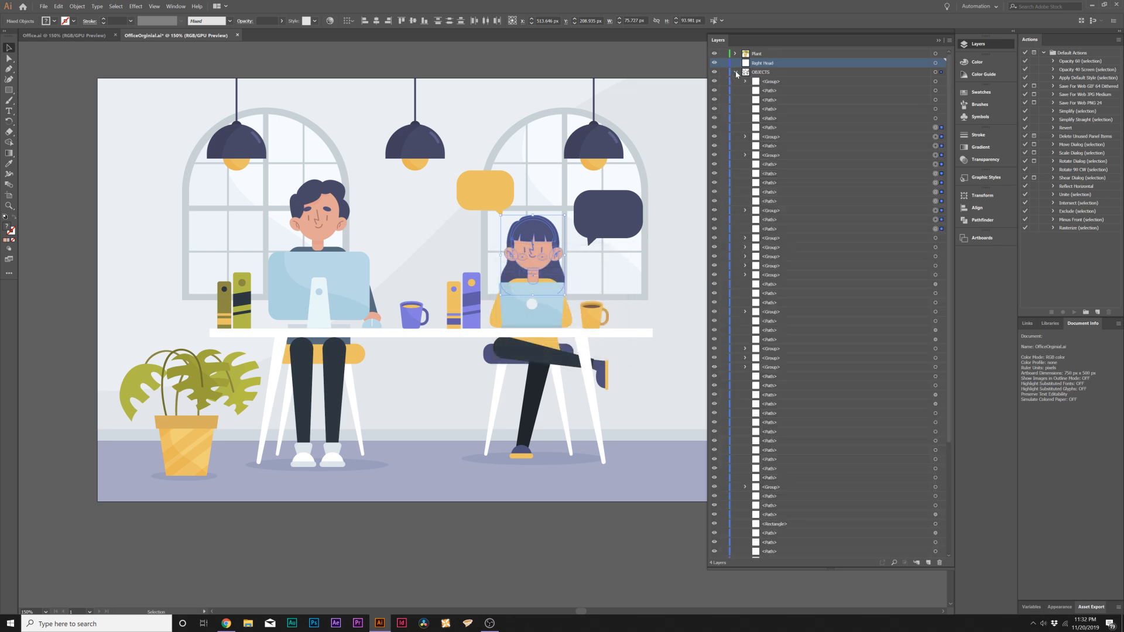
{"action": "left_click", "coordinate": [761, 72]}
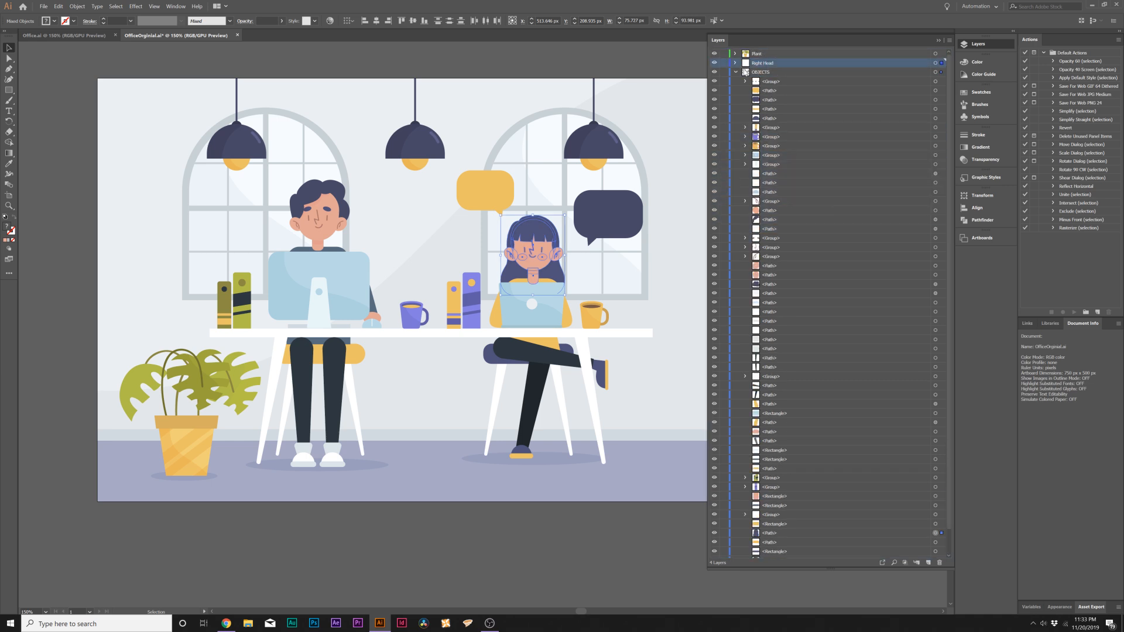
{"action": "left_click", "coordinate": [735, 71]}
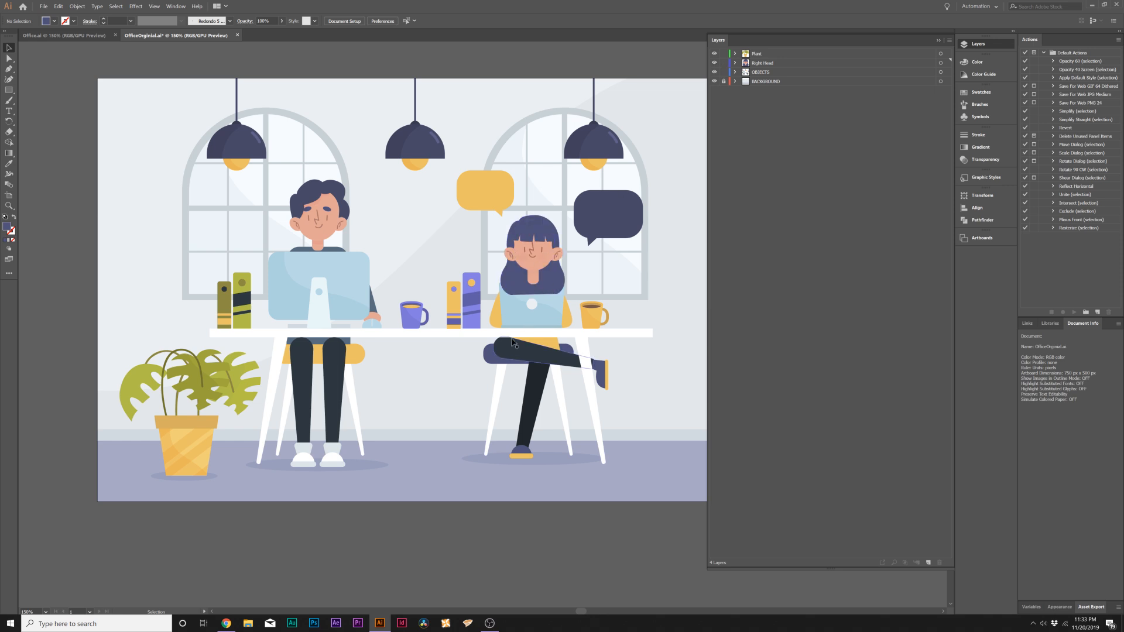
{"action": "left_click", "coordinate": [763, 62]}
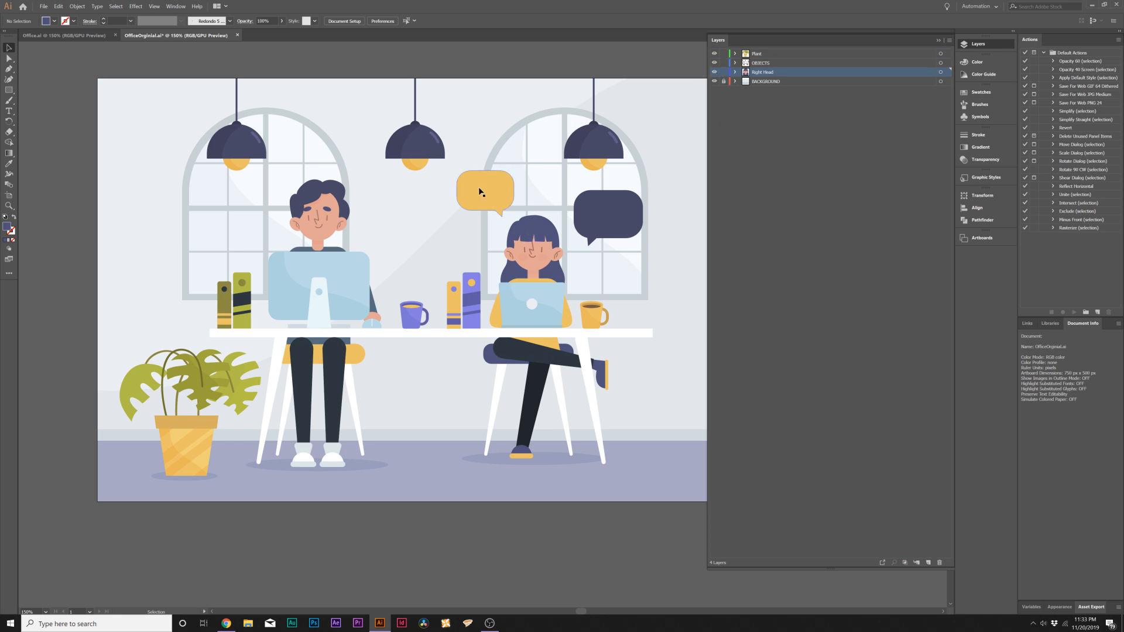
Step: Delete the yellow and dark speech bubbles from the scene
{"action": "left_click", "coordinate": [481, 192]}
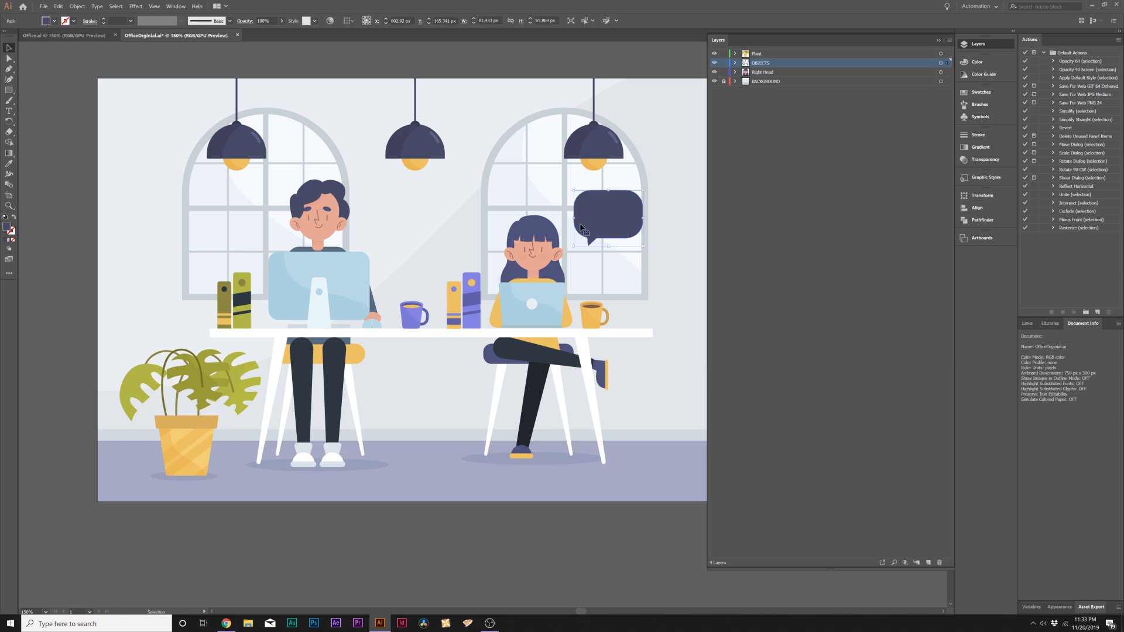
{"action": "left_click", "coordinate": [7, 48]}
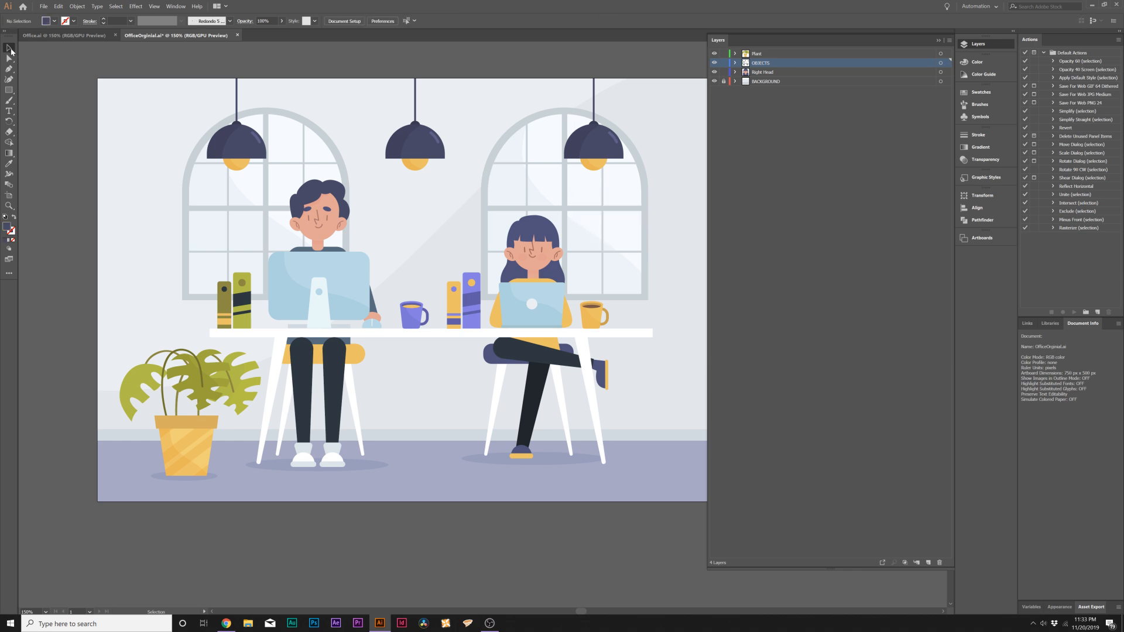
{"action": "mouse_move", "coordinate": [292, 187]}
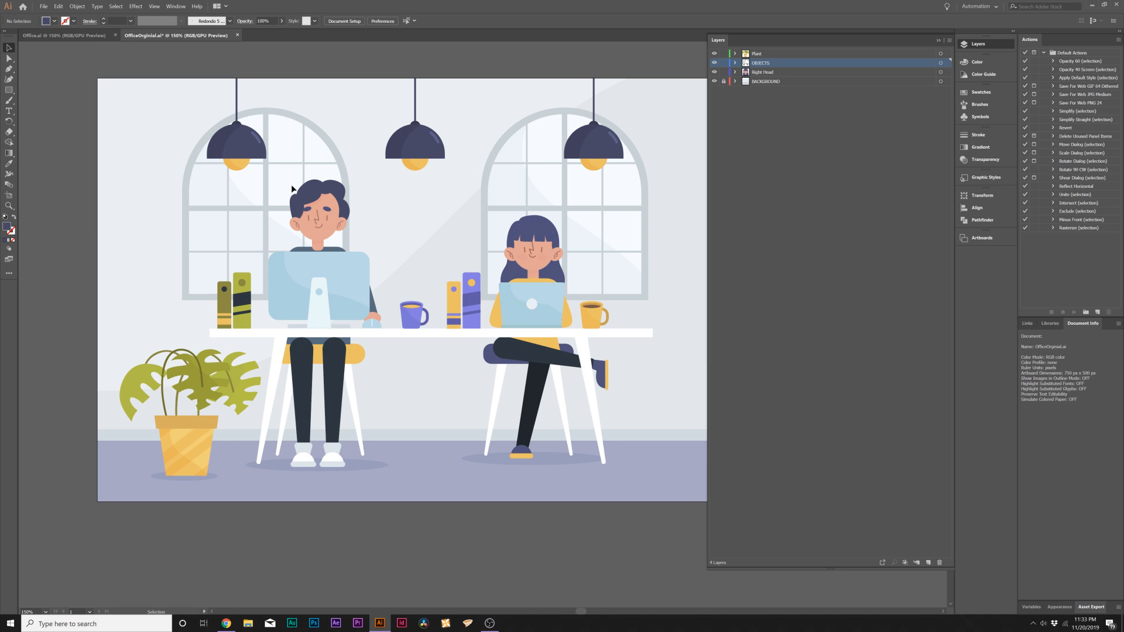
Step: Switch to the Office.ai document showing the bubble-free scene
{"action": "left_click", "coordinate": [64, 35]}
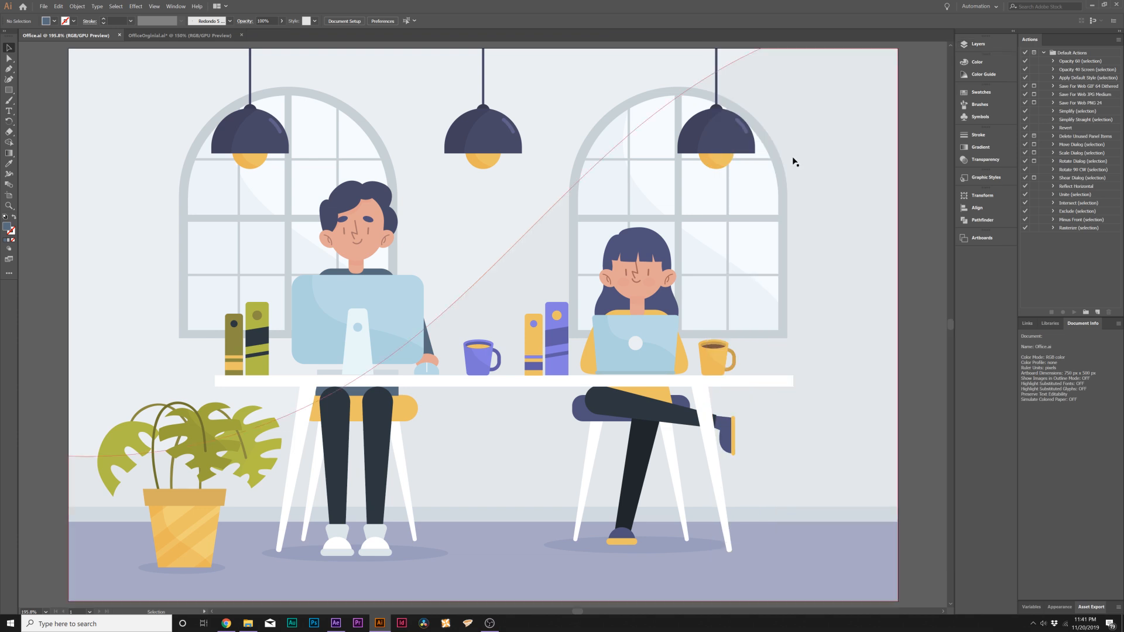
{"action": "mouse_move", "coordinate": [756, 396]}
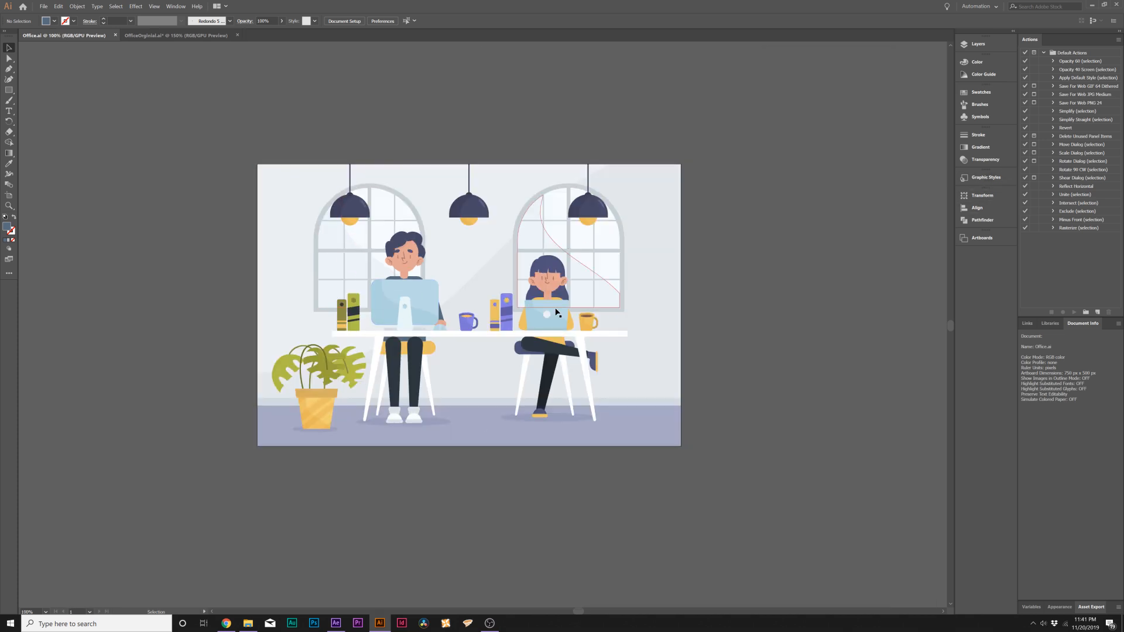
Step: Resize the artboard to 1920 × 1080 and scale the illustration up to fill it
{"action": "left_click", "coordinate": [172, 6]}
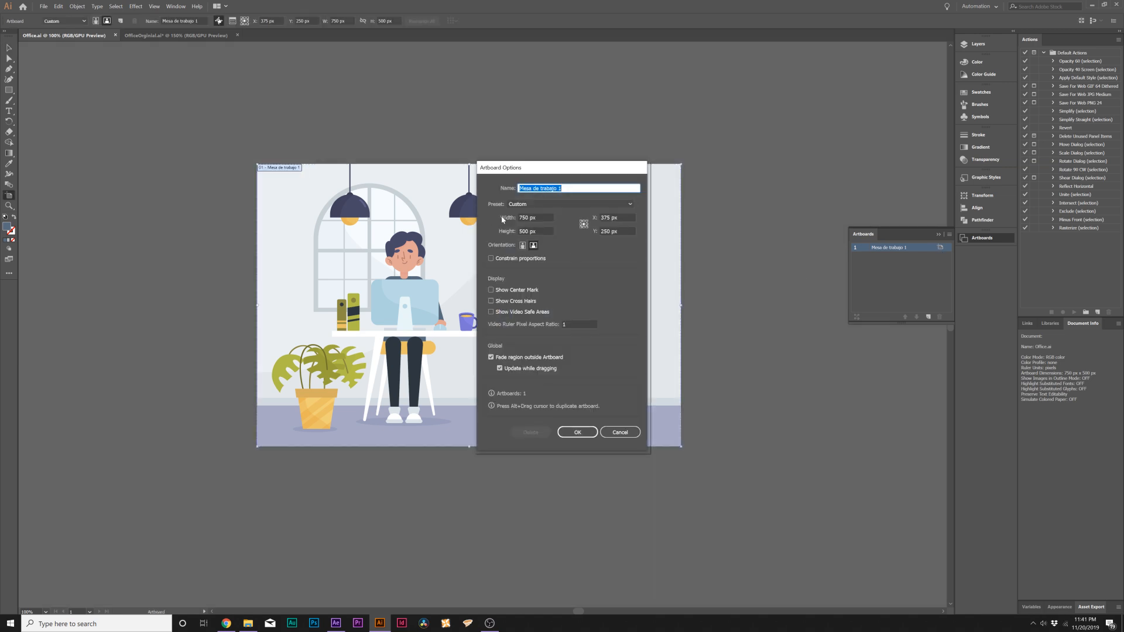
{"action": "left_click", "coordinate": [534, 217]}
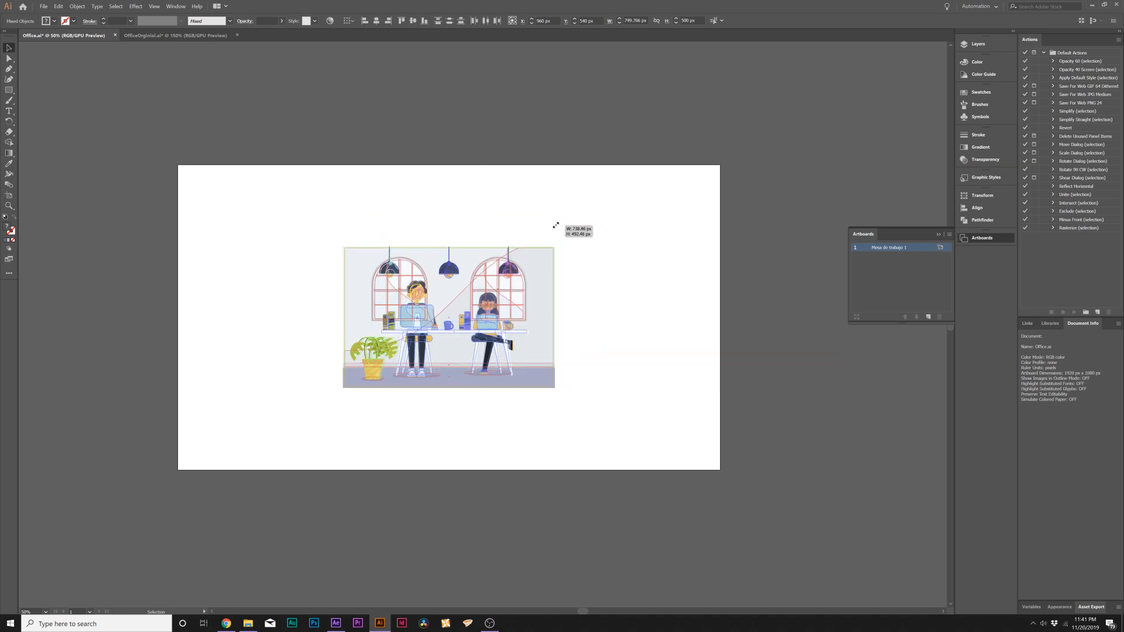
{"action": "left_click_drag", "start_coordinate": [555, 225], "coordinate": [726, 123]}
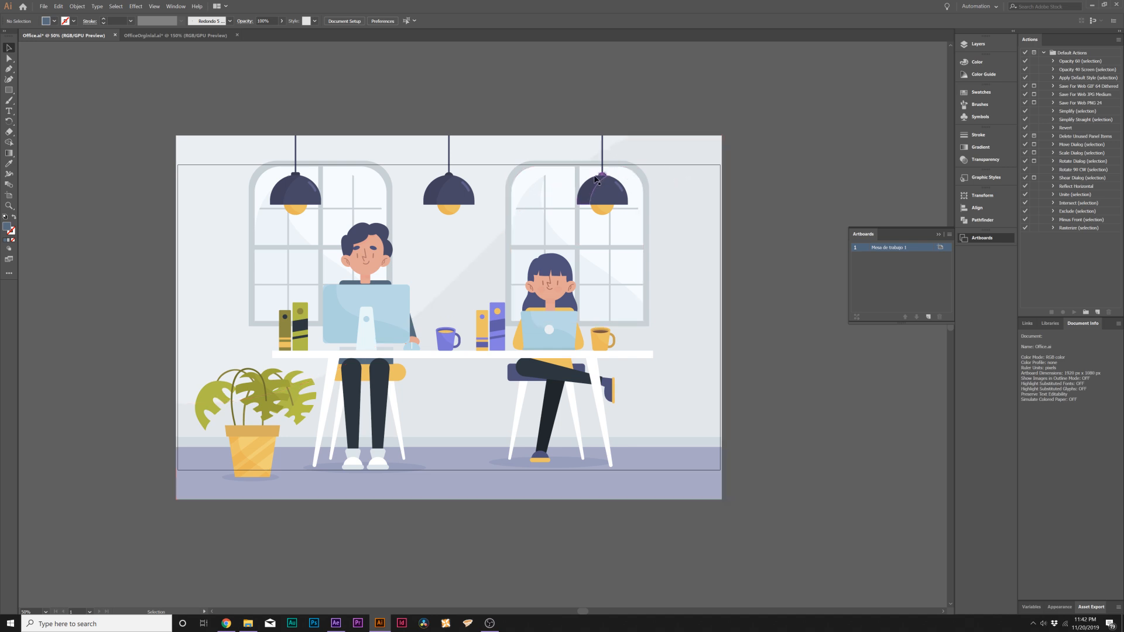
Step: Save Office.ai via File > Save and move over to After Effects
{"action": "left_click", "coordinate": [43, 6]}
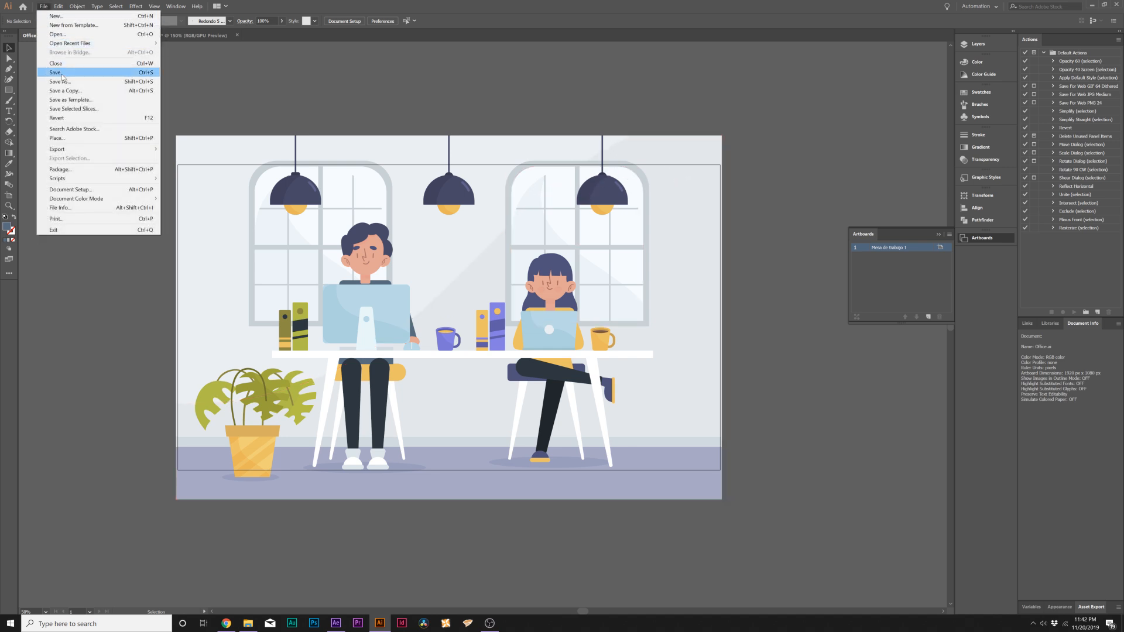
{"action": "left_click", "coordinate": [54, 72]}
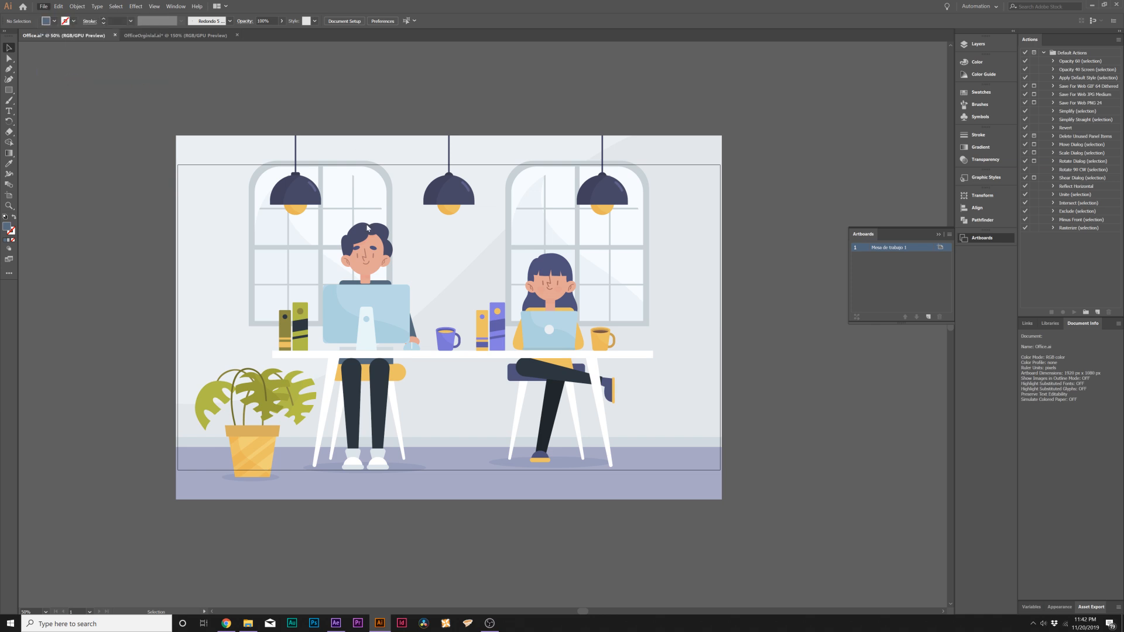
{"action": "left_click", "coordinate": [335, 623]}
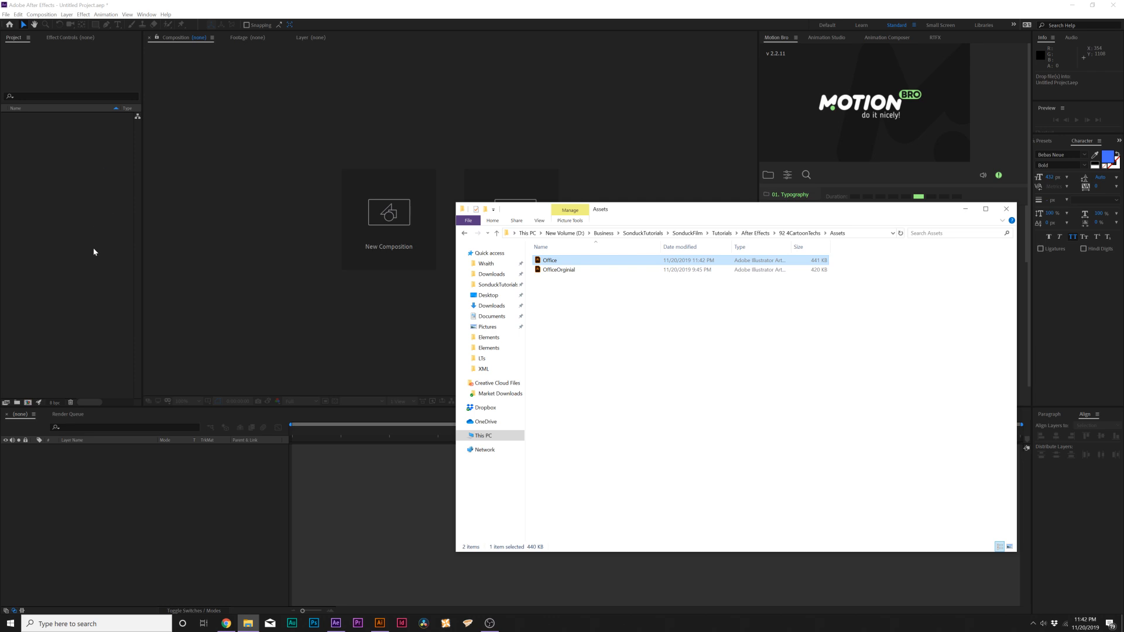
Step: Import Office.ai as a composition and open the Office composition
{"action": "double_click", "coordinate": [549, 259]}
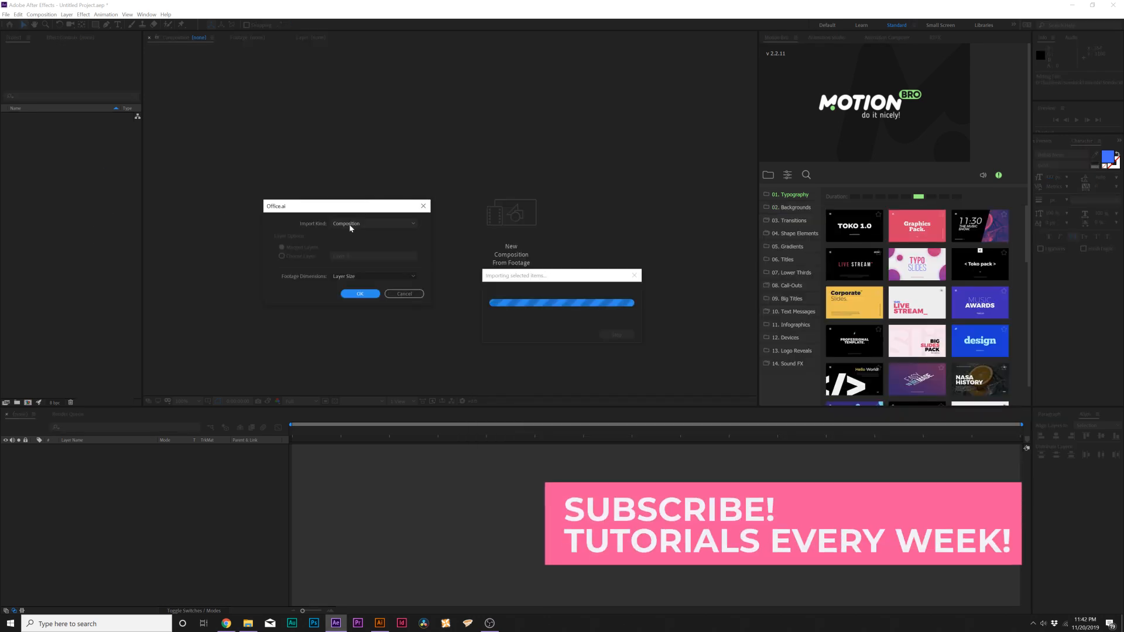
{"action": "left_click", "coordinate": [373, 223]}
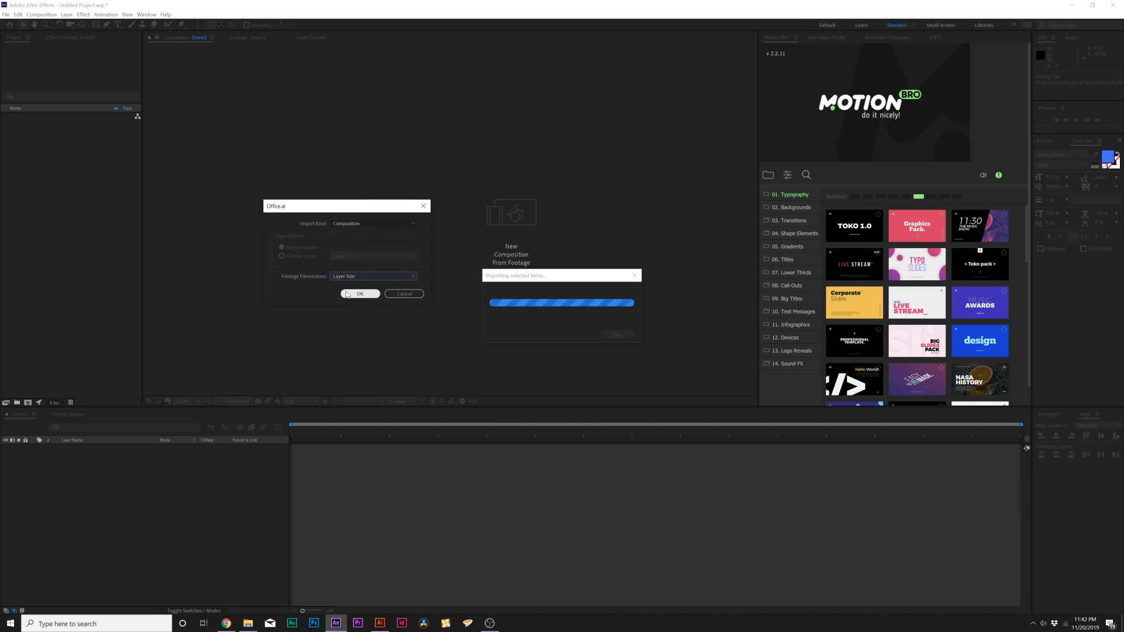
{"action": "left_click", "coordinate": [361, 292]}
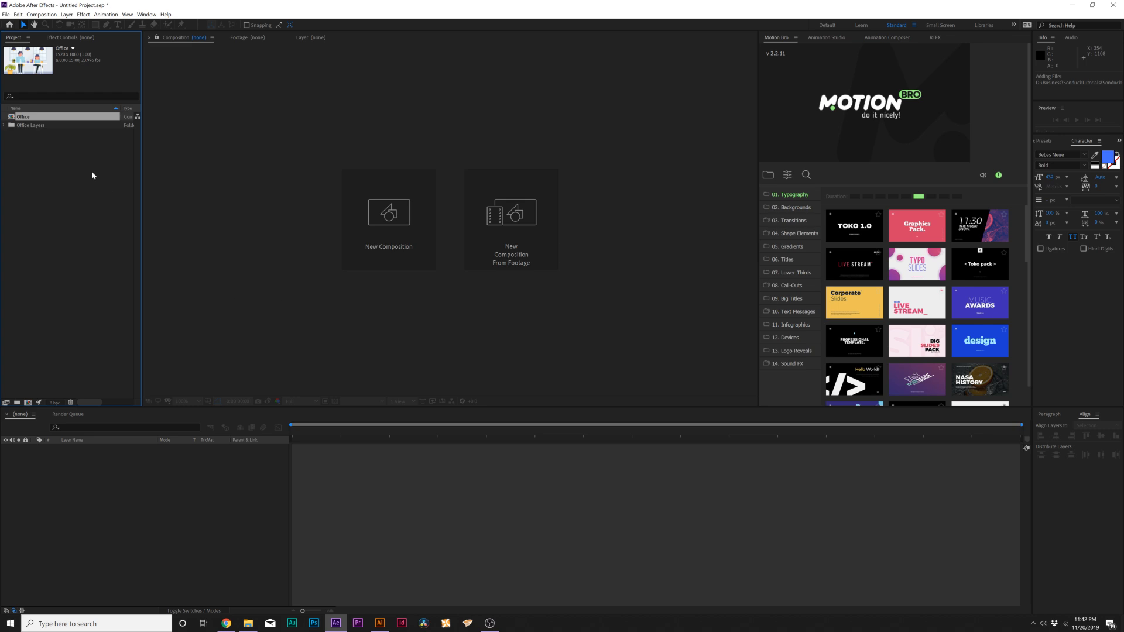
{"action": "double_click", "coordinate": [25, 116]}
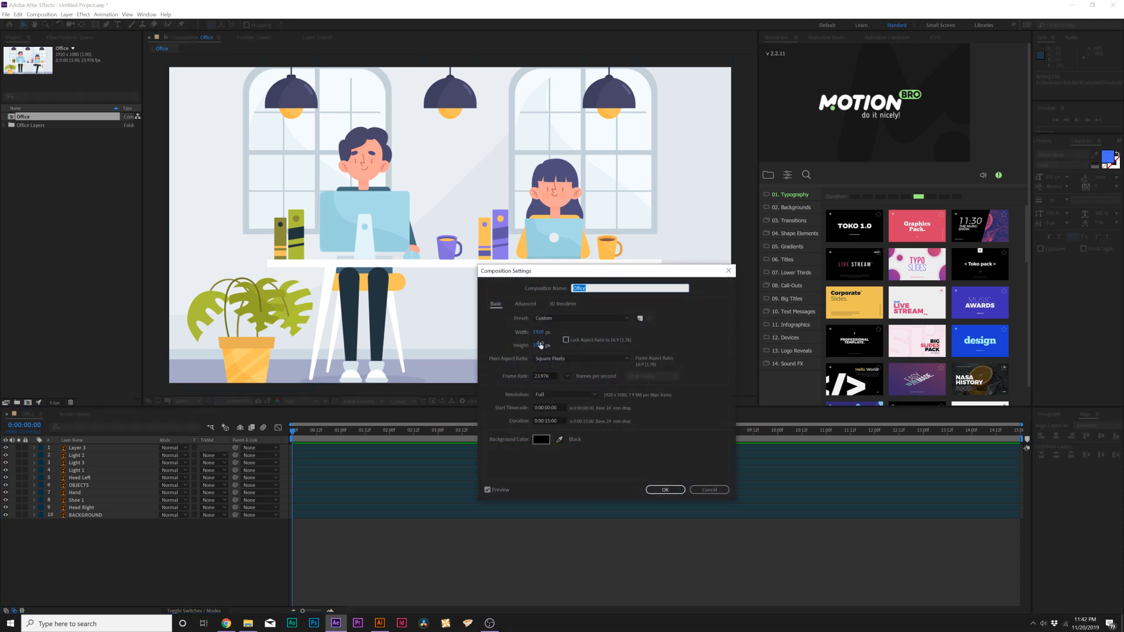
Step: Rename the top layer to Plant after closing the composition settings
{"action": "left_click", "coordinate": [665, 489]}
{"action": "type", "text": "Plant"}
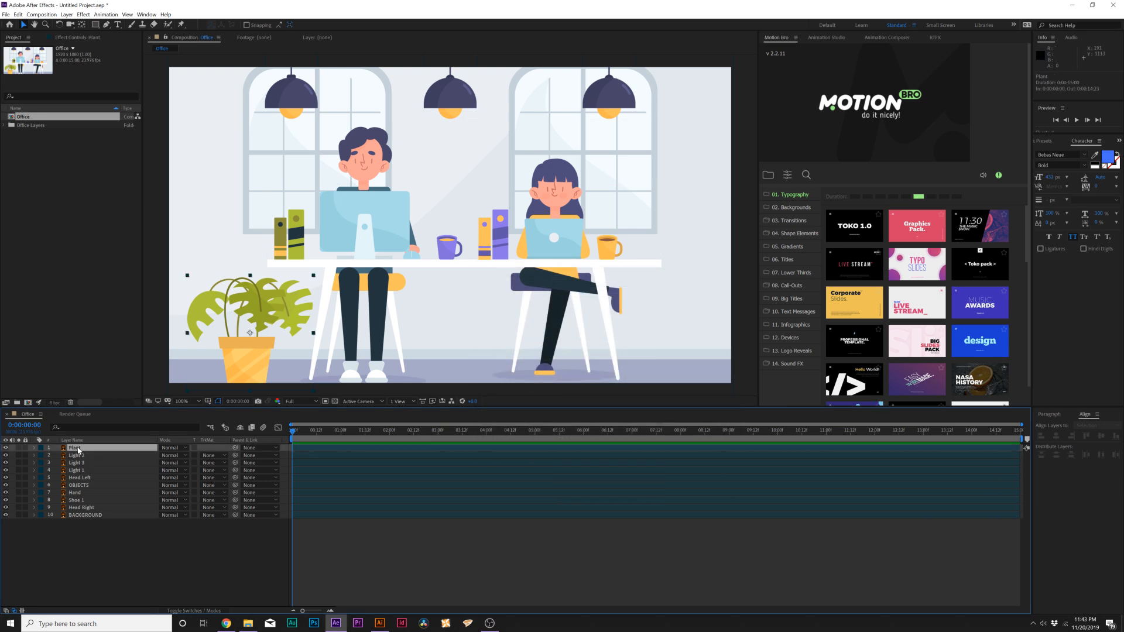
{"action": "left_click", "coordinate": [80, 478]}
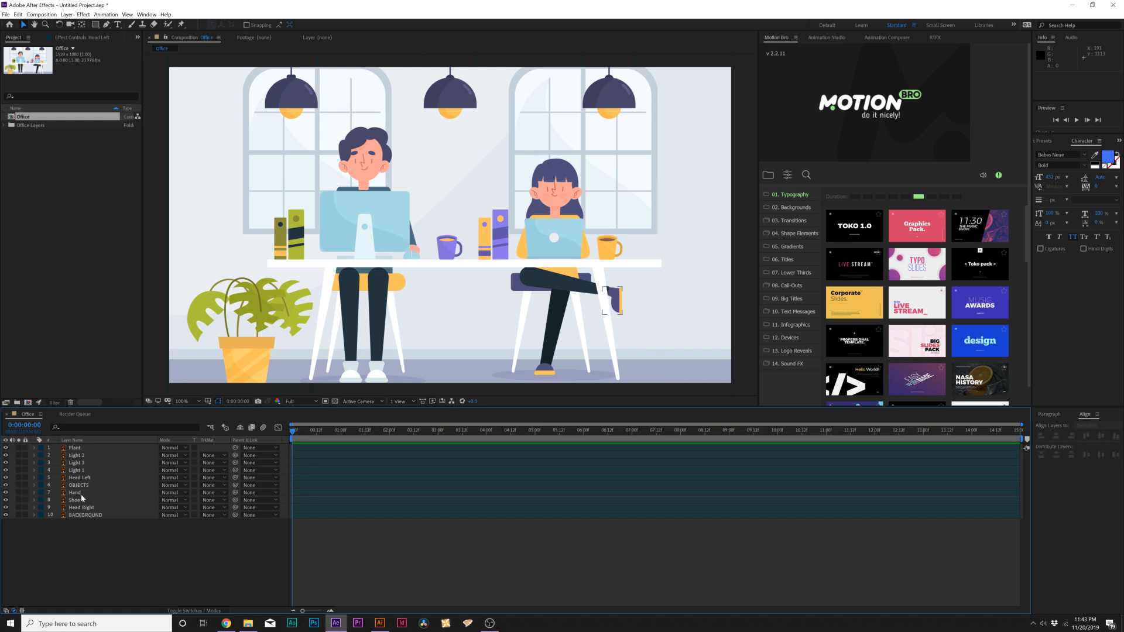
{"action": "left_click", "coordinate": [76, 454]}
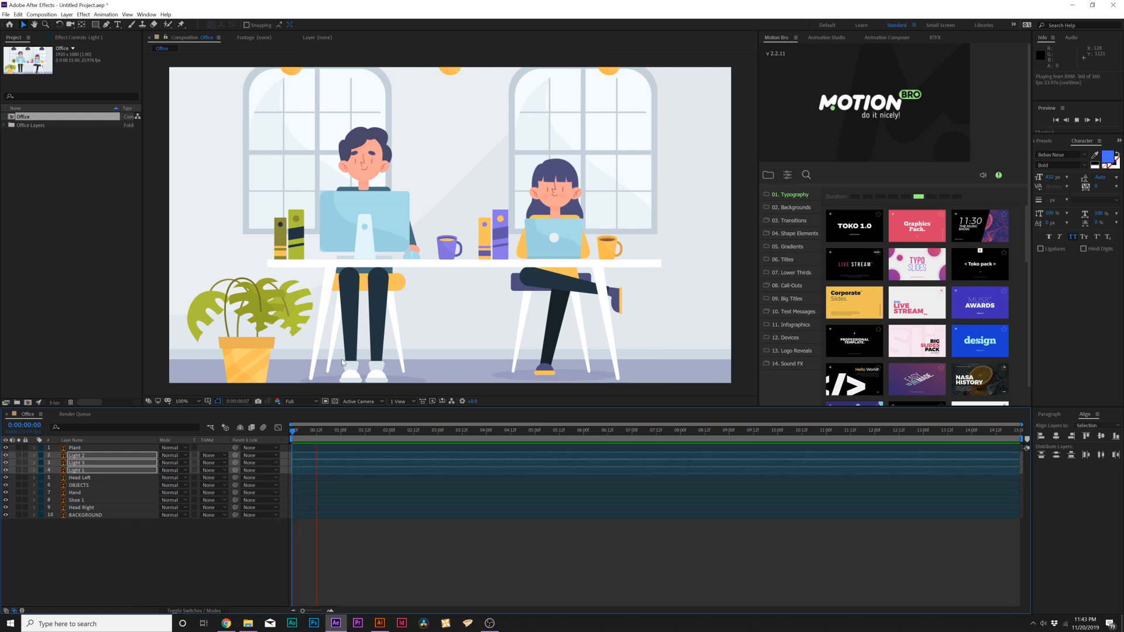
Step: Keyframe Position on Light 1–3 so the lamps drop into place
{"action": "left_click", "coordinate": [398, 429]}
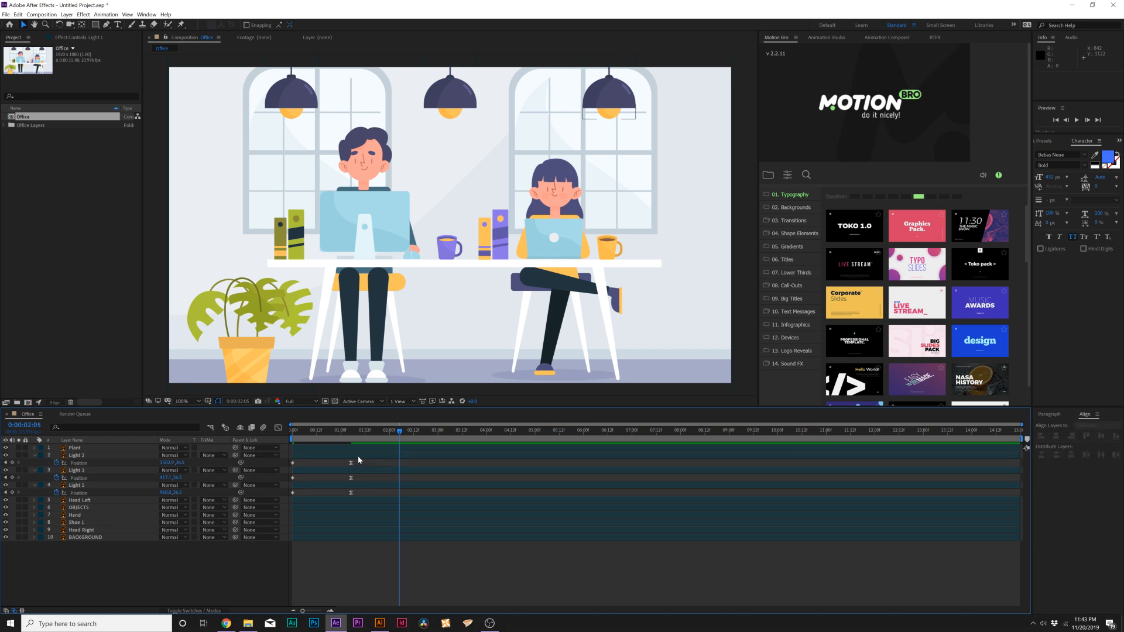
{"action": "left_click", "coordinate": [77, 471]}
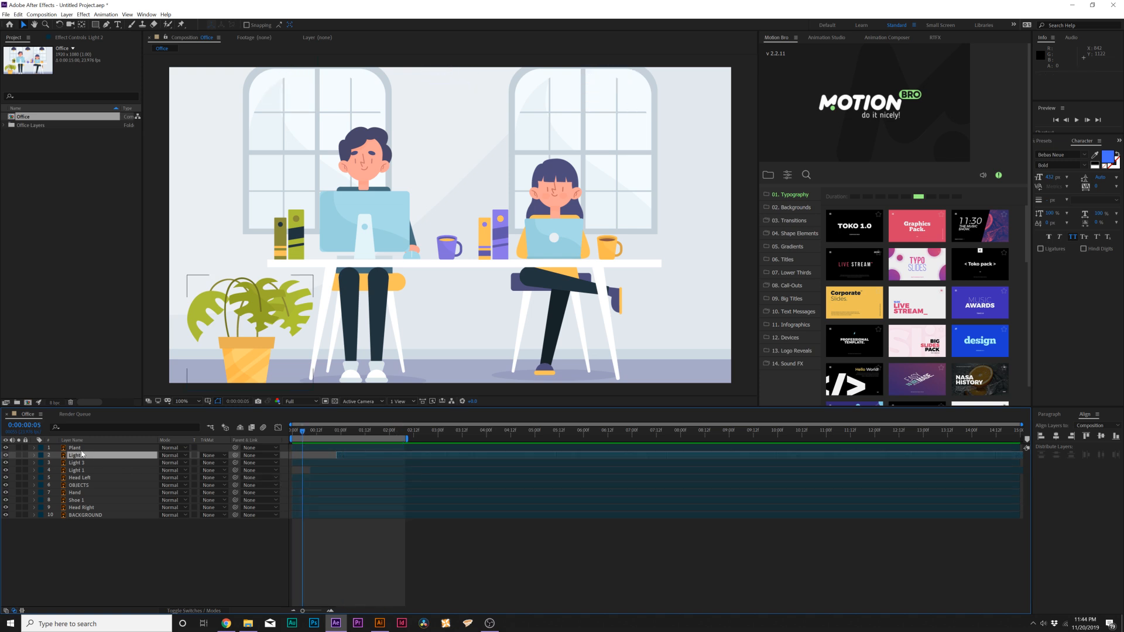
Step: Keyframe the Plant layer's Scale from 0% to 100% over the opening frames
{"action": "left_click", "coordinate": [75, 447]}
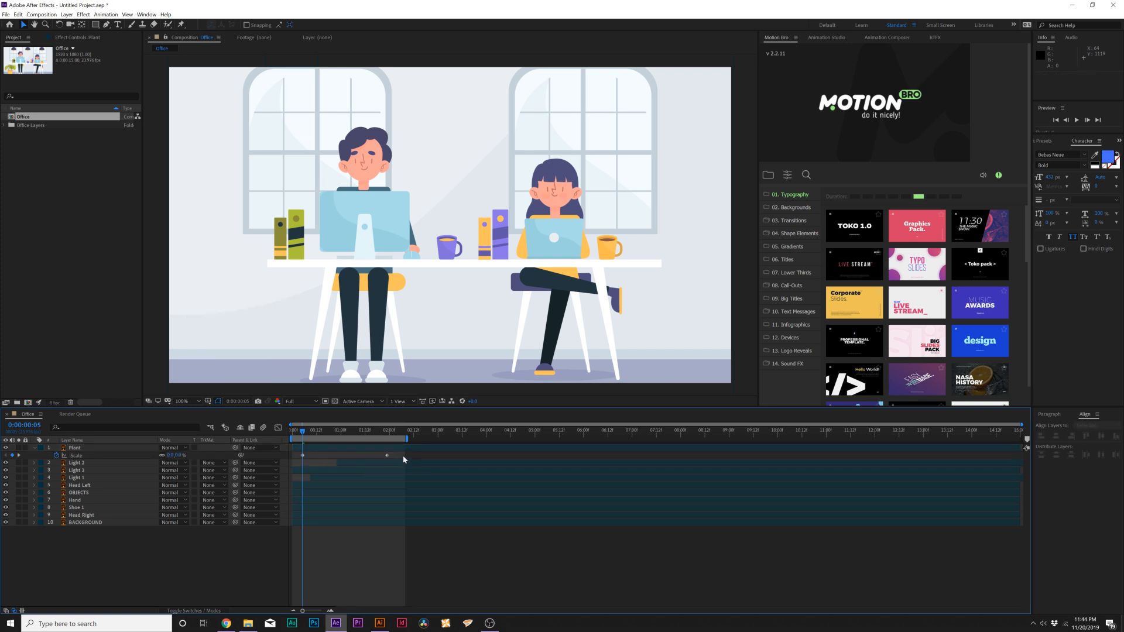
{"action": "left_click", "coordinate": [75, 448]}
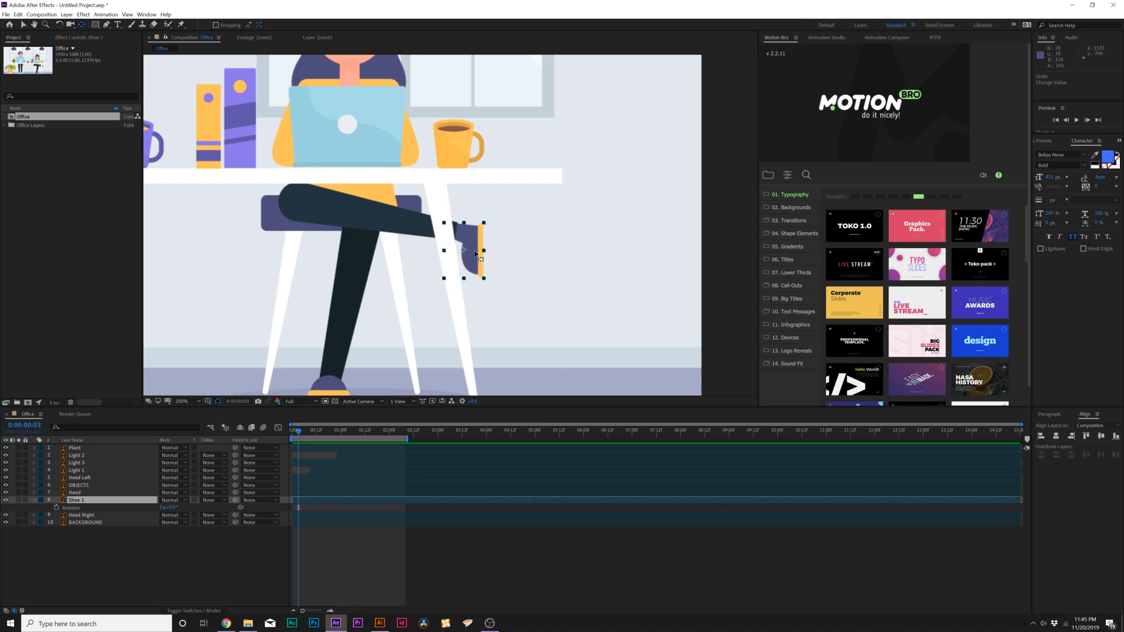
Step: Move Shoe 1's anchor to the ankle and drive its Rotation with wiggle(.5,20)
{"action": "left_click_drag", "start_coordinate": [473, 254], "coordinate": [459, 236]}
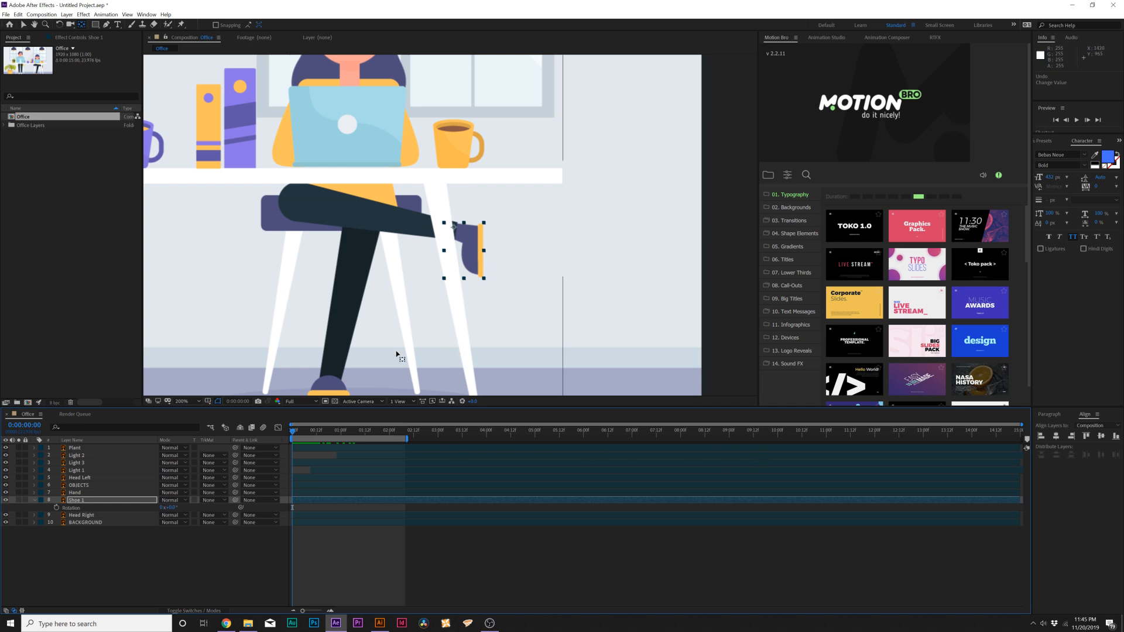
{"action": "left_click", "coordinate": [48, 506]}
{"action": "type", "text": "wiggle("}
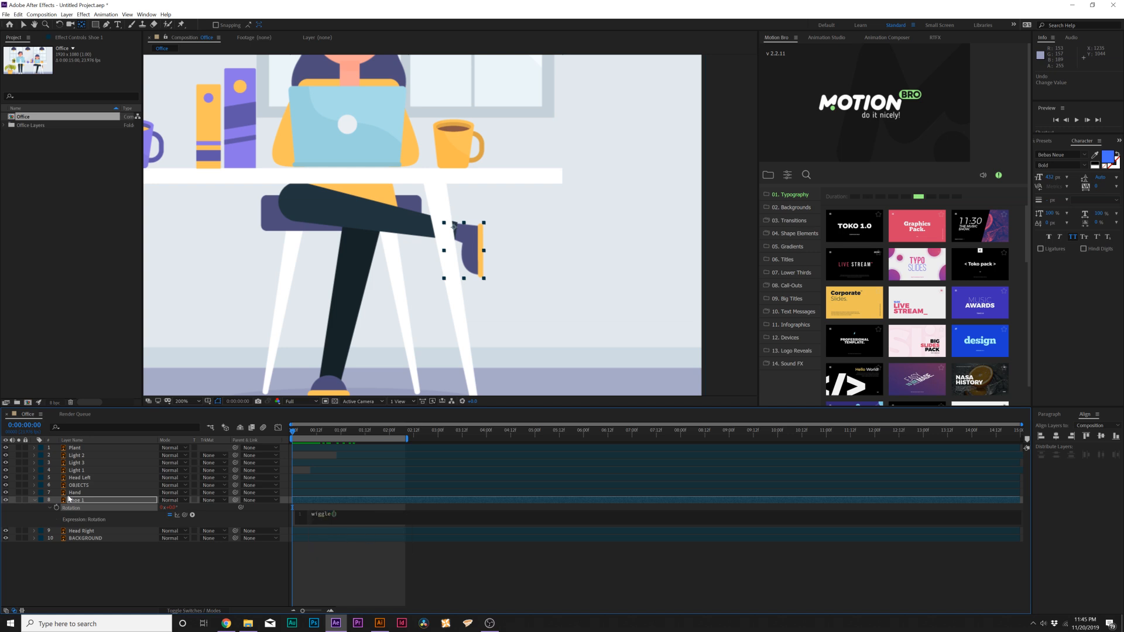
{"action": "type", "text": ".5"}
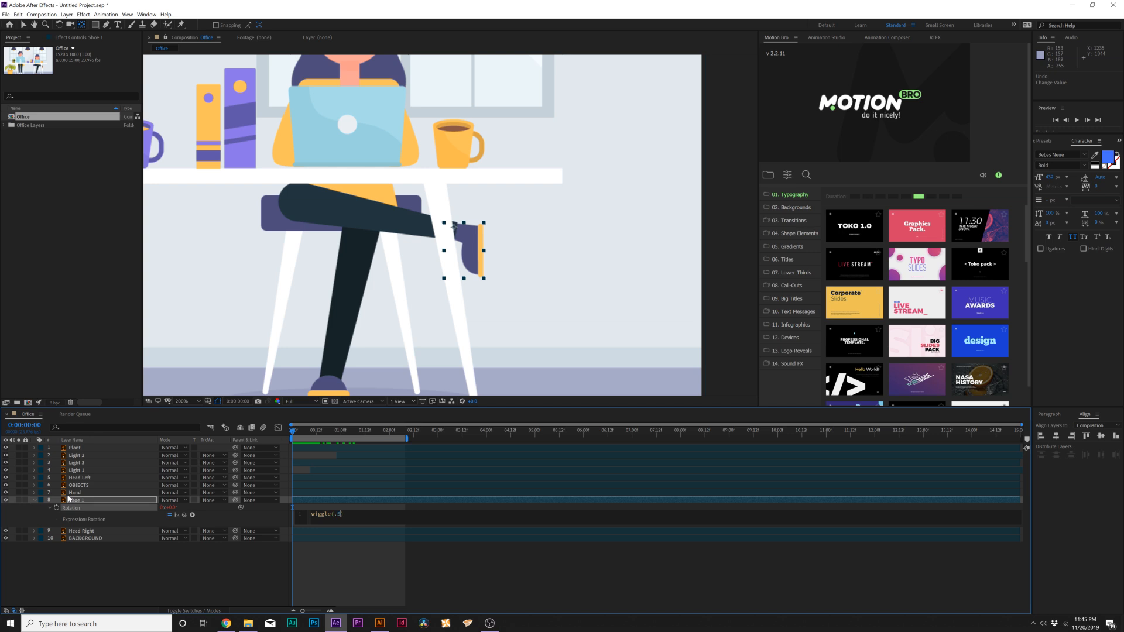
{"action": "type", "text": "20"}
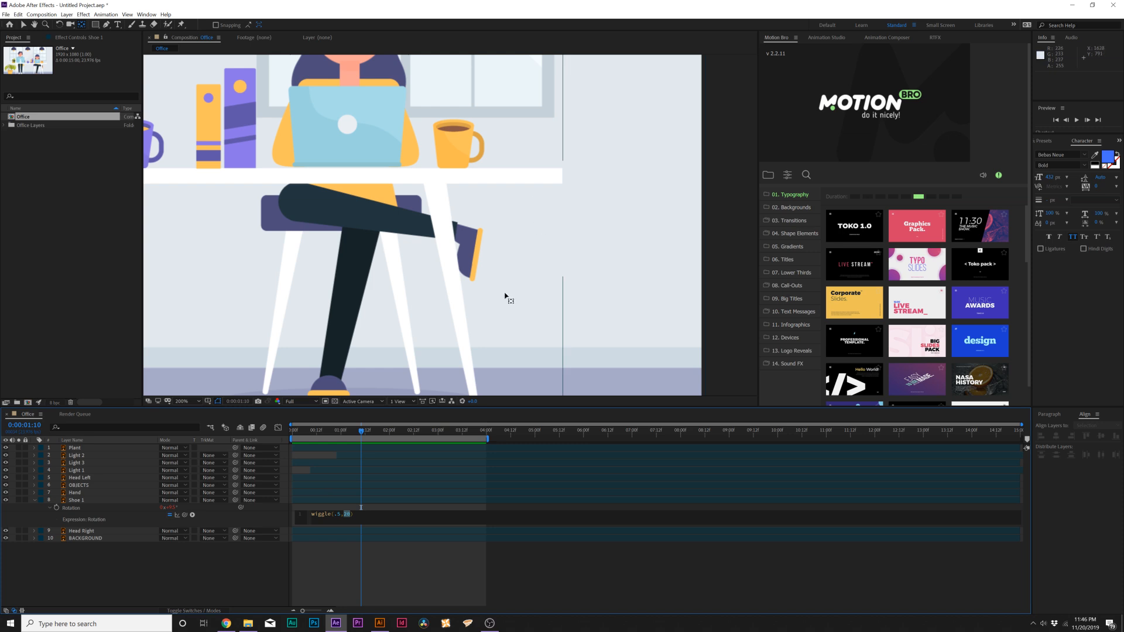
{"action": "mouse_move", "coordinate": [487, 290]}
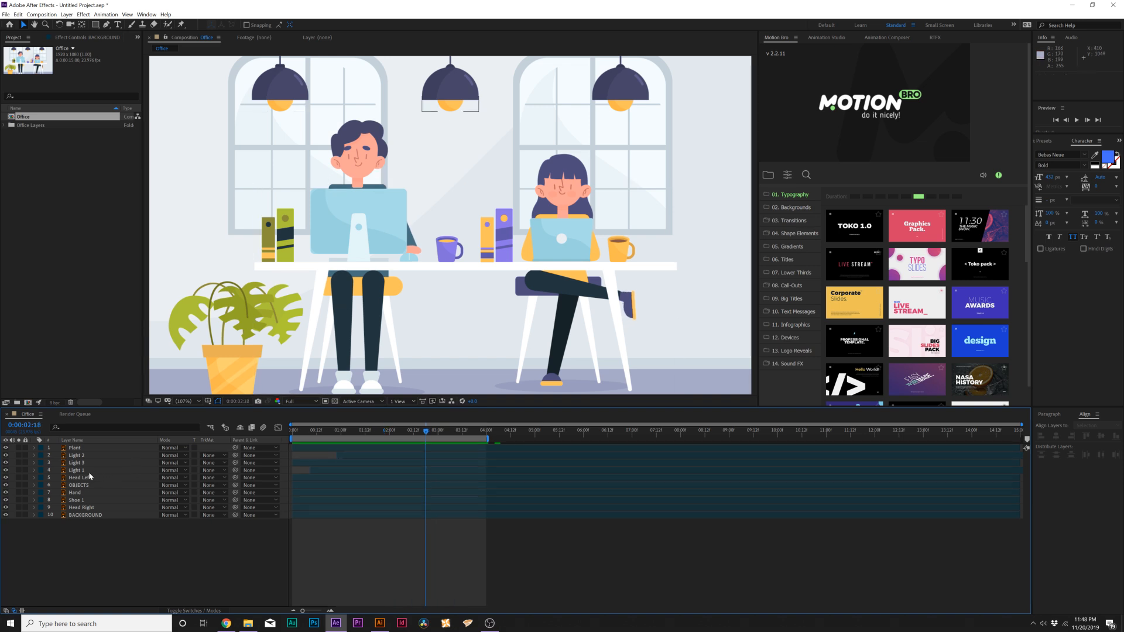
Step: Isolate the Head Left layer with the Puppet Position Pin Tool active
{"action": "left_click", "coordinate": [79, 477]}
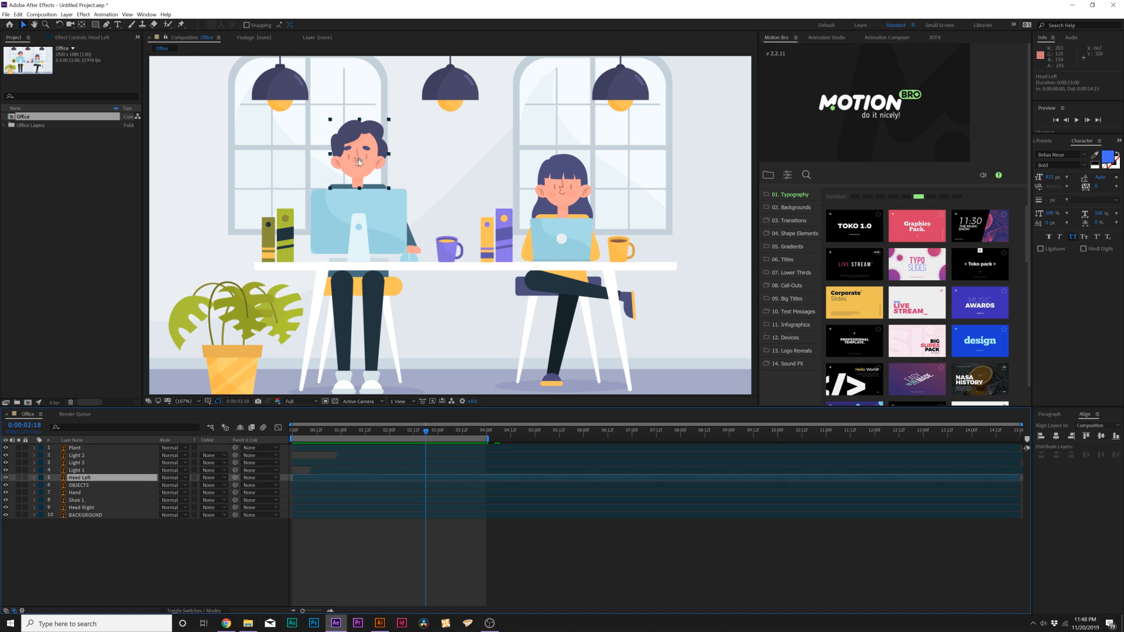
{"action": "mouse_move", "coordinate": [179, 26]}
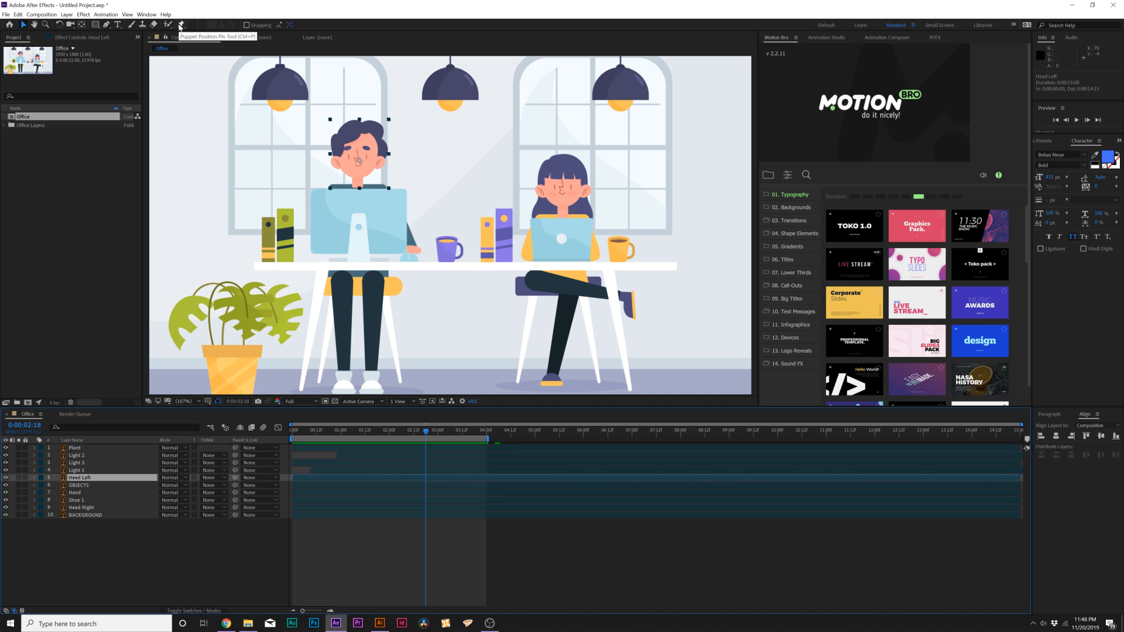
{"action": "left_click", "coordinate": [180, 25]}
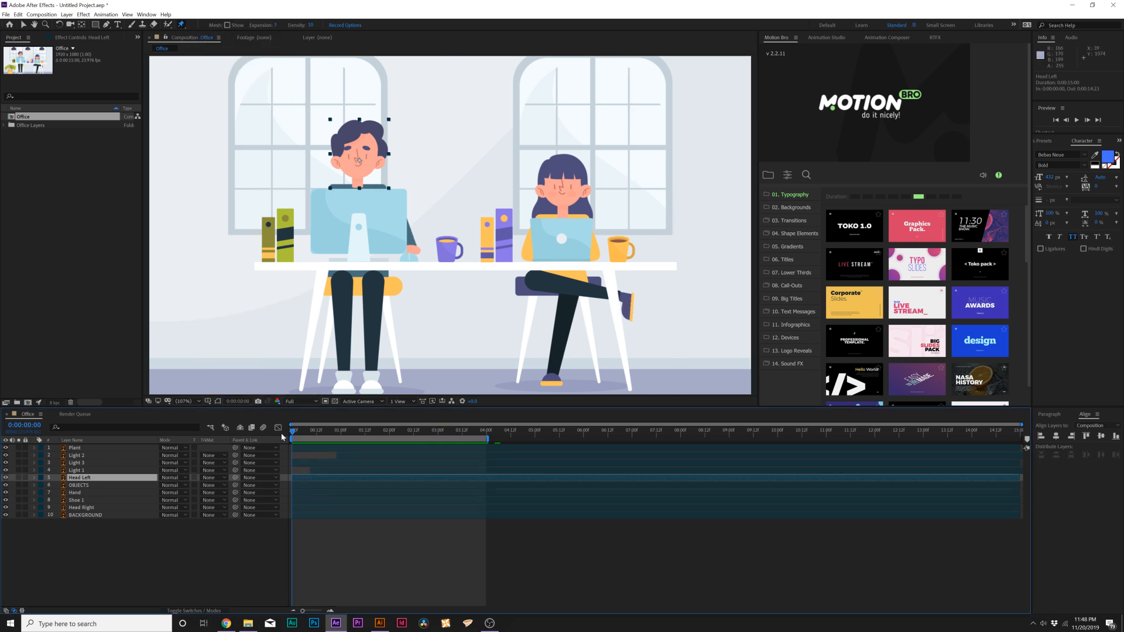
{"action": "double_click", "coordinate": [79, 478]}
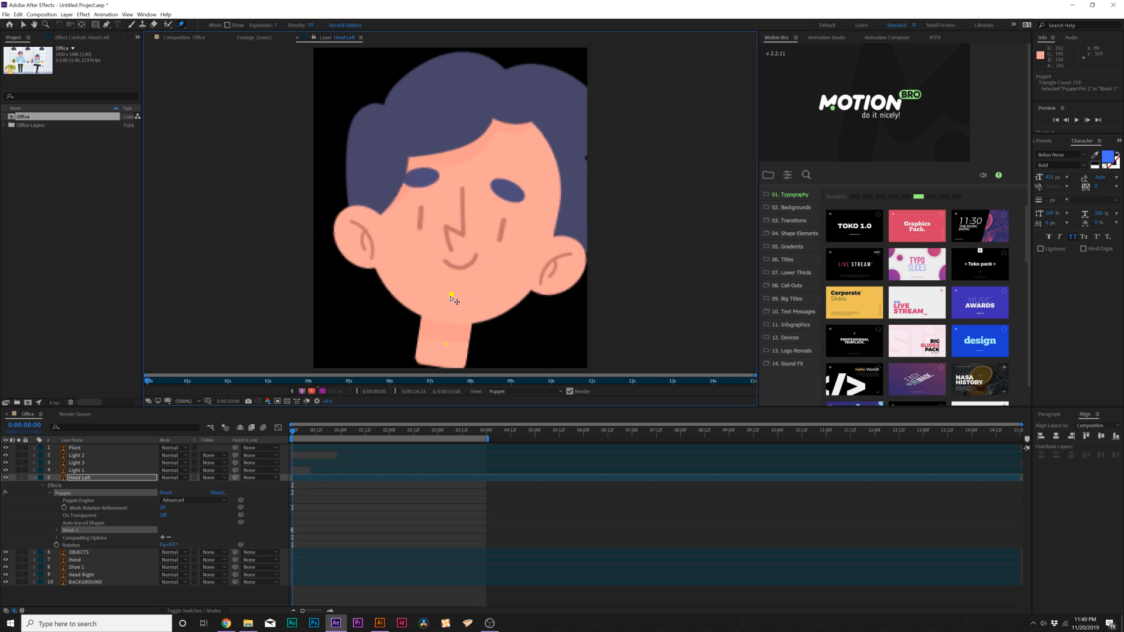
Step: Place puppet pins on the man's chin and neck and fine-tune the chin pin
{"action": "left_click_drag", "start_coordinate": [451, 296], "coordinate": [442, 309]}
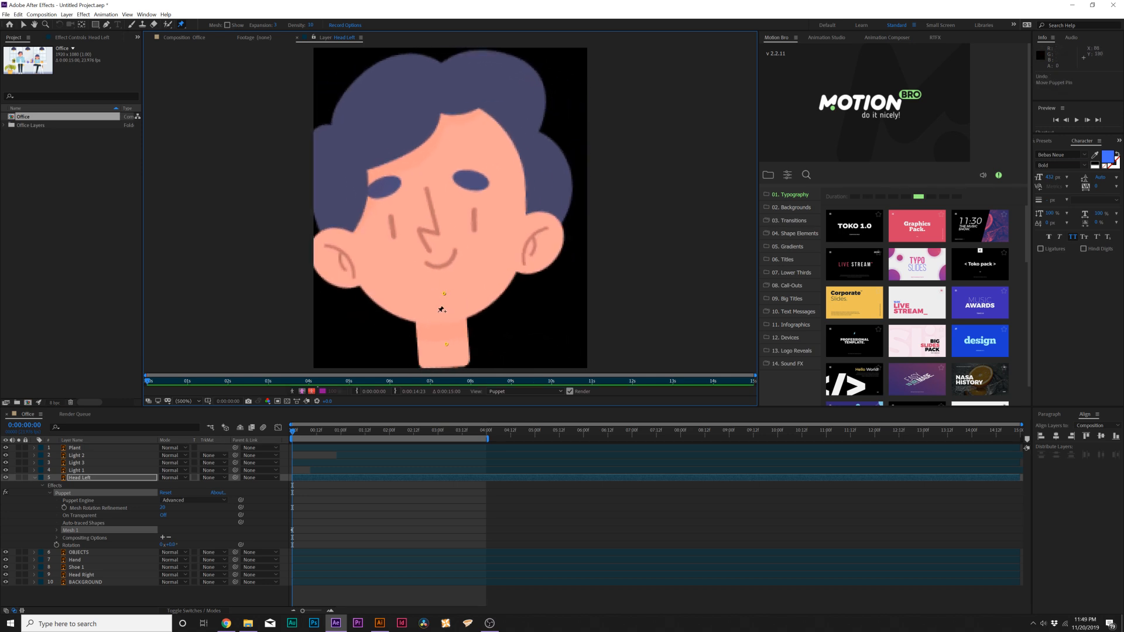
{"action": "left_click", "coordinate": [470, 311]}
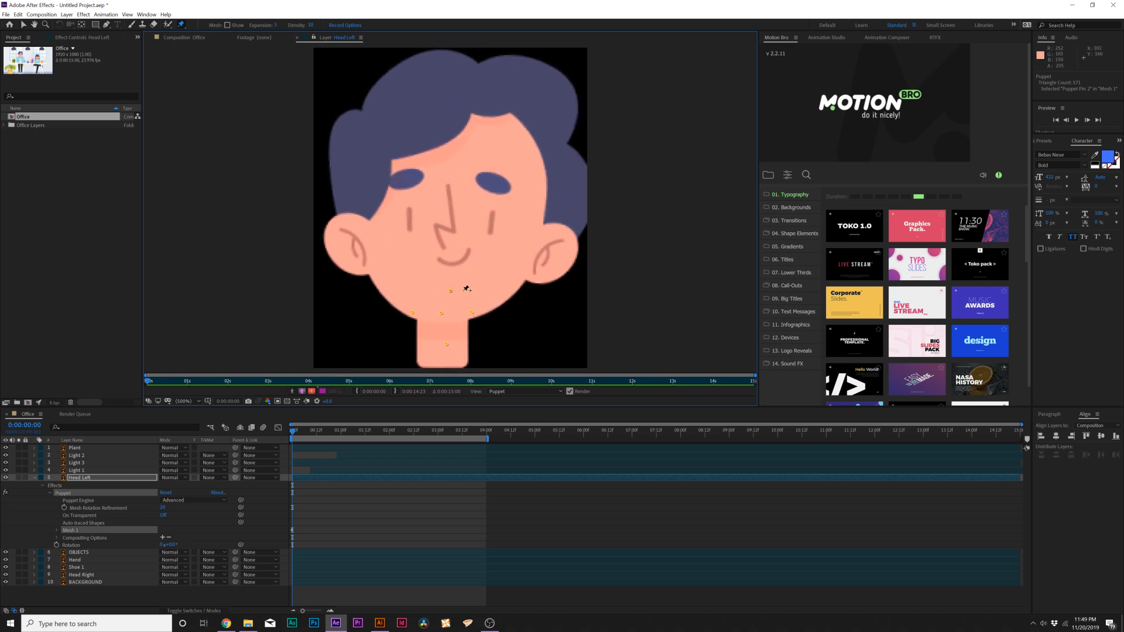
{"action": "left_click_drag", "start_coordinate": [450, 290], "coordinate": [450, 291]}
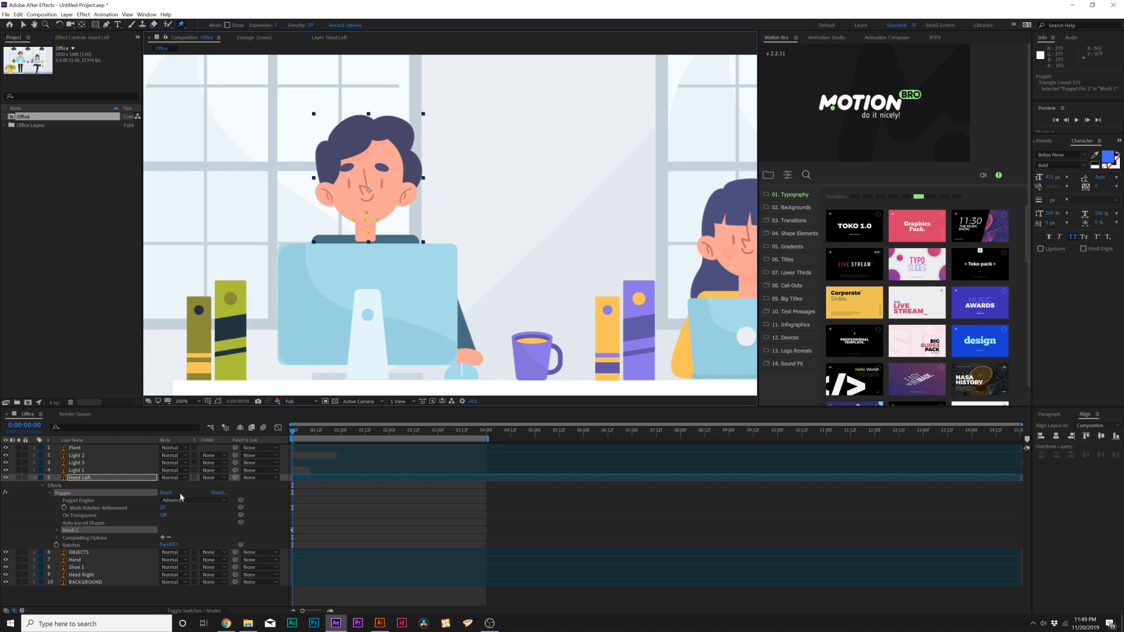
Step: Change the Puppet effect's engine setting before pinning the woman's head
{"action": "left_click", "coordinate": [54, 530]}
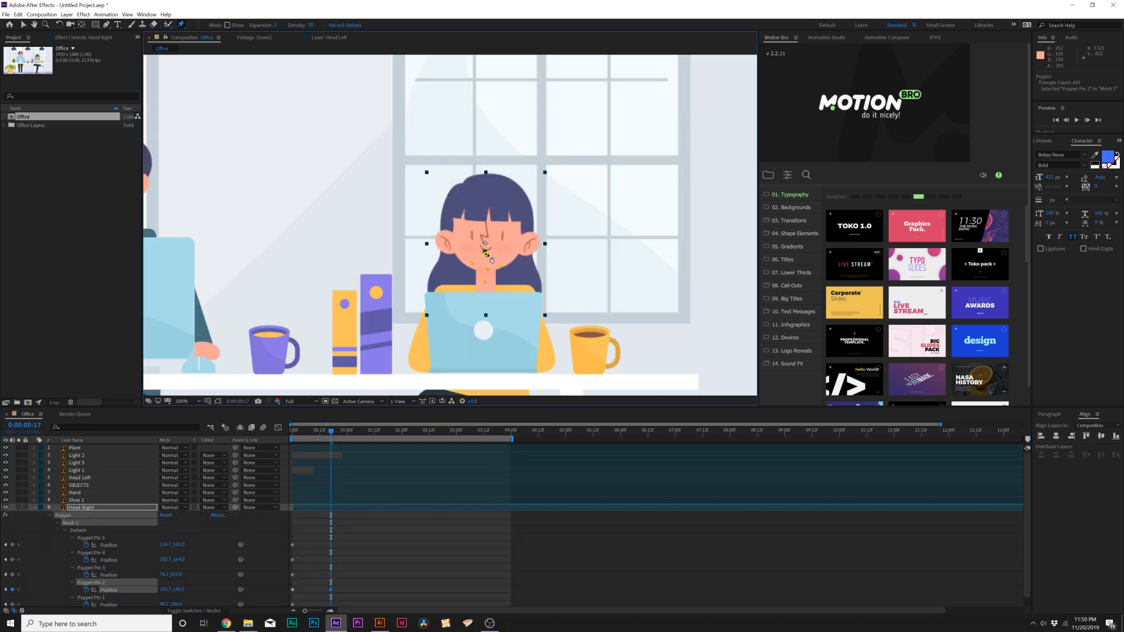
Step: Drag a Head Right puppet pin to tilt the woman's head and nudge it further
{"action": "left_click_drag", "start_coordinate": [485, 252], "coordinate": [485, 243]}
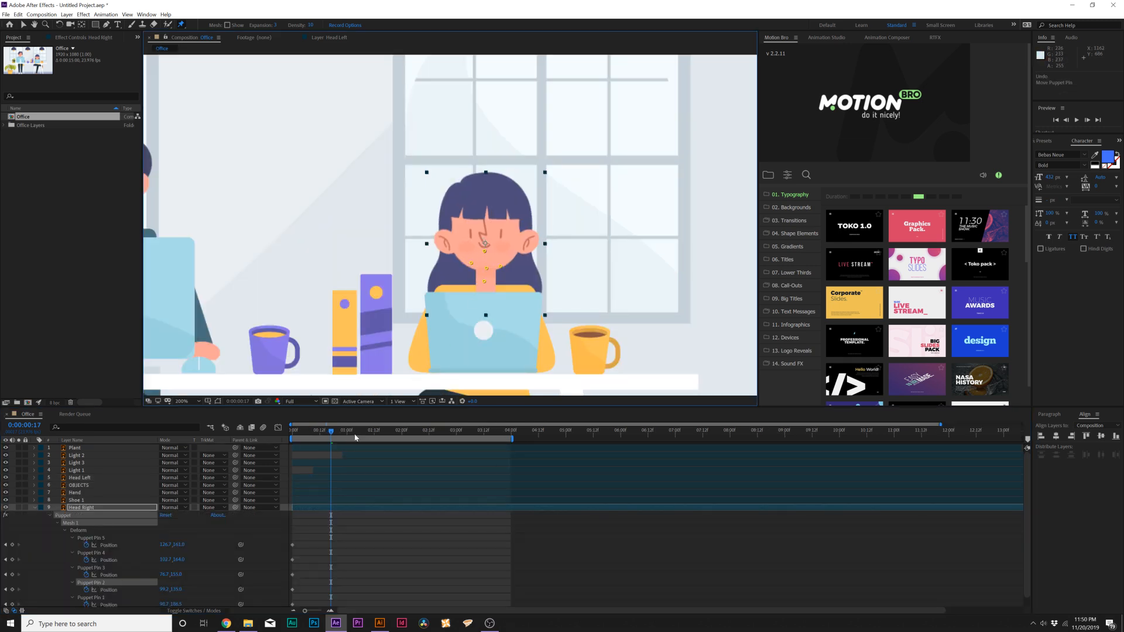
{"action": "left_click_drag", "start_coordinate": [330, 429], "coordinate": [354, 430]}
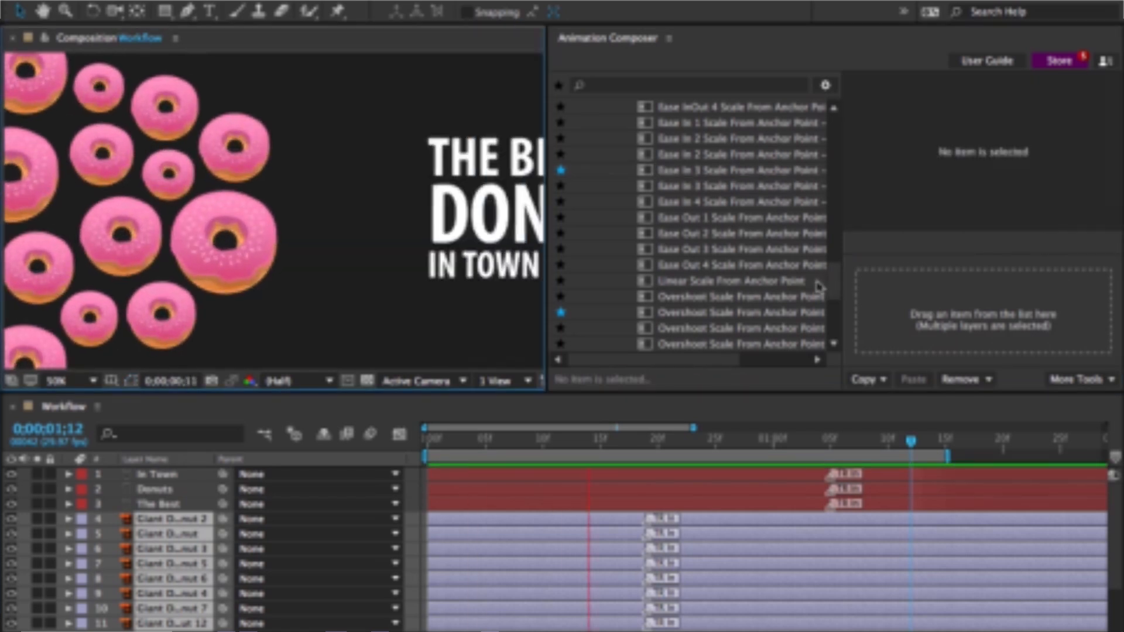
Step: Choose the linear Scale From Anchor Point preset and browse Animation Composer's extra tools
{"action": "left_click", "coordinate": [949, 380]}
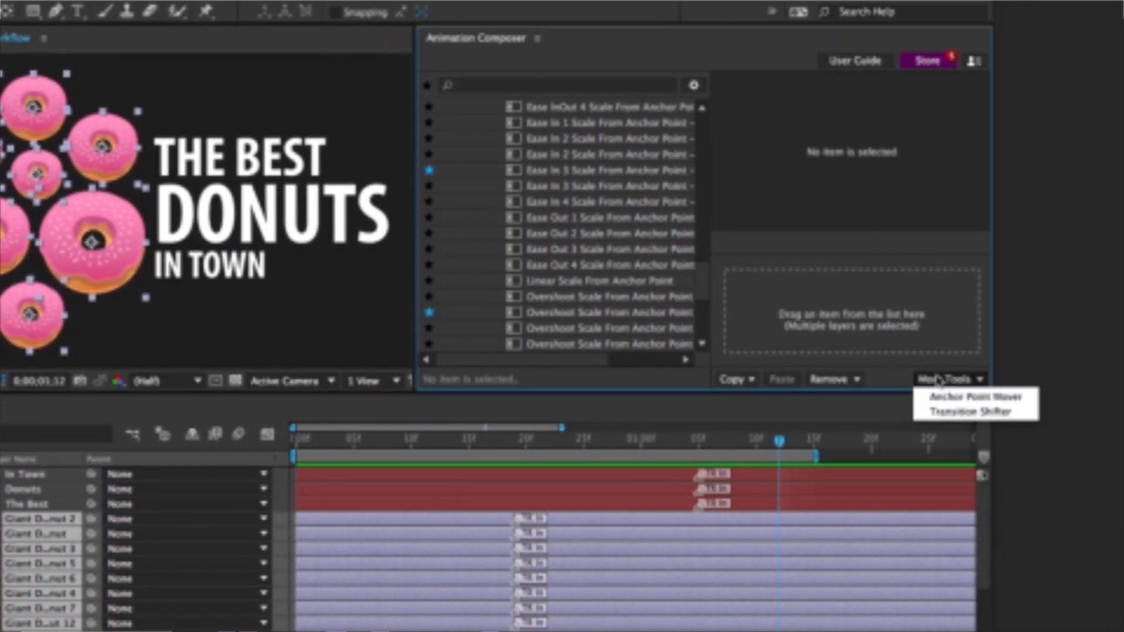
{"action": "left_click", "coordinate": [972, 411]}
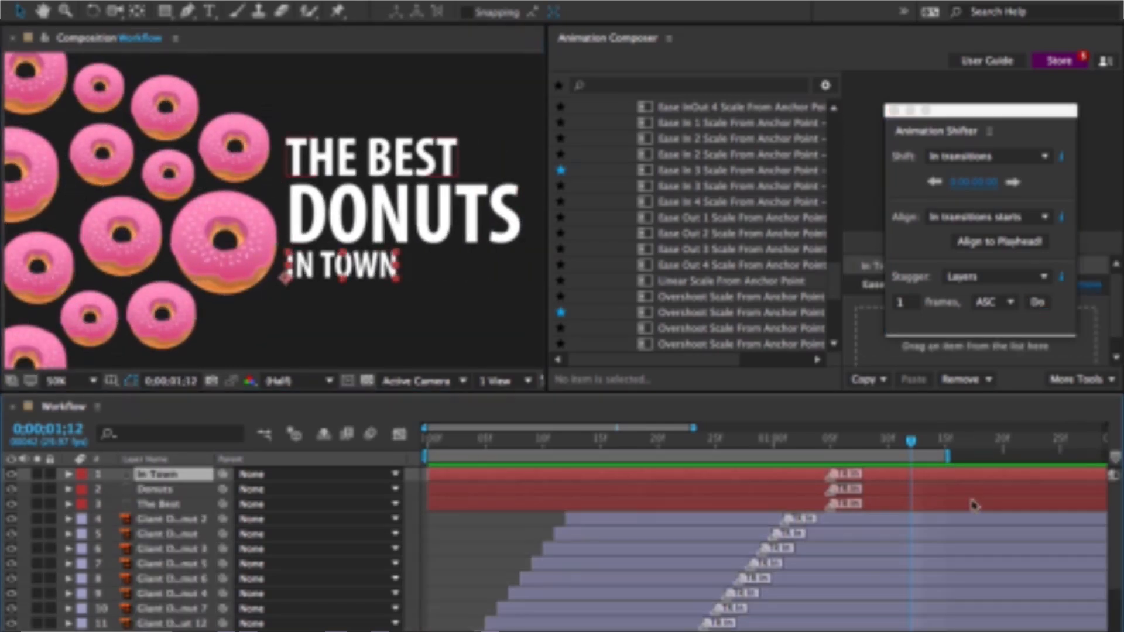
{"action": "left_click", "coordinate": [1037, 302]}
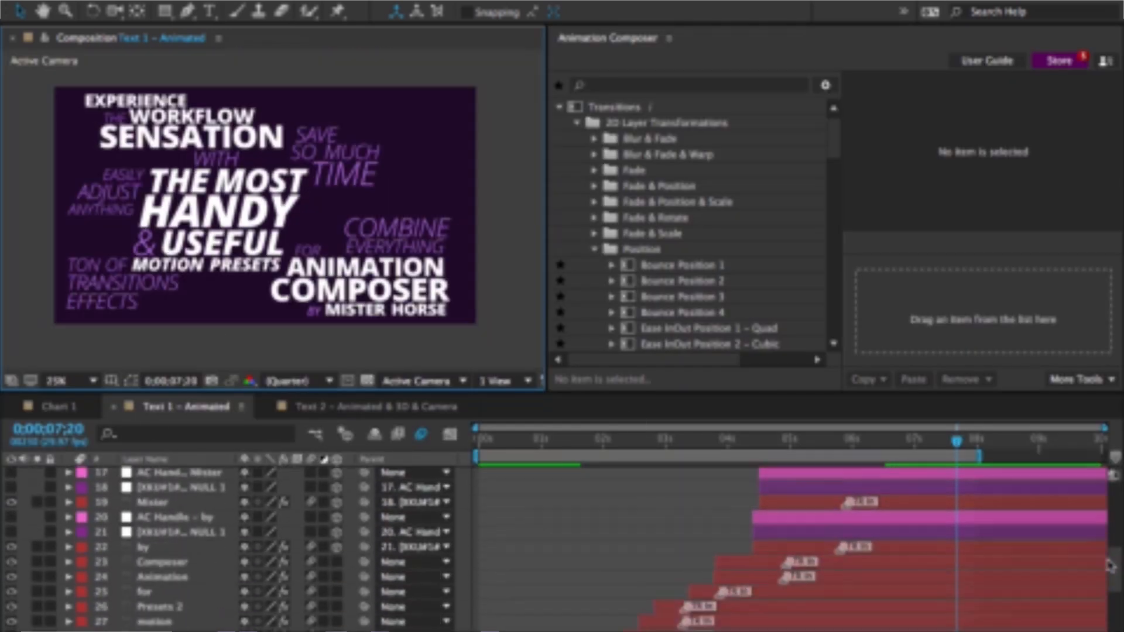
Step: Switch to the Text 2 animated 3D camera composition and expand its Position transitions
{"action": "left_click", "coordinate": [376, 407]}
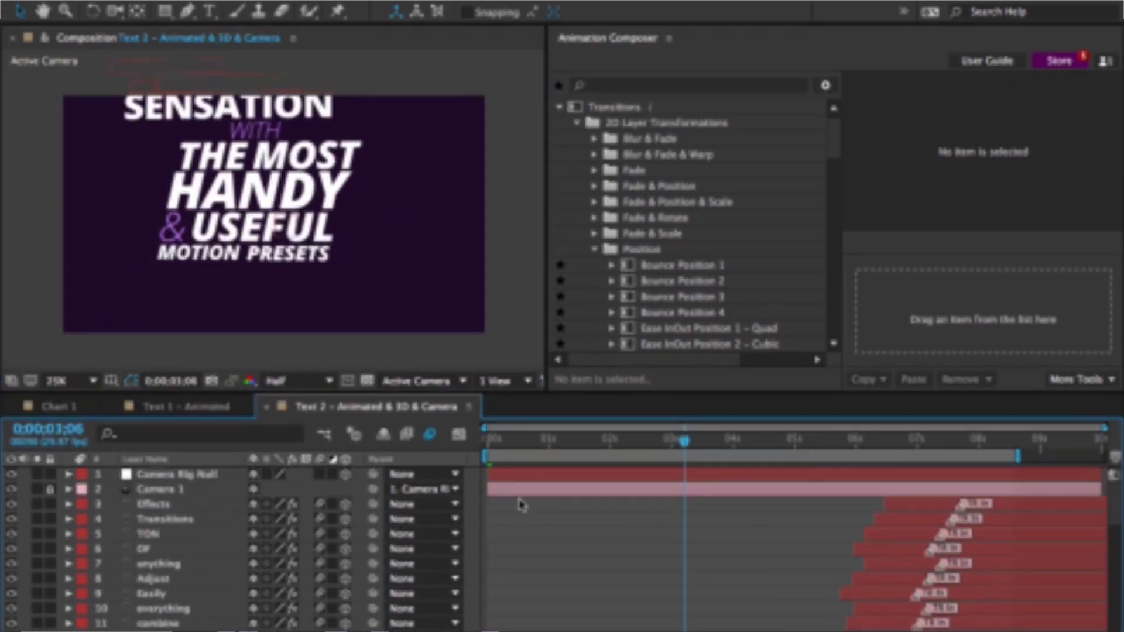
{"action": "left_click", "coordinate": [176, 474]}
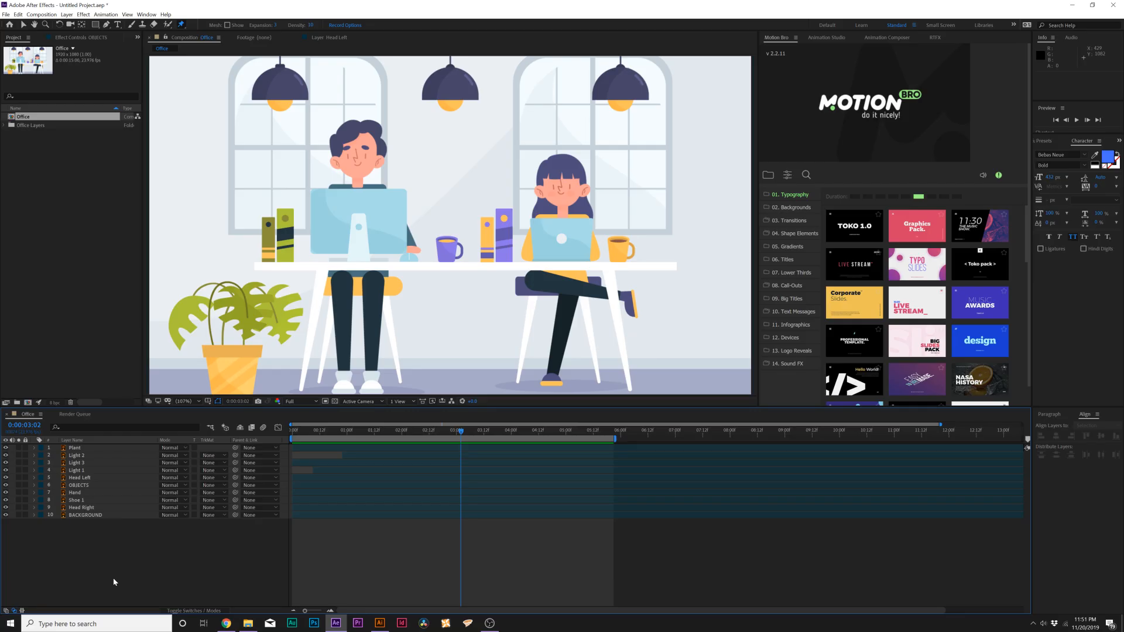
{"action": "mouse_move", "coordinate": [121, 555]}
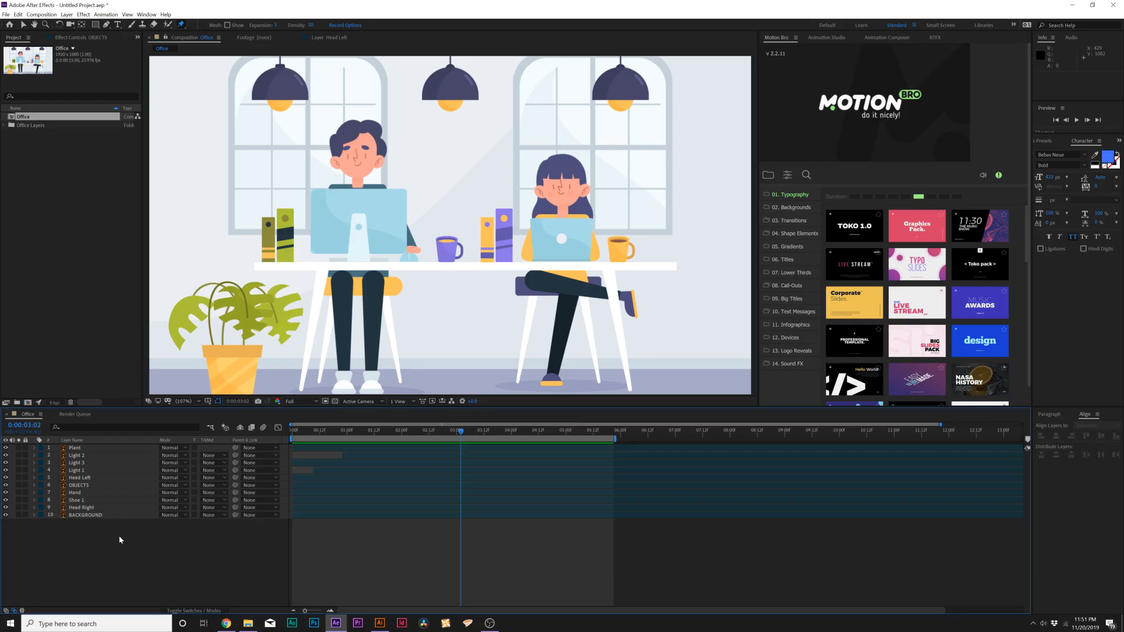
{"action": "mouse_move", "coordinate": [93, 532]}
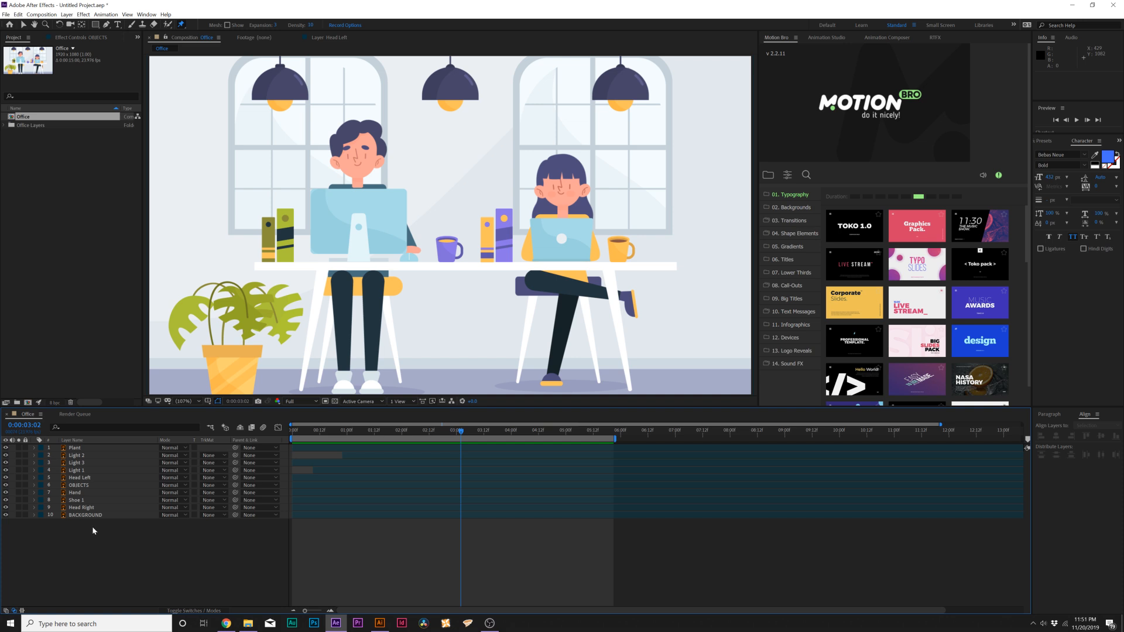
Step: Select the OBJECTS layer in the Office composition timeline
{"action": "left_click", "coordinate": [80, 485]}
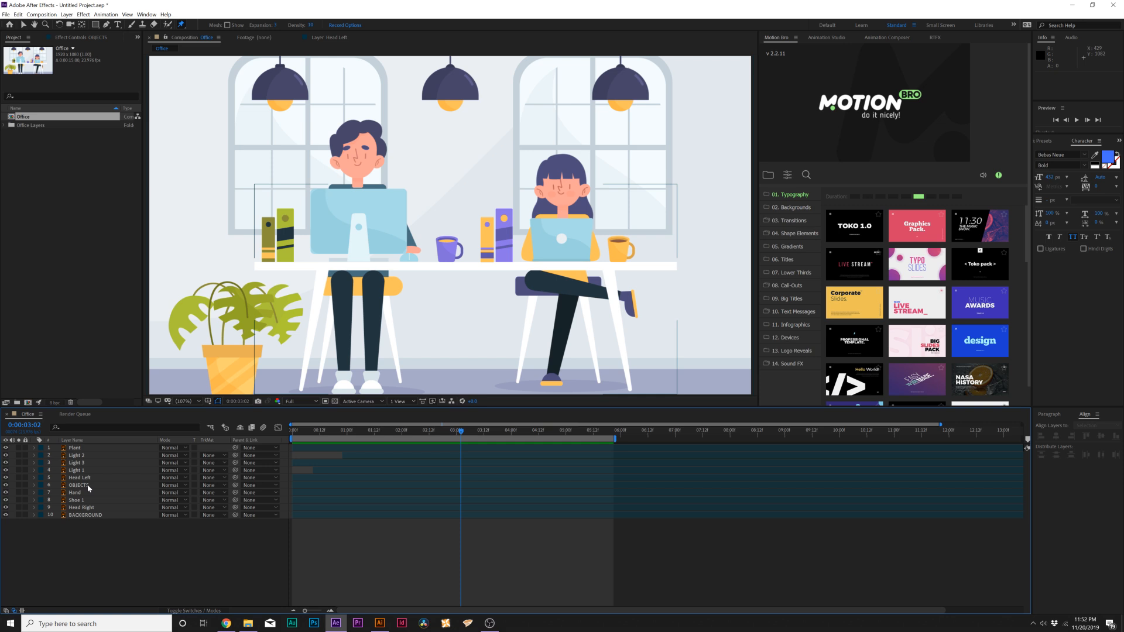
{"action": "left_click", "coordinate": [77, 485]}
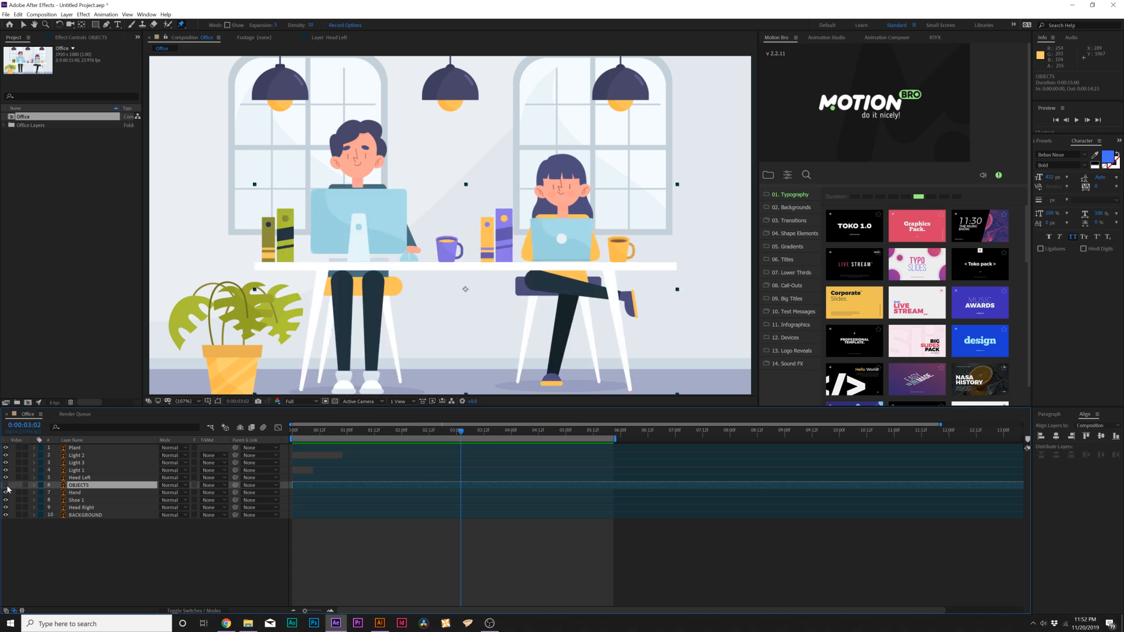
Step: Convert OBJECTS to an OBJECTS Outlines shape layer and reveal its contents groups
{"action": "right_click", "coordinate": [77, 484]}
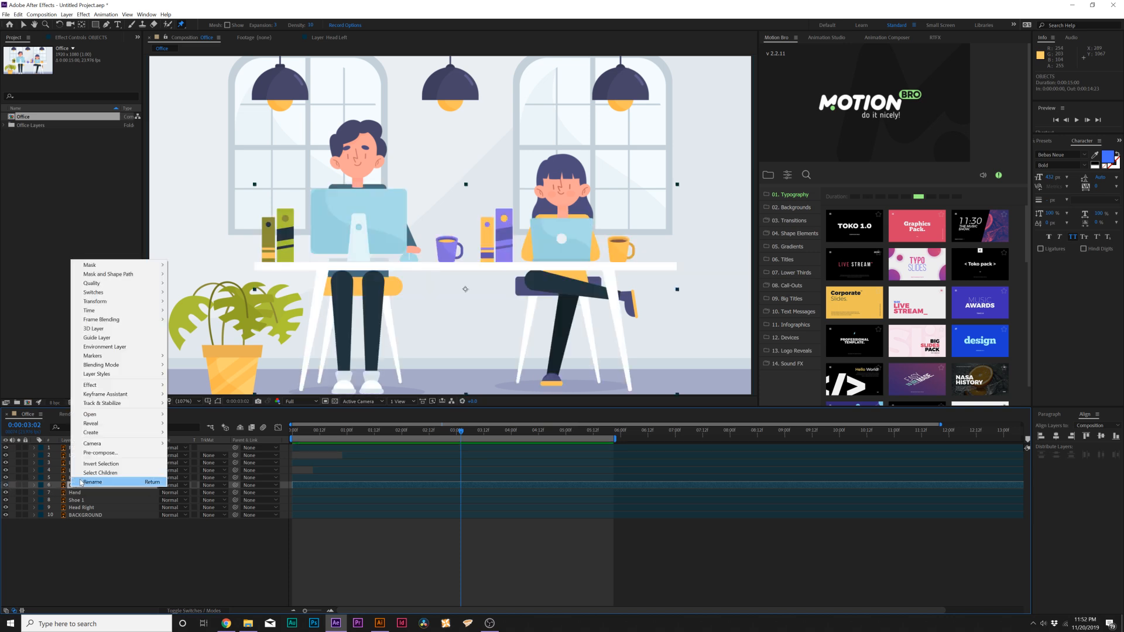
{"action": "mouse_move", "coordinate": [90, 433]}
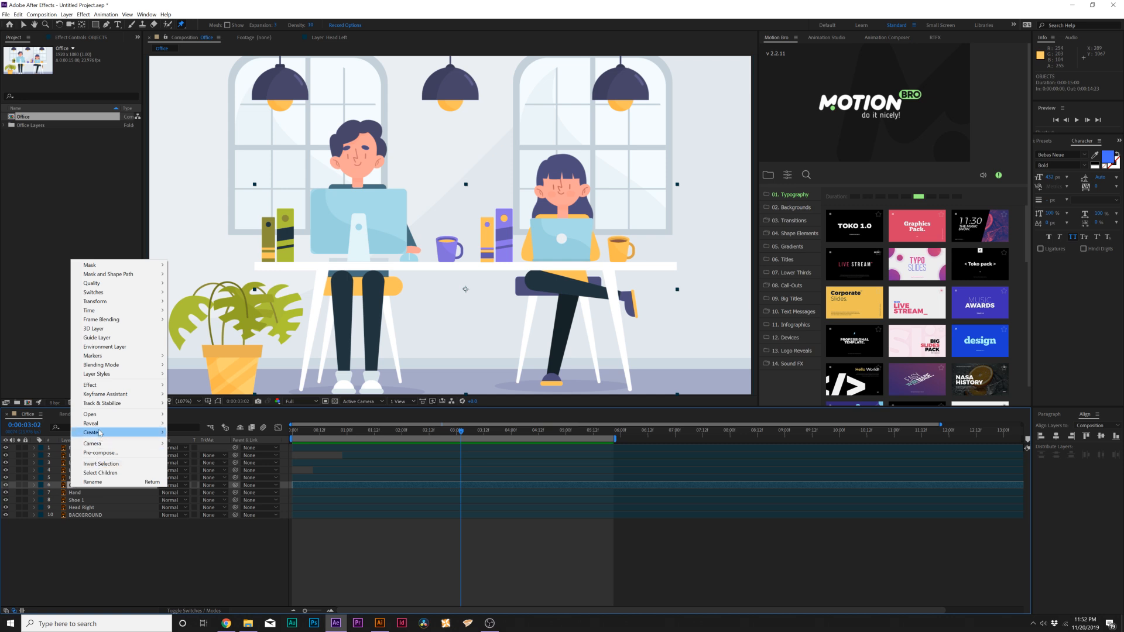
{"action": "mouse_move", "coordinate": [100, 433]}
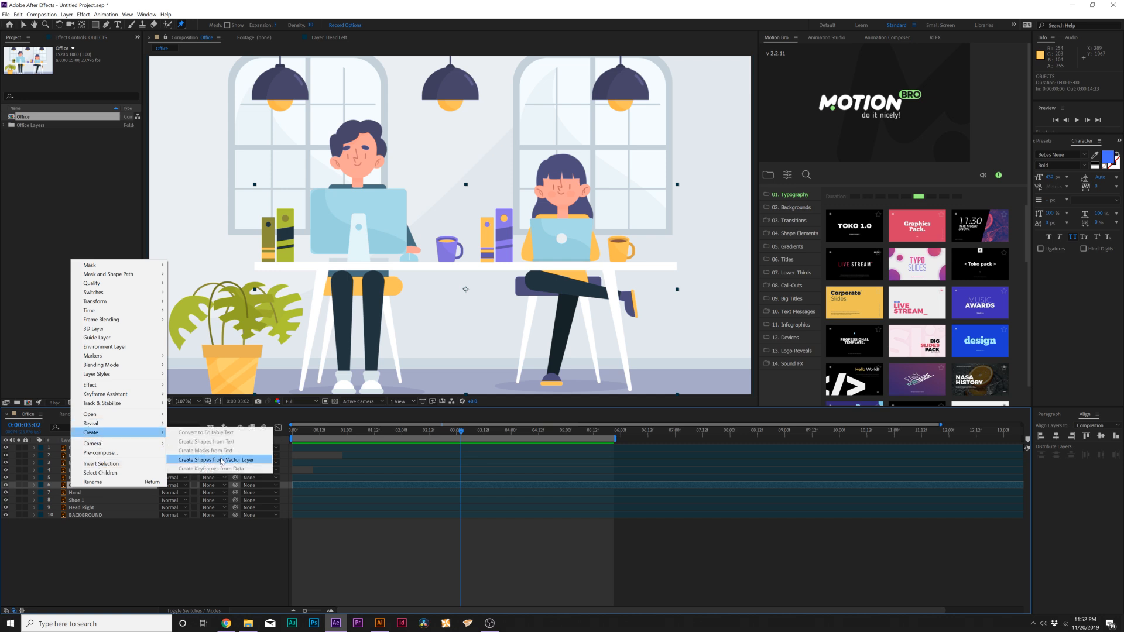
{"action": "left_click", "coordinate": [216, 459]}
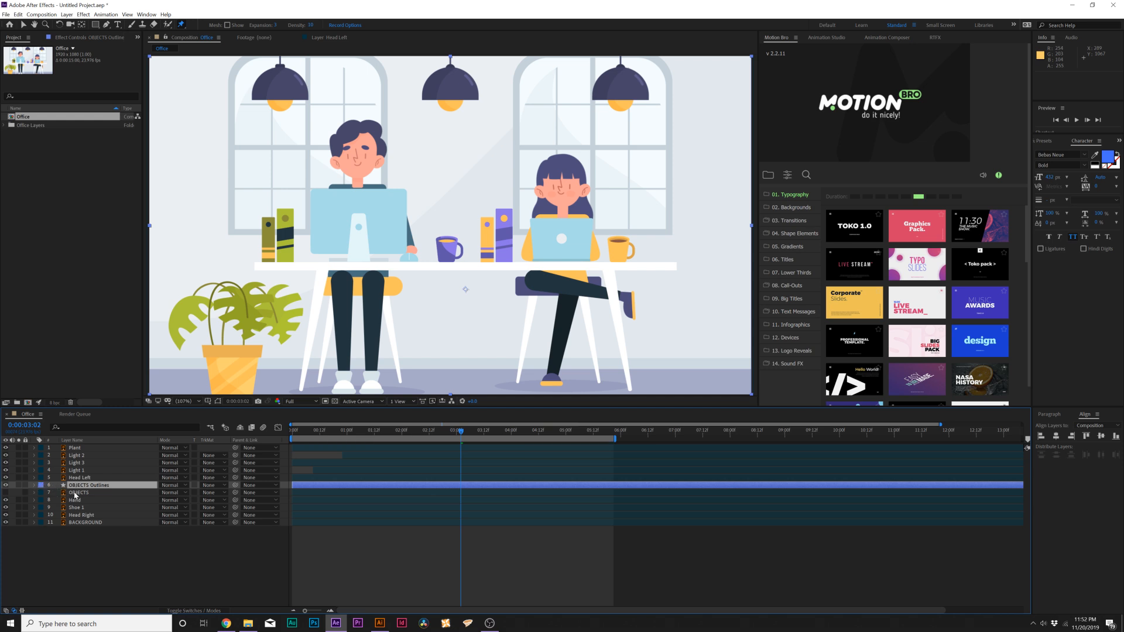
{"action": "left_click", "coordinate": [33, 485]}
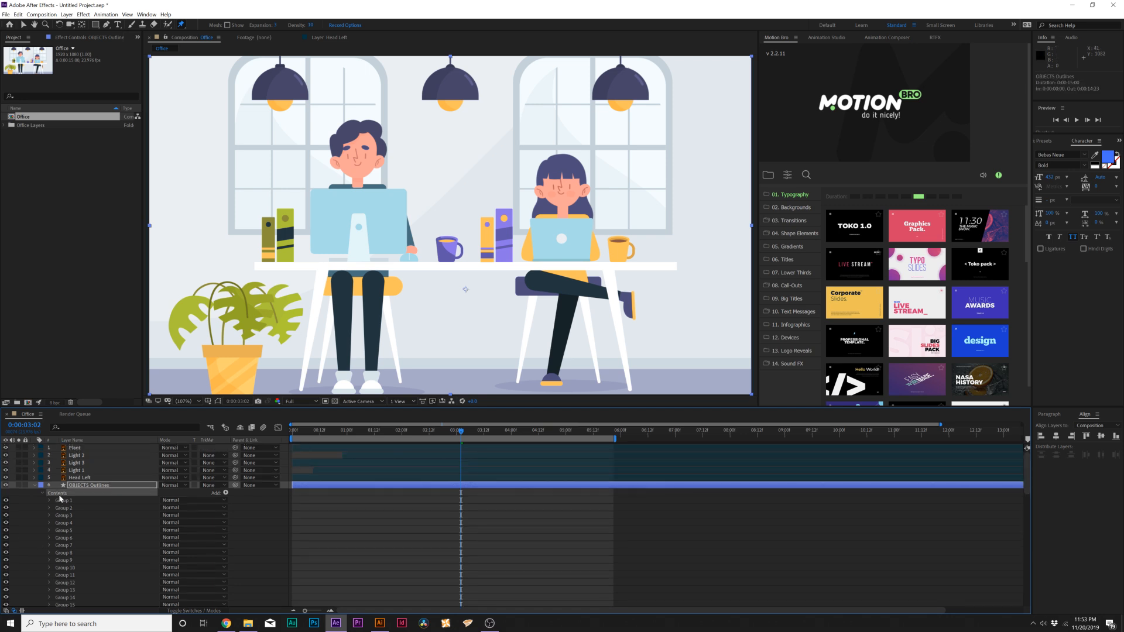
Step: Expand the Coffee group's transform and set scale keyframes so the cup grows and shrinks
{"action": "left_click", "coordinate": [225, 493]}
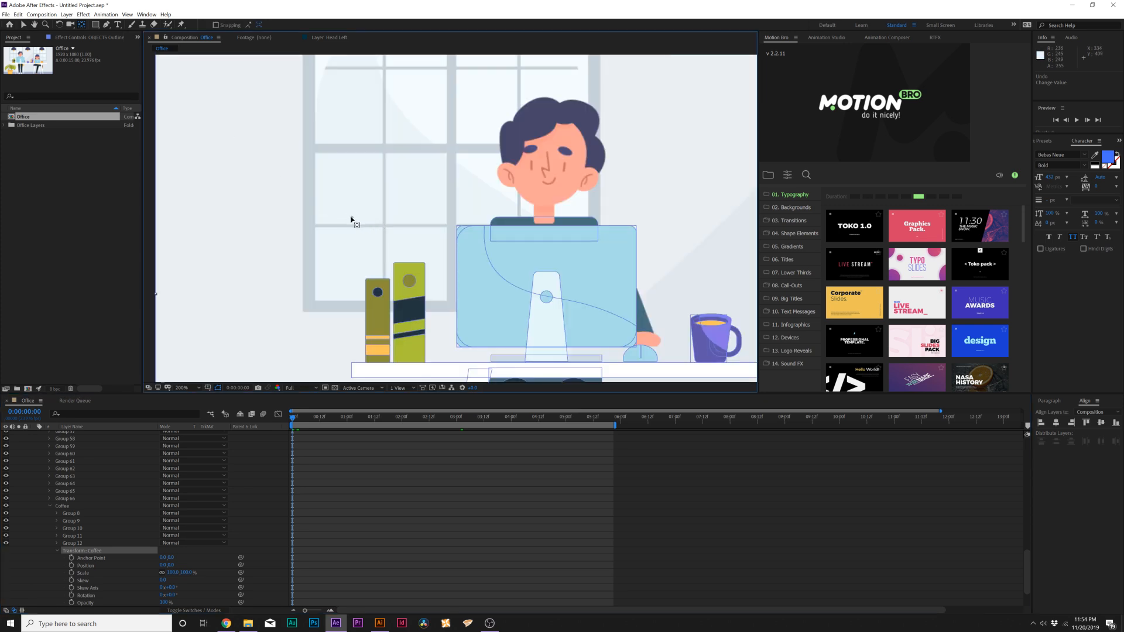
{"action": "mouse_move", "coordinate": [685, 344]}
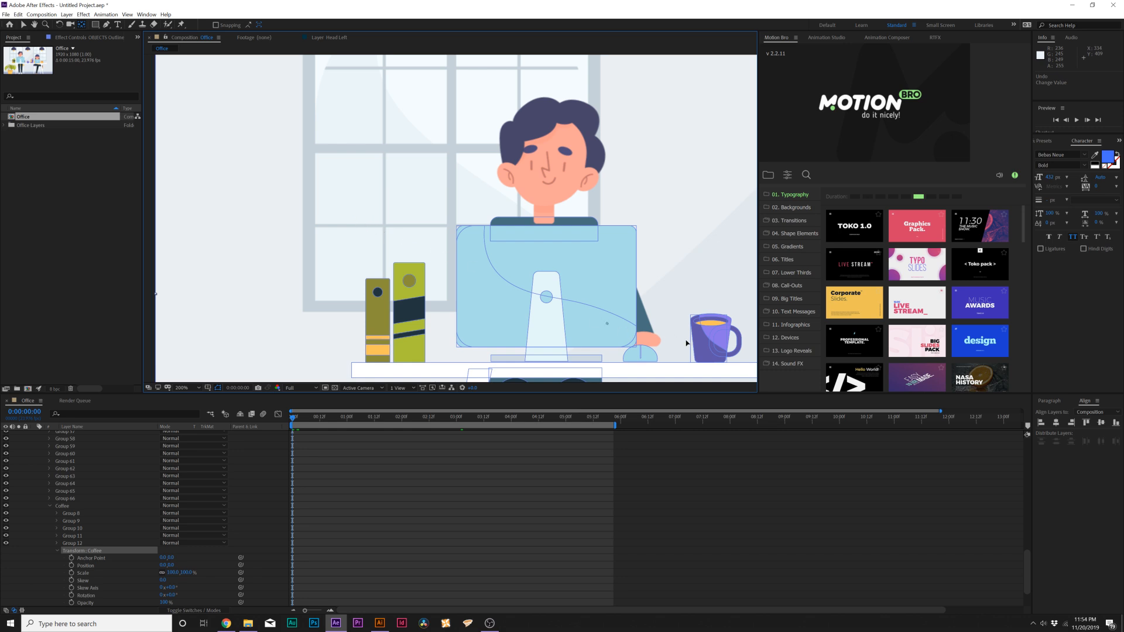
{"action": "mouse_move", "coordinate": [707, 344]}
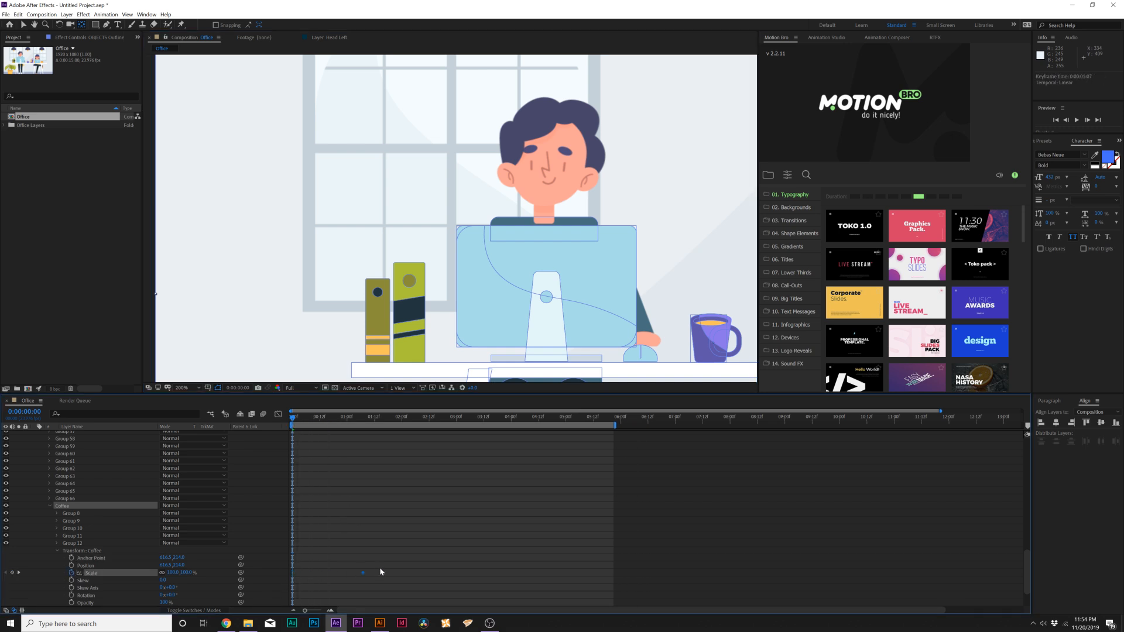
{"action": "double_click", "coordinate": [175, 572]}
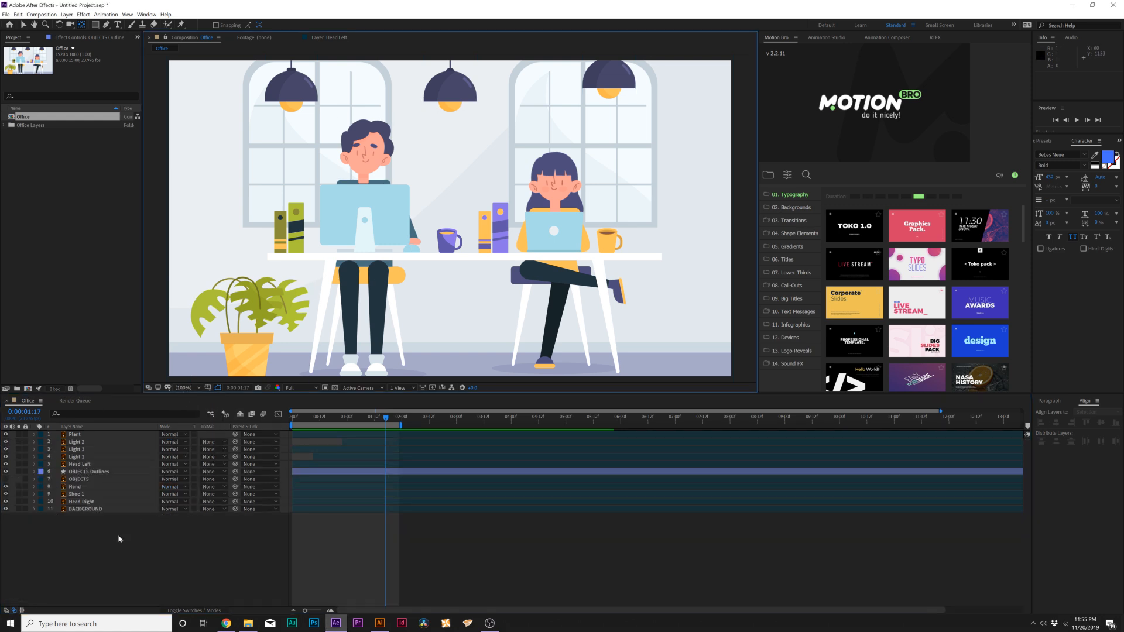
Step: Create Null 1 parenting the scene and add a wiggle position expression for camera shake
{"action": "left_click", "coordinate": [67, 15]}
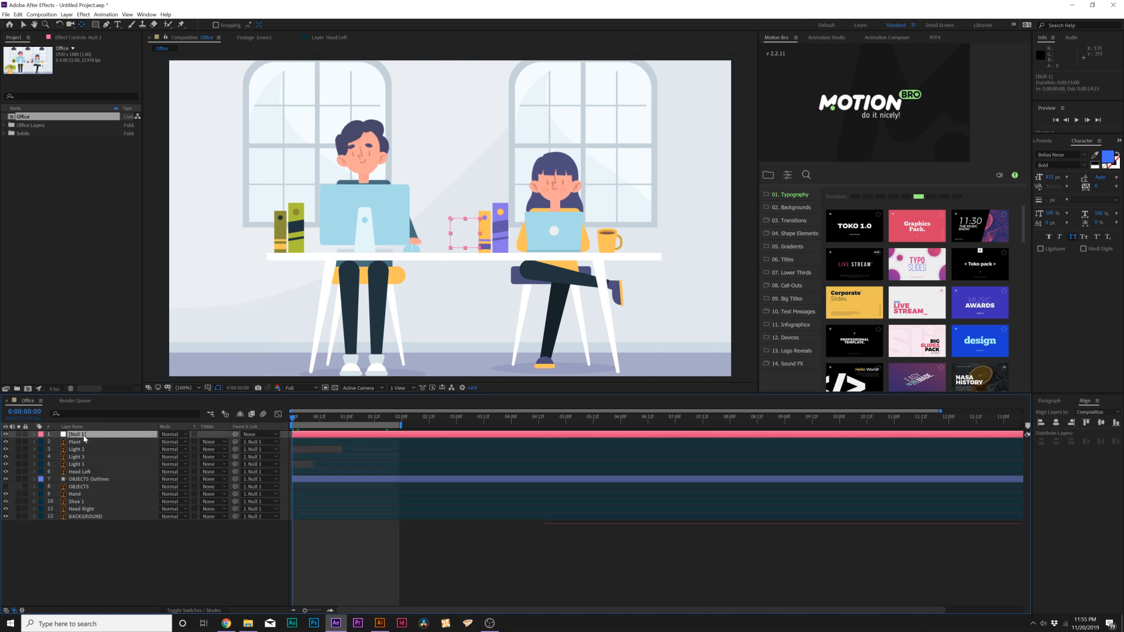
{"action": "left_click", "coordinate": [33, 433]}
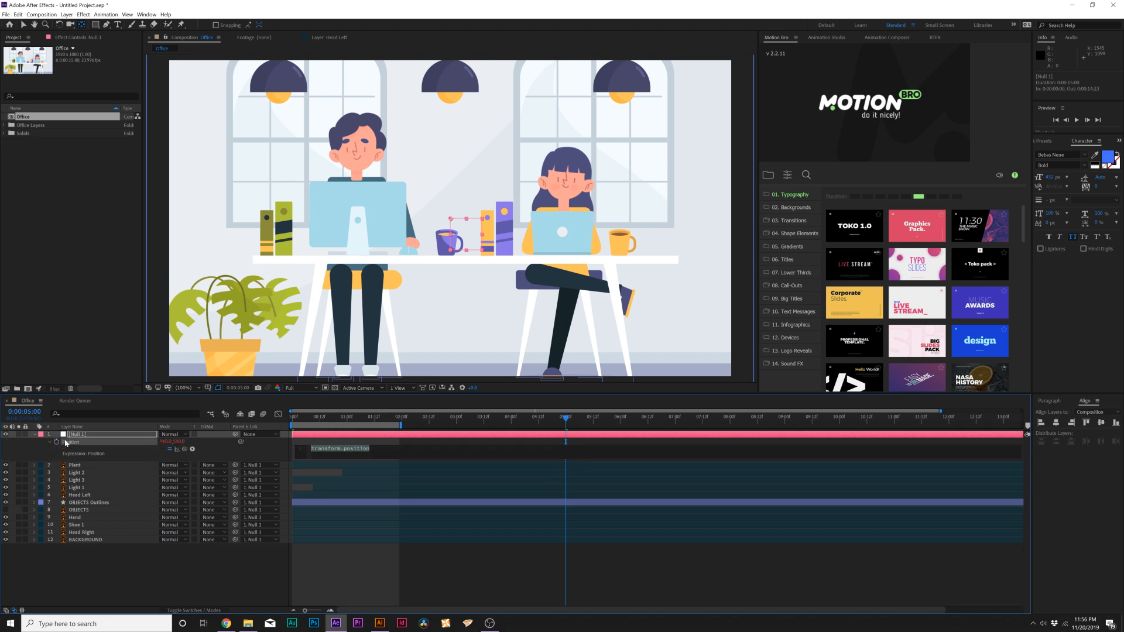
{"action": "type", "text": "wiggle("}
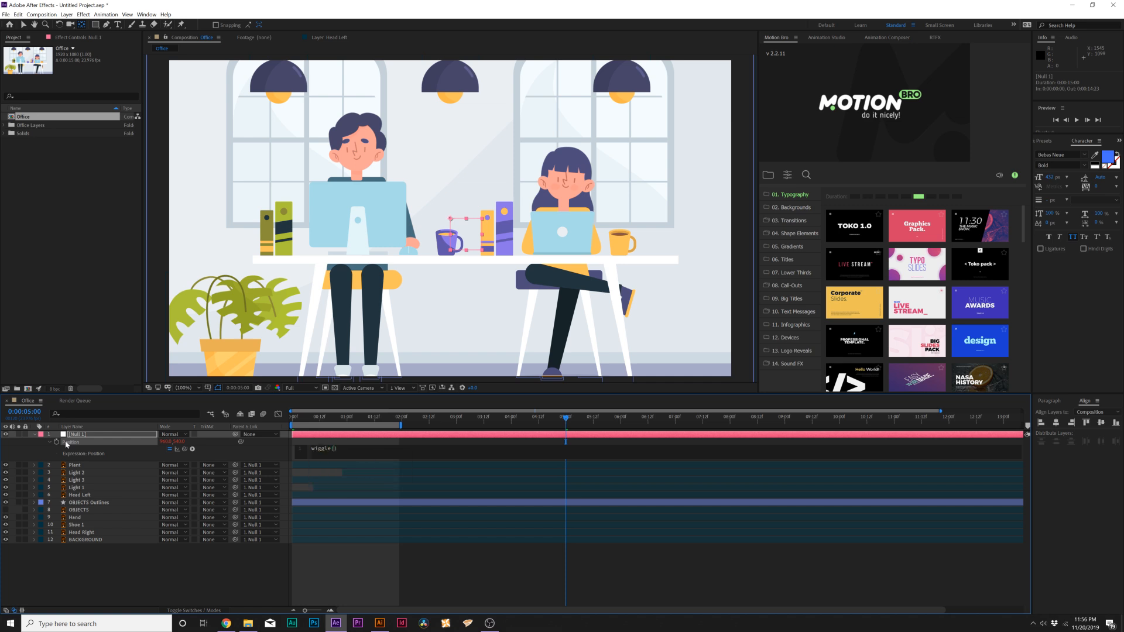
{"action": "type", "text": ".5"}
{"action": "type", "text": "1,20"}
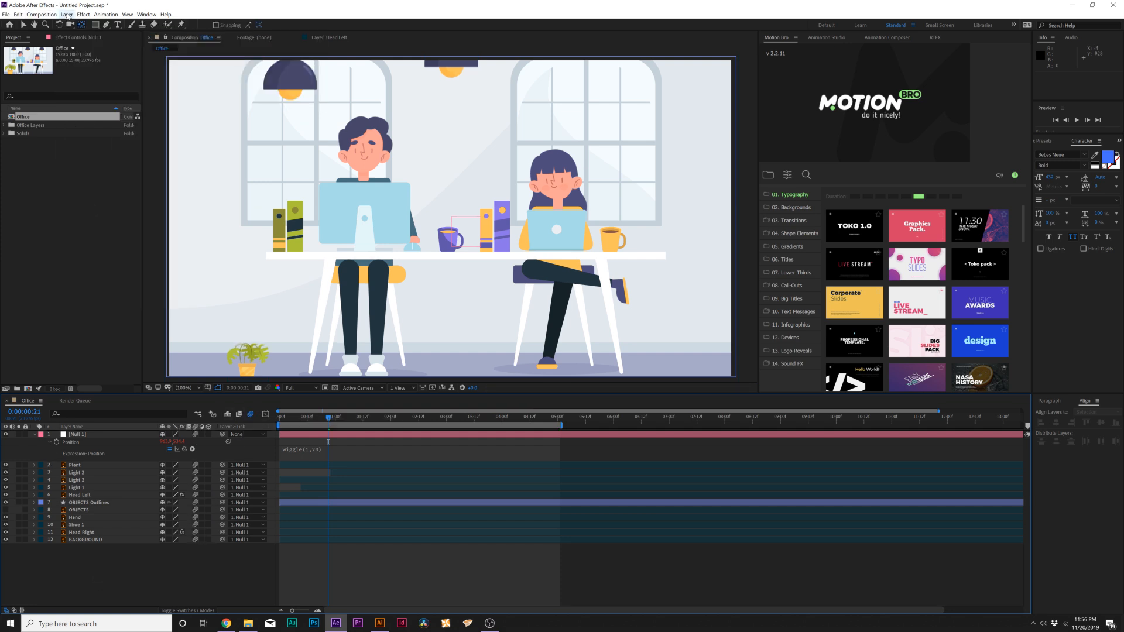
Step: Add Adjustment Layer 1 above the Office scene and apply an effect to it
{"action": "left_click", "coordinate": [65, 15]}
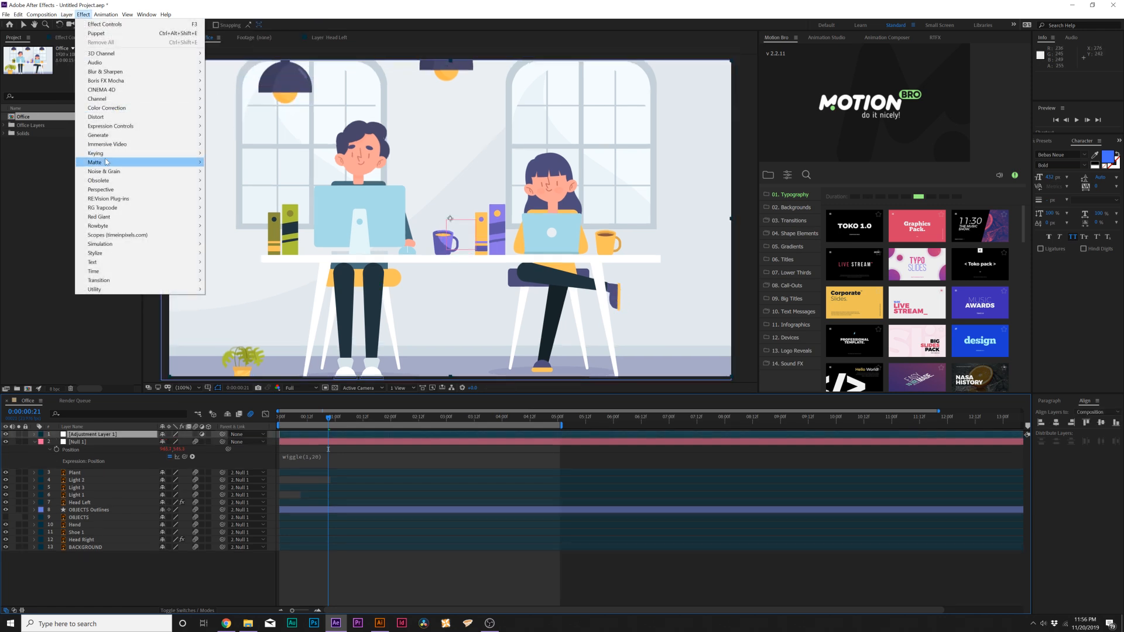
{"action": "left_click", "coordinate": [104, 171]}
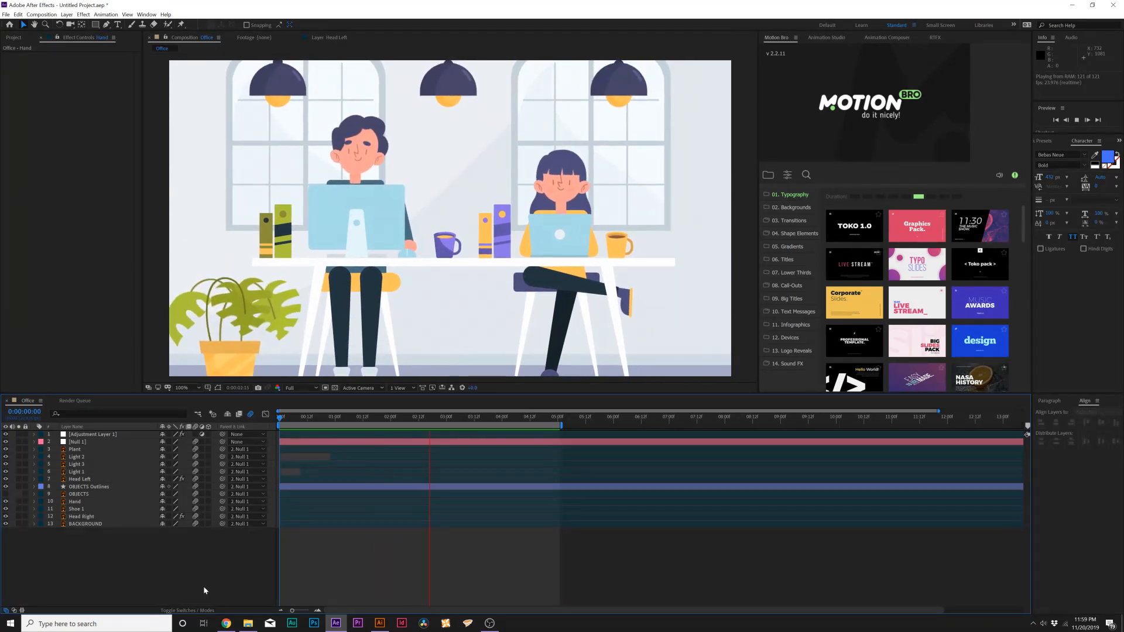
{"action": "left_click", "coordinate": [538, 425]}
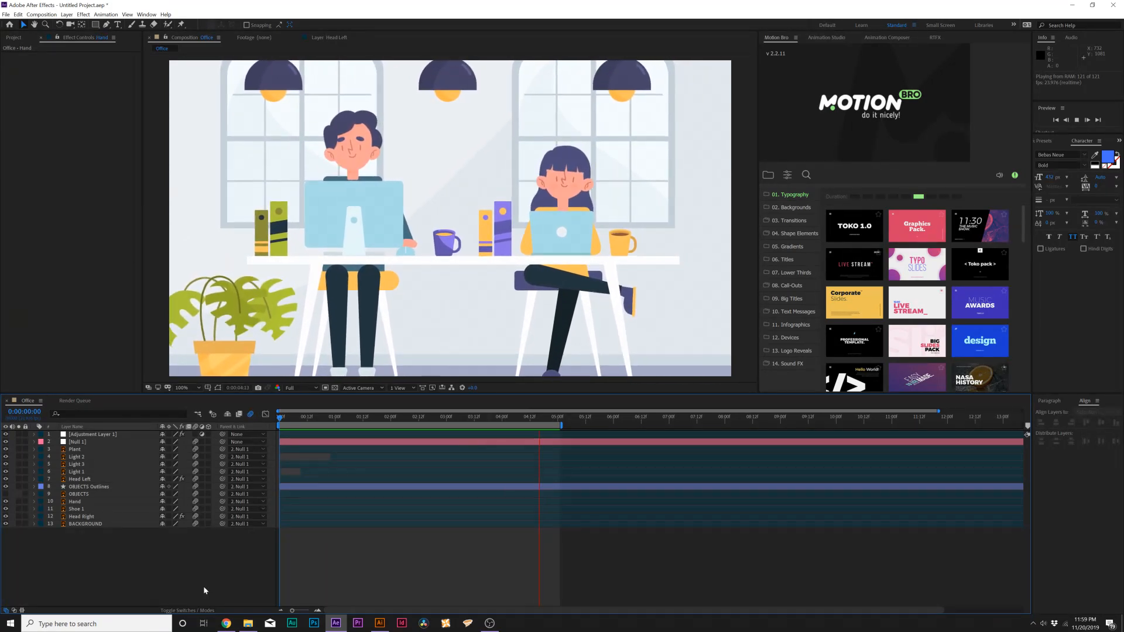
{"action": "left_click", "coordinate": [374, 417]}
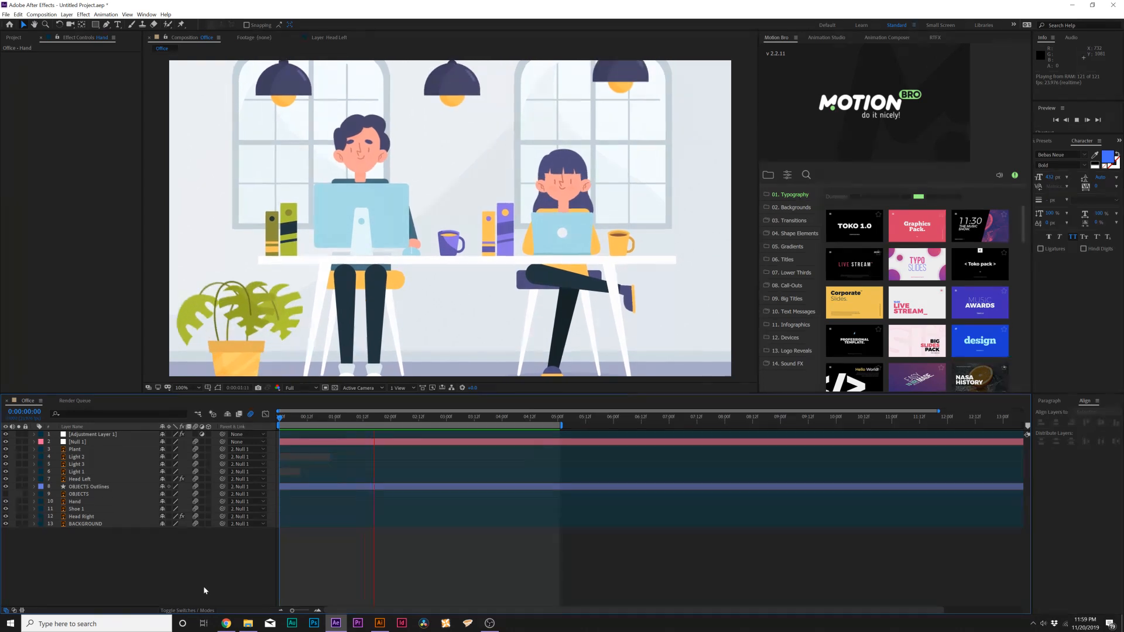